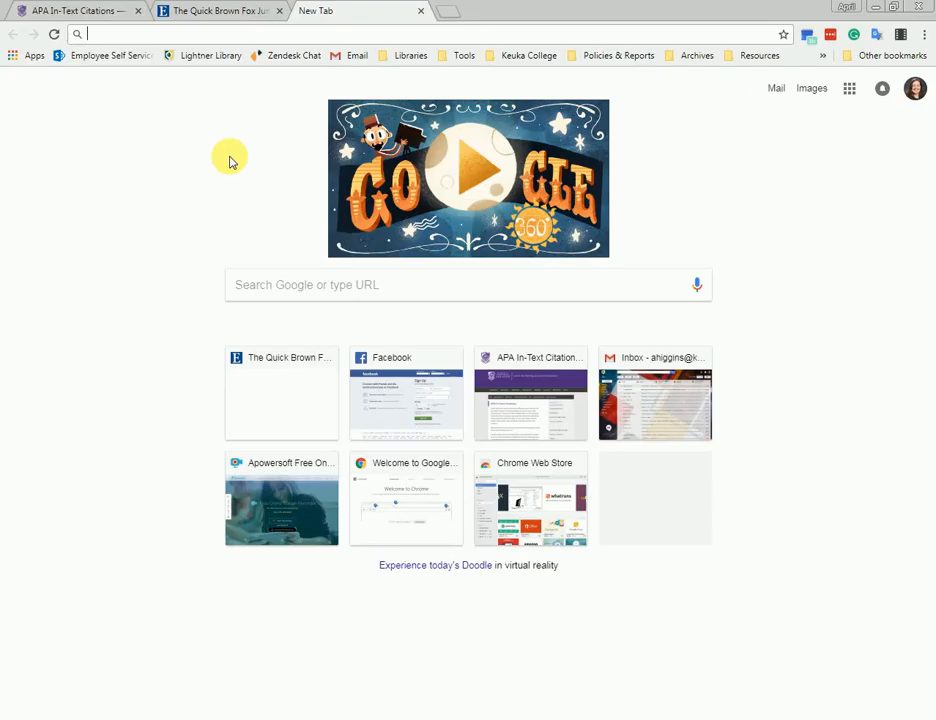
{"action": "mouse_move", "coordinate": [348, 18]}
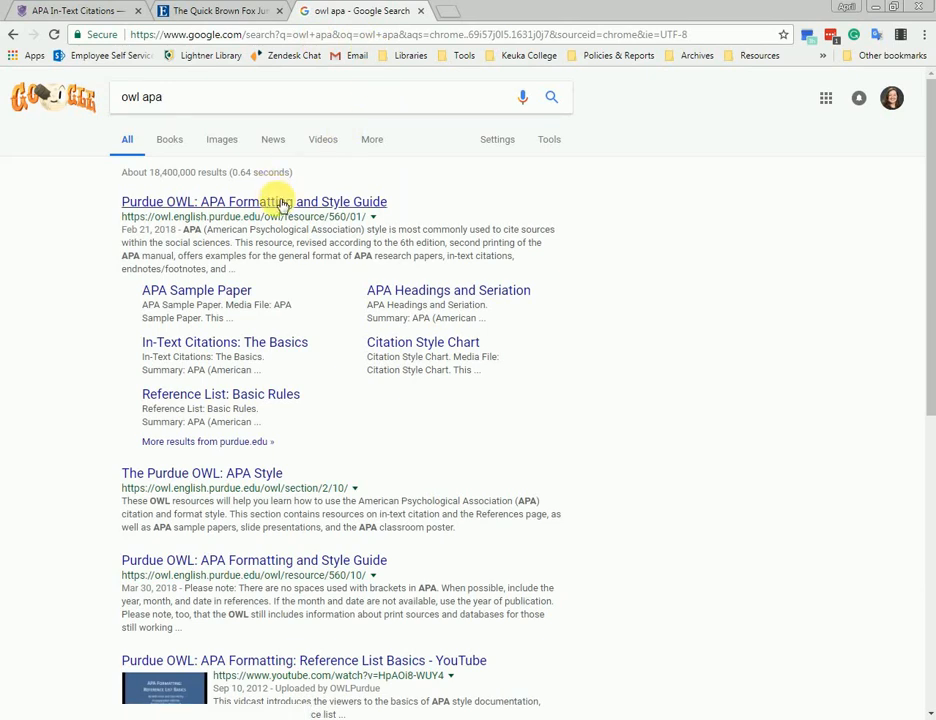
- Open the Purdue OWL: APA Formatting and Style Guide result from the 'owl apa' search
{"action": "left_click", "coordinate": [252, 200]}
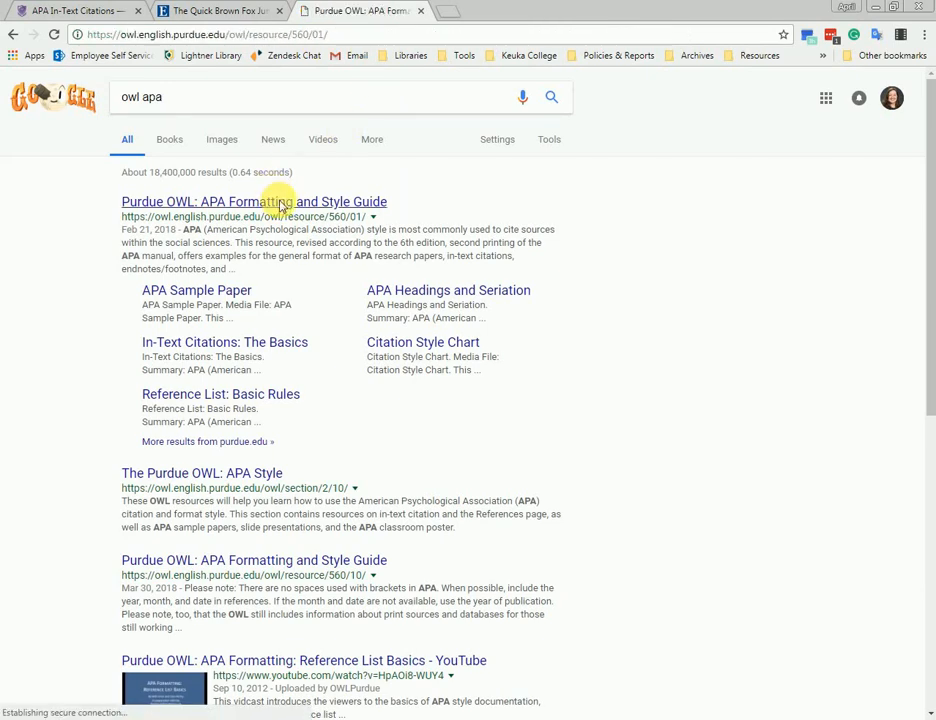
{"action": "left_click", "coordinate": [252, 200]}
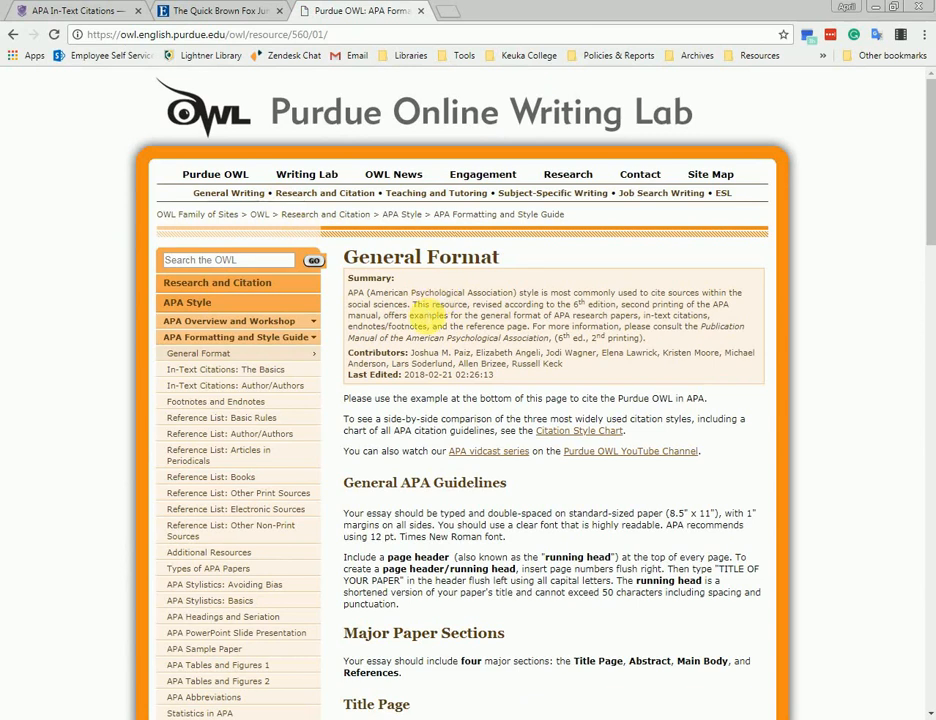
- Open Reference List: Books from the OWL sidebar and review the book reference examples
{"action": "scroll", "scroll_direction": "down", "scroll_amount": 3}
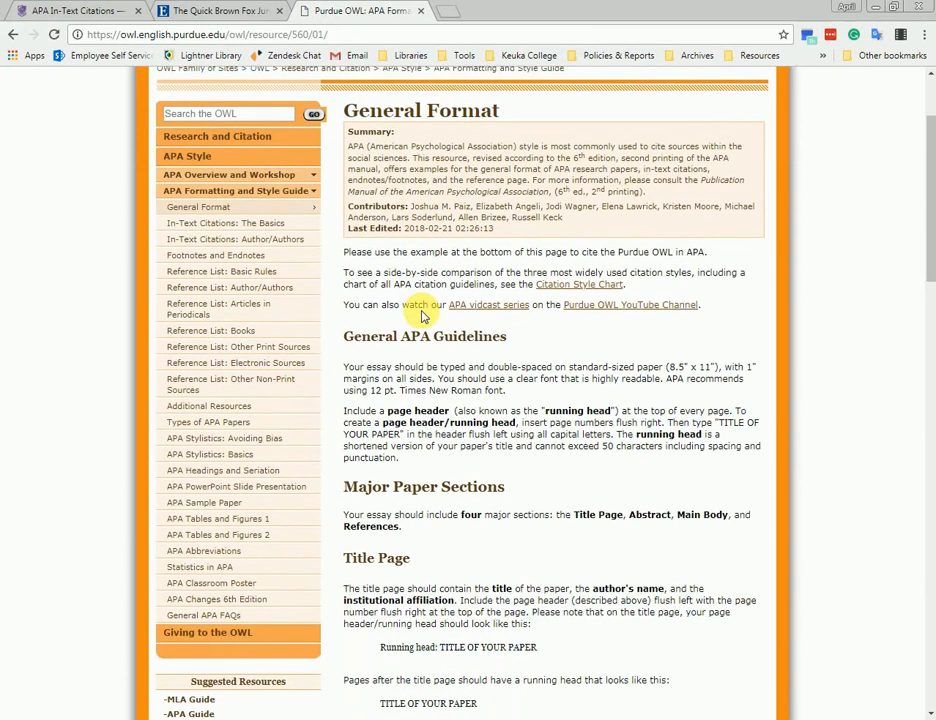
{"action": "mouse_move", "coordinate": [228, 308]}
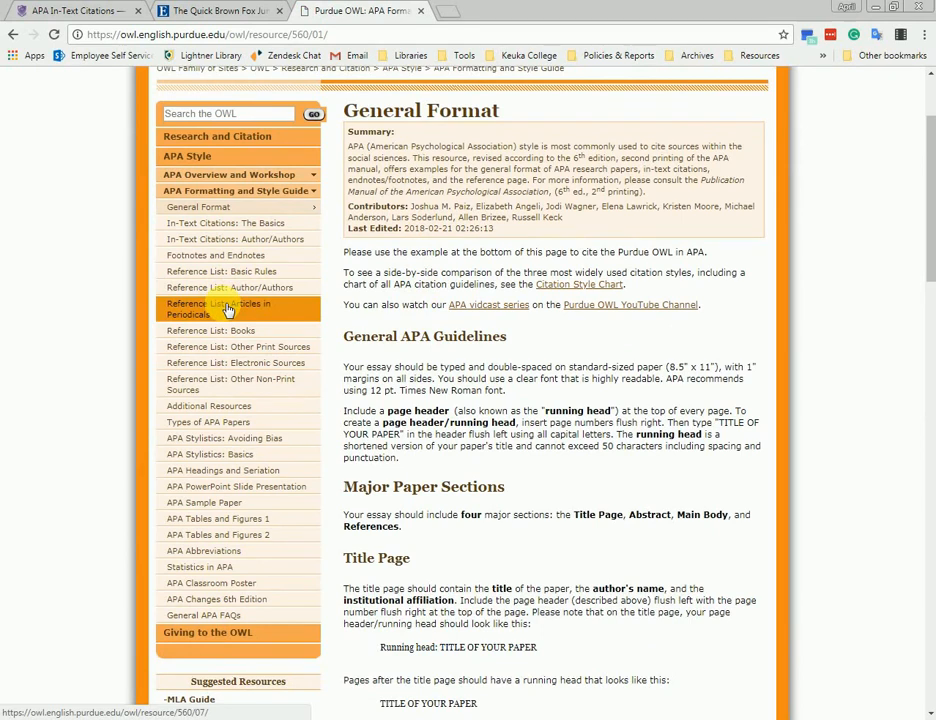
{"action": "mouse_move", "coordinate": [232, 332]}
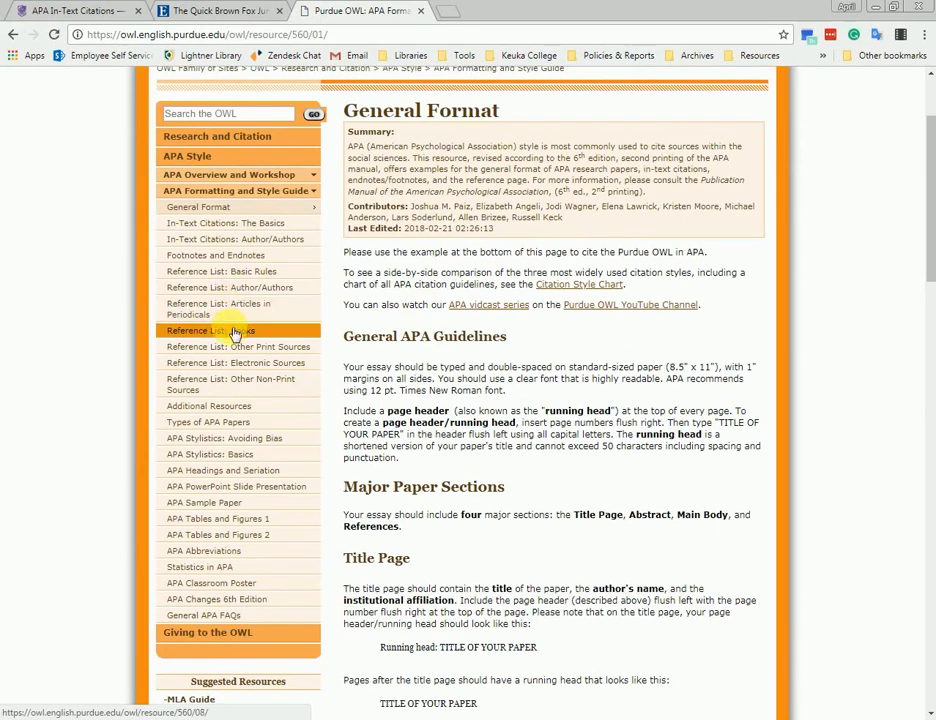
{"action": "left_click", "coordinate": [210, 330]}
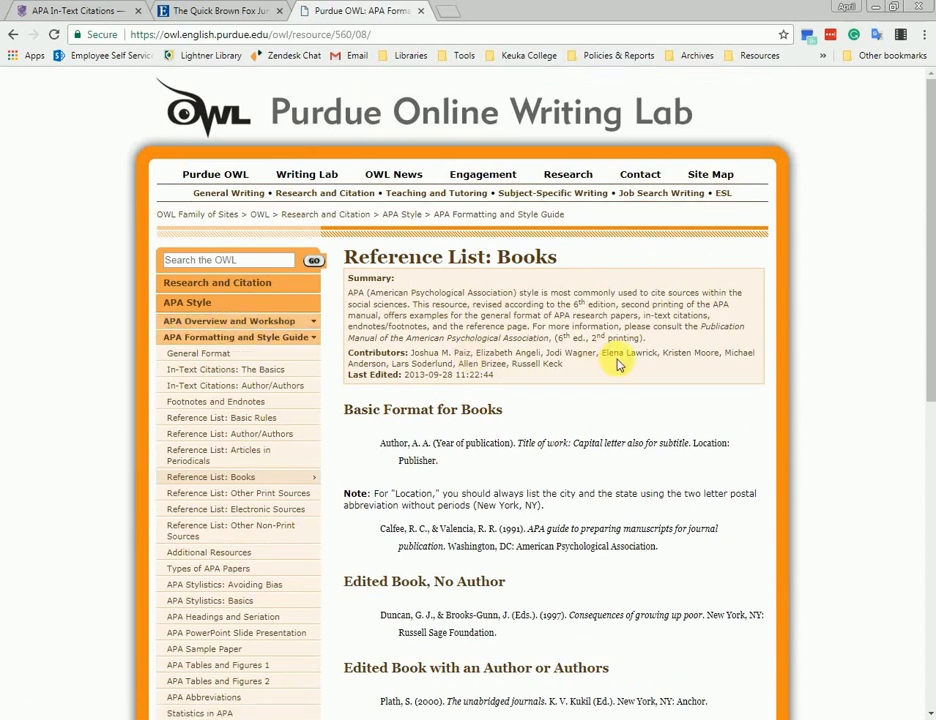
{"action": "scroll", "scroll_direction": "down", "scroll_amount": 3}
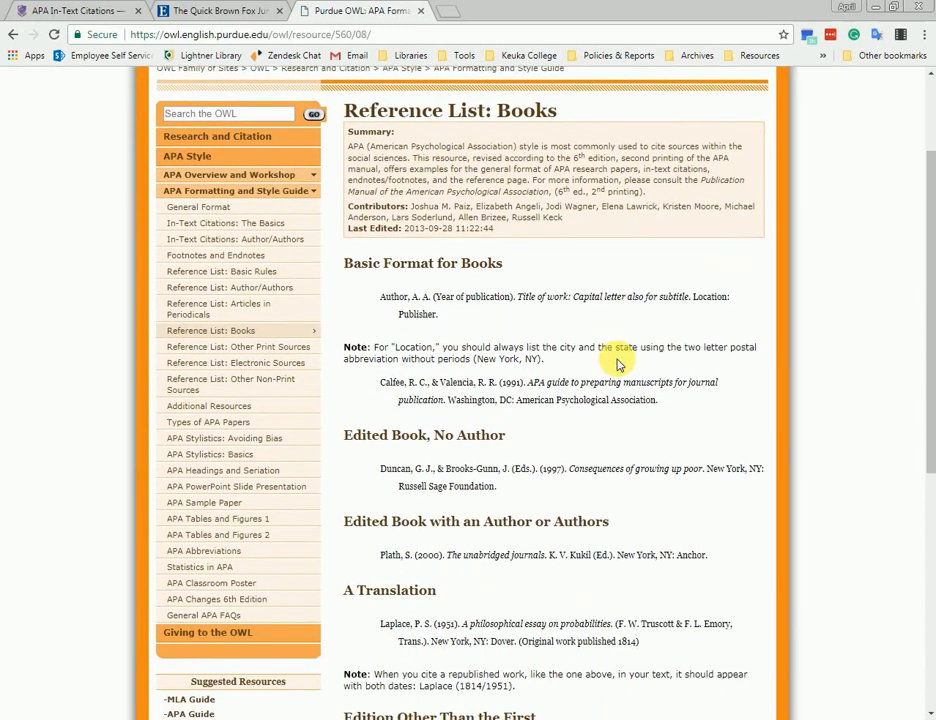
{"action": "scroll", "scroll_direction": "down", "scroll_amount": 3}
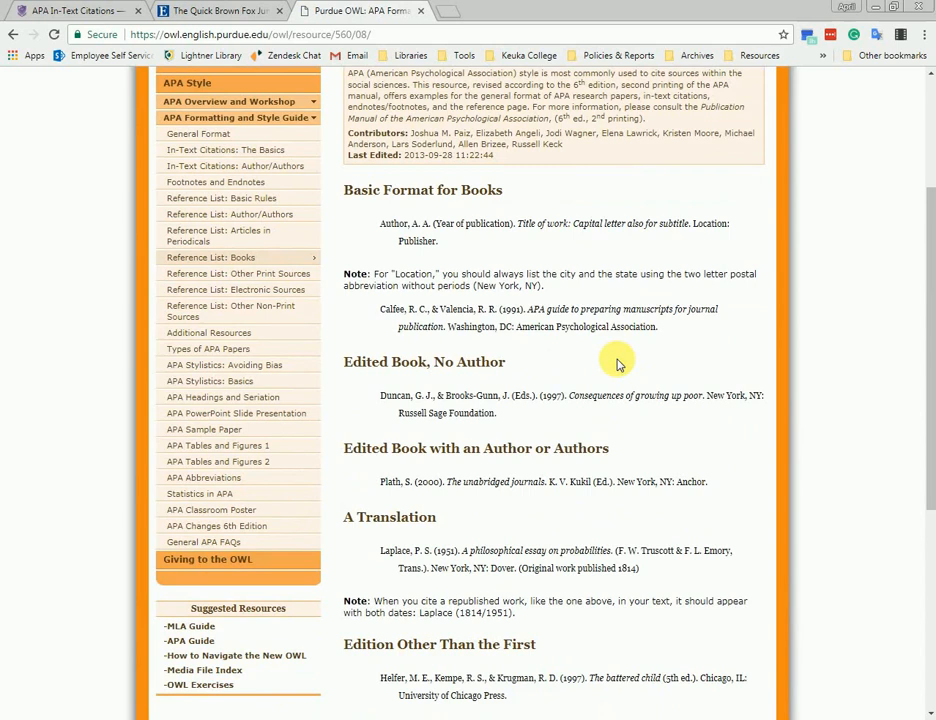
{"action": "scroll", "scroll_direction": "down", "scroll_amount": 3}
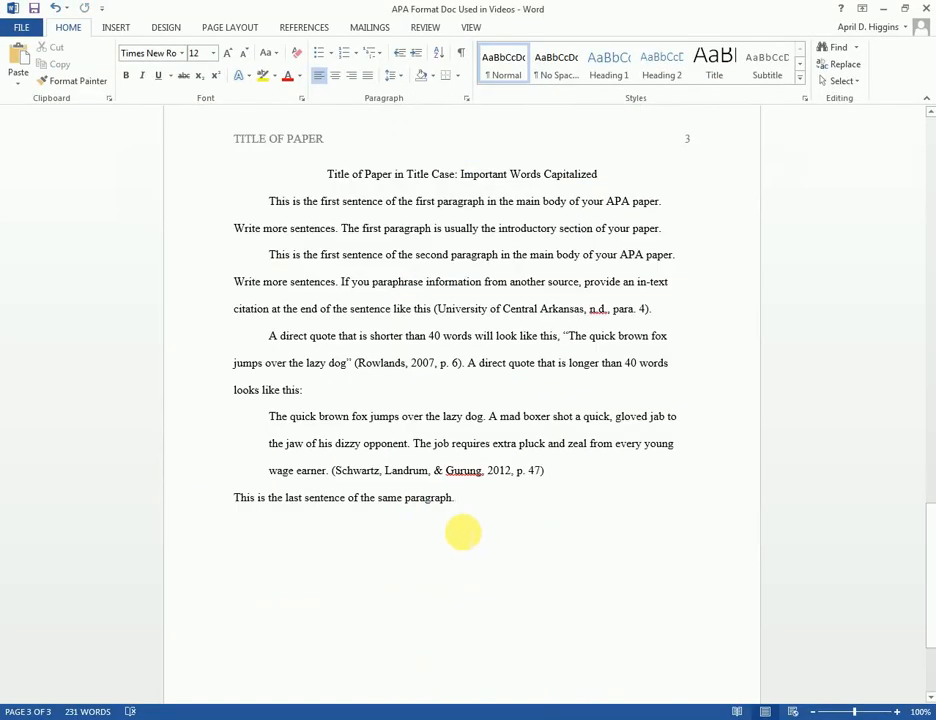
- Insert a page break after the last paragraph to start a new page 4
{"action": "left_click", "coordinate": [454, 496]}
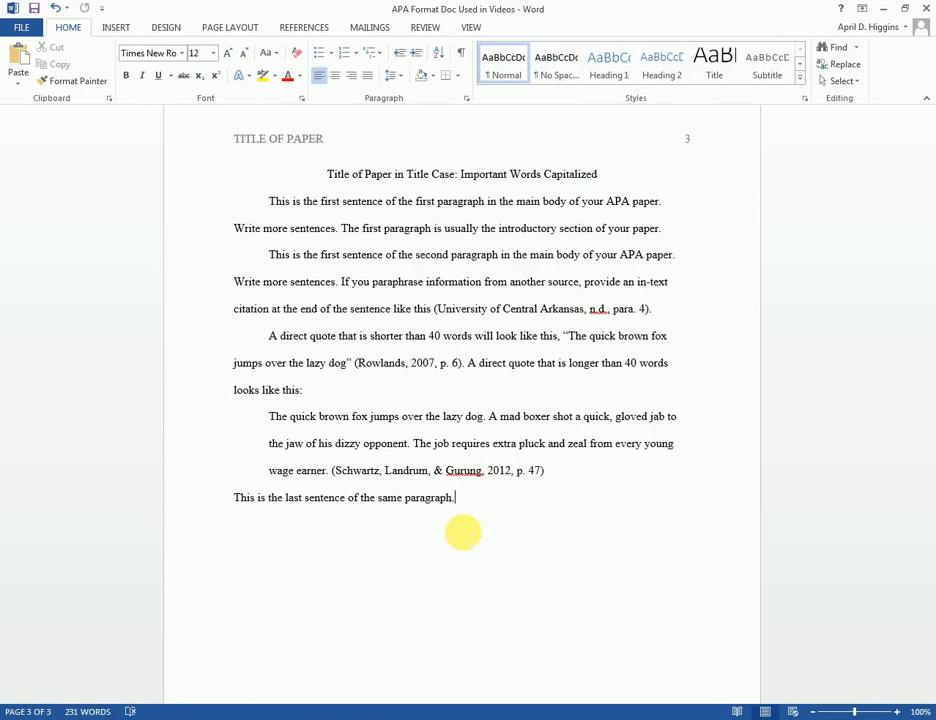
{"action": "left_click", "coordinate": [232, 604]}
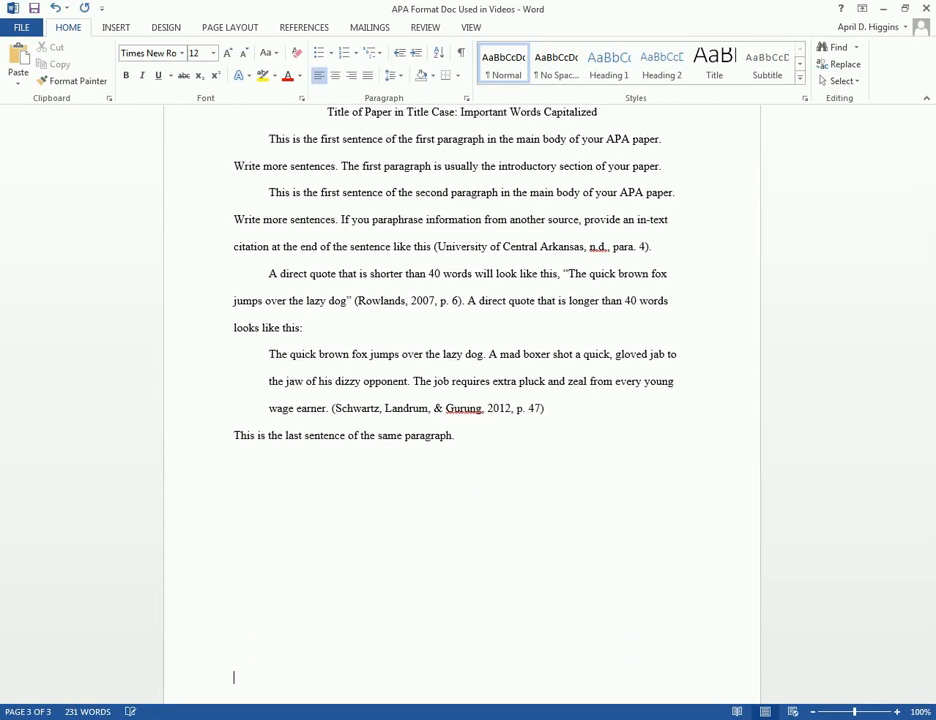
{"action": "scroll", "scroll_direction": "down", "scroll_amount": 3}
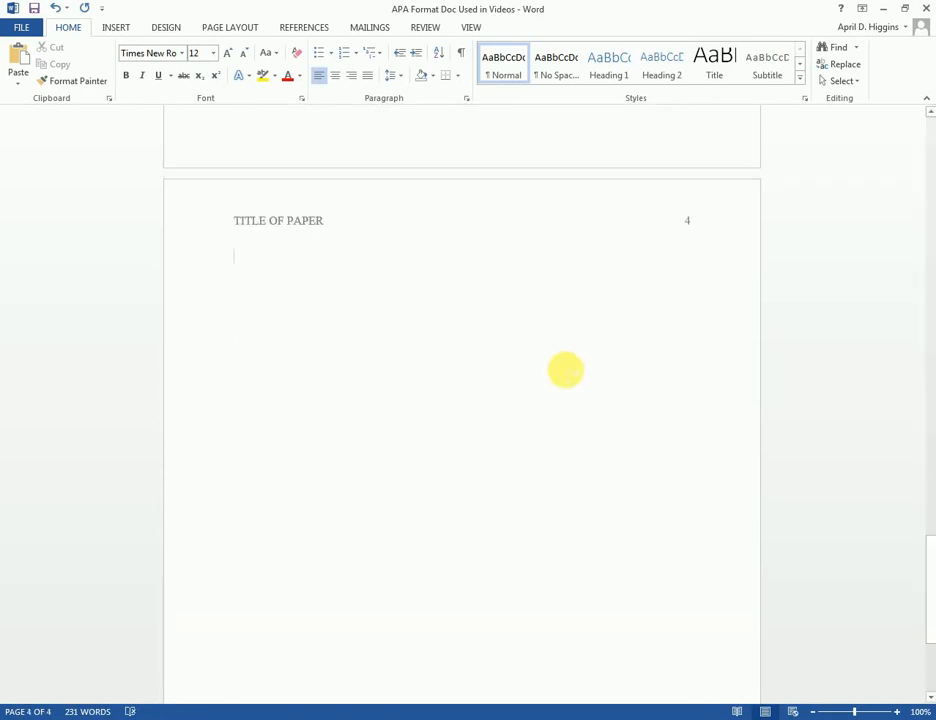
{"action": "mouse_move", "coordinate": [338, 76]}
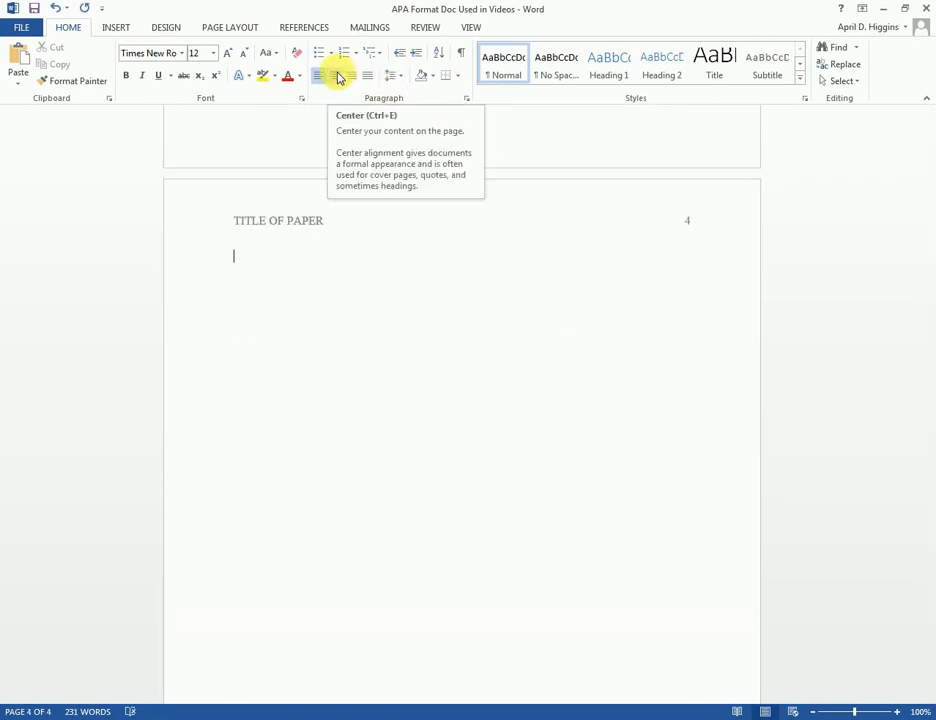
- Add a centred 'References' heading and start a new line beneath it
{"action": "left_click", "coordinate": [340, 76]}
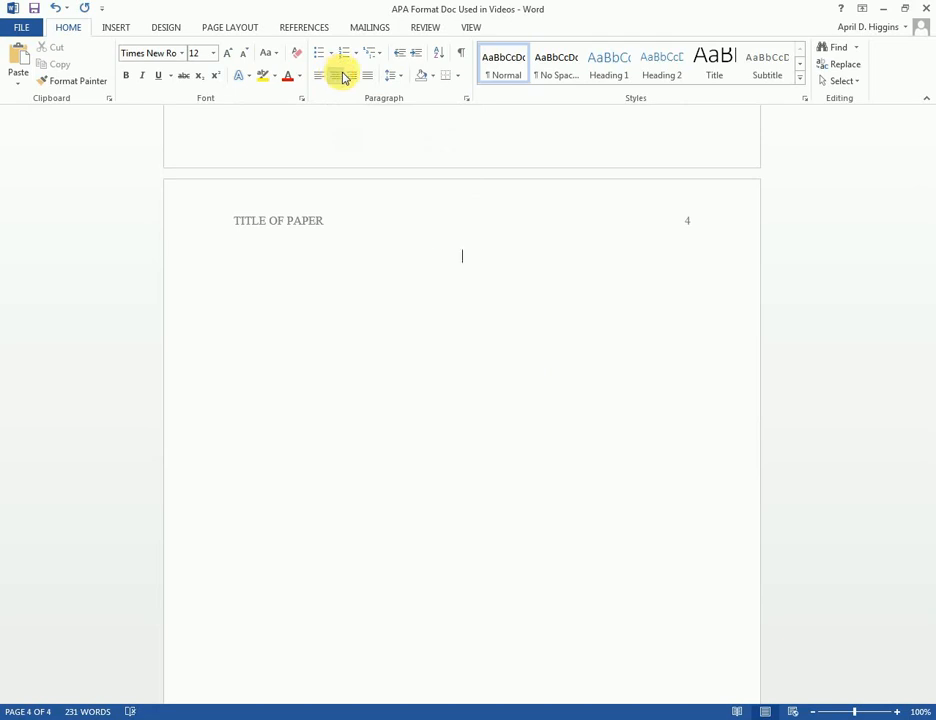
{"action": "type", "text": "References"}
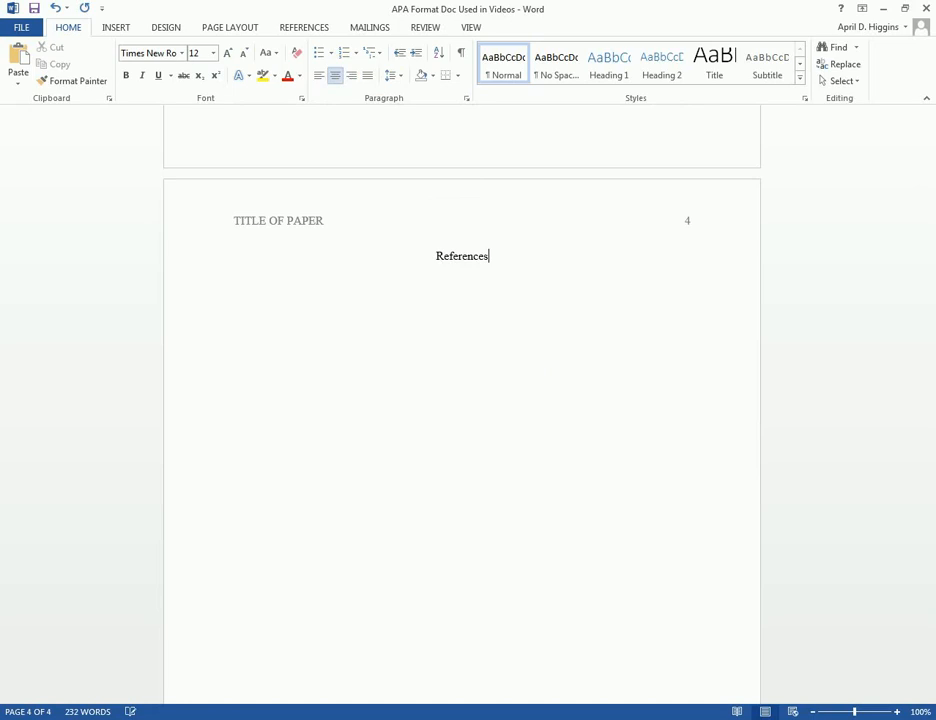
{"action": "left_click", "coordinate": [368, 76]}
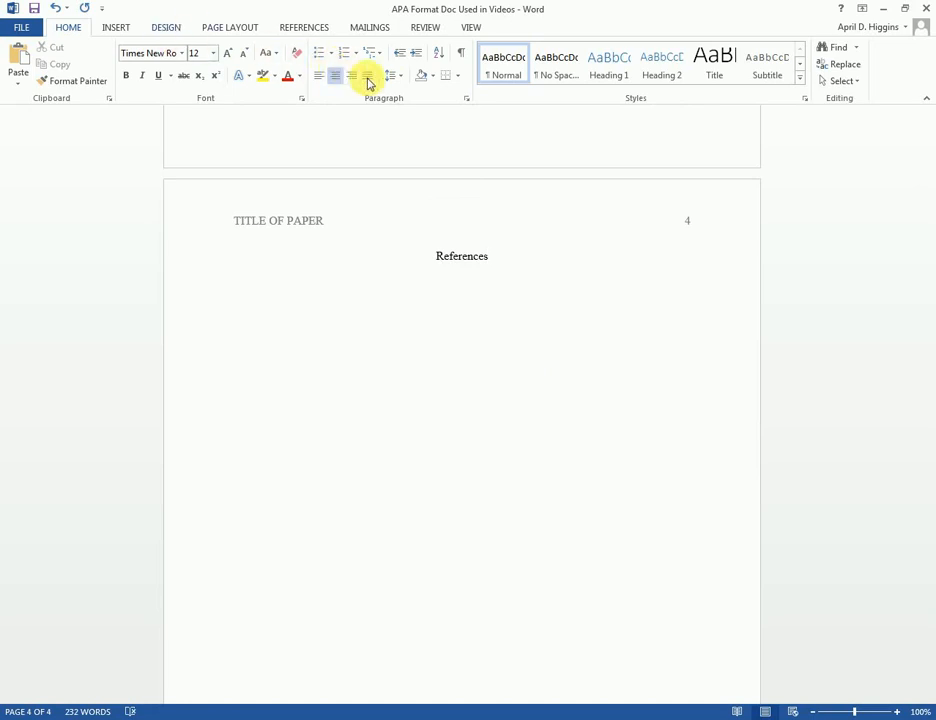
{"action": "left_click", "coordinate": [392, 76]}
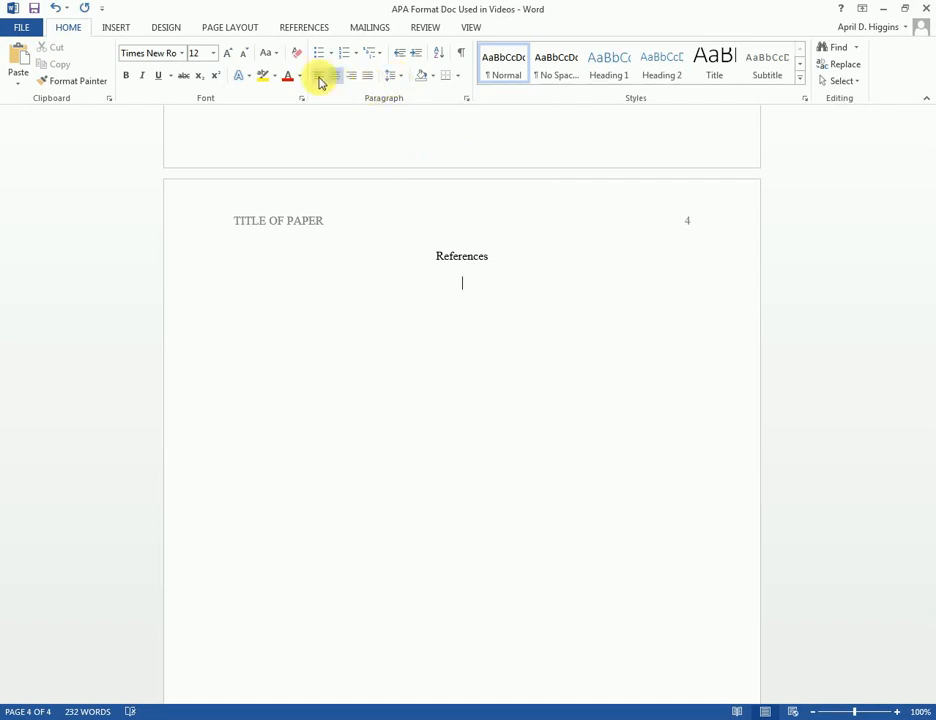
- Left-align the line under References and review the in-text citations earlier in the paper
{"action": "left_click", "coordinate": [336, 76]}
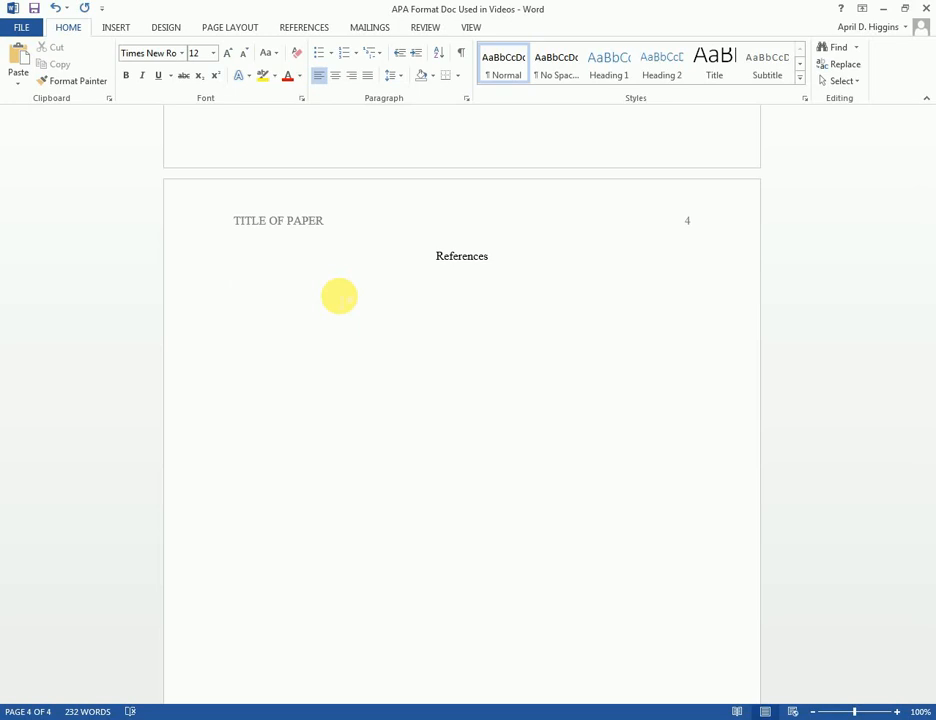
{"action": "left_click", "coordinate": [232, 284]}
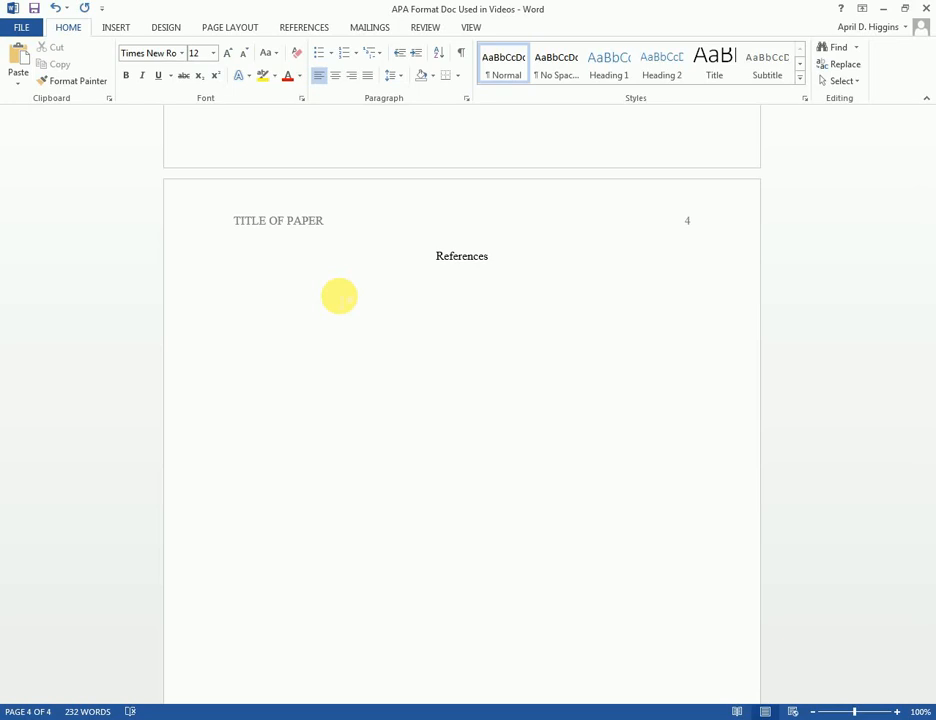
{"action": "left_click", "coordinate": [234, 284]}
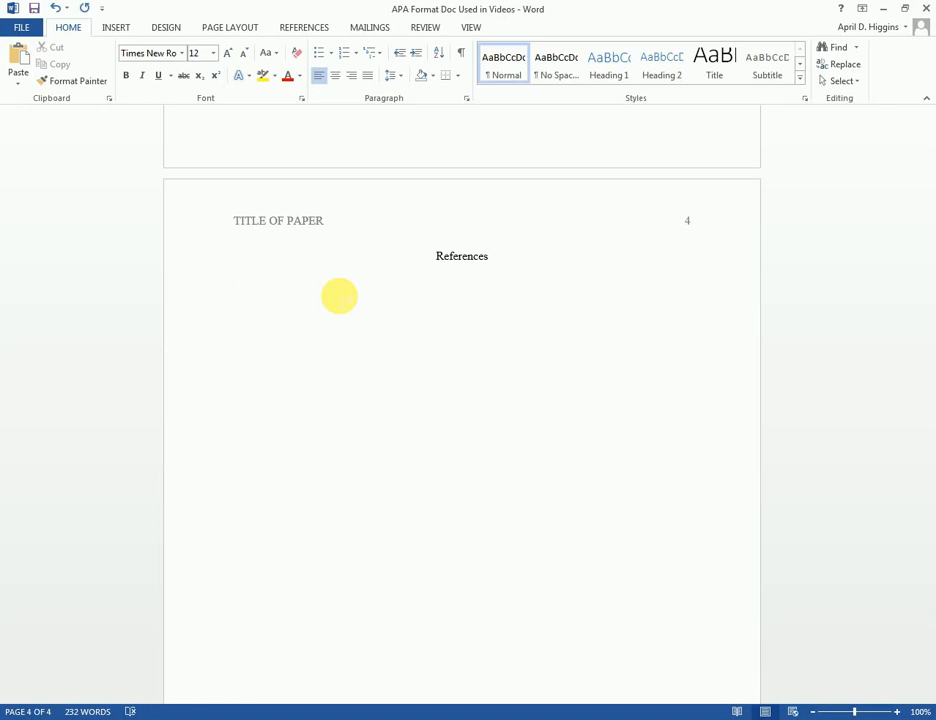
{"action": "left_click", "coordinate": [232, 284]}
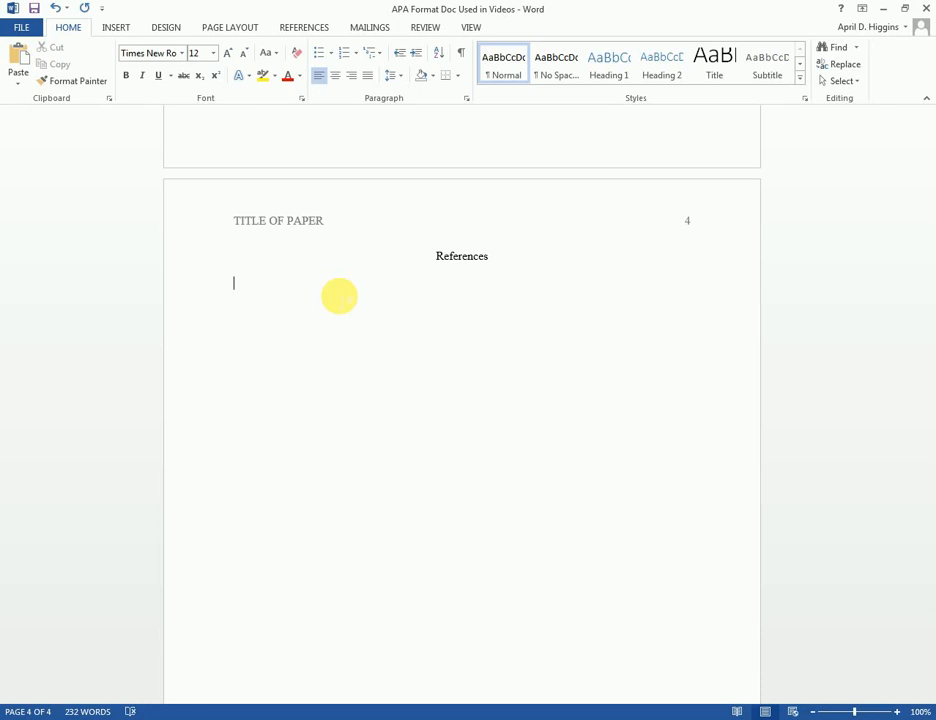
{"action": "scroll", "scroll_direction": "up", "scroll_amount": 3}
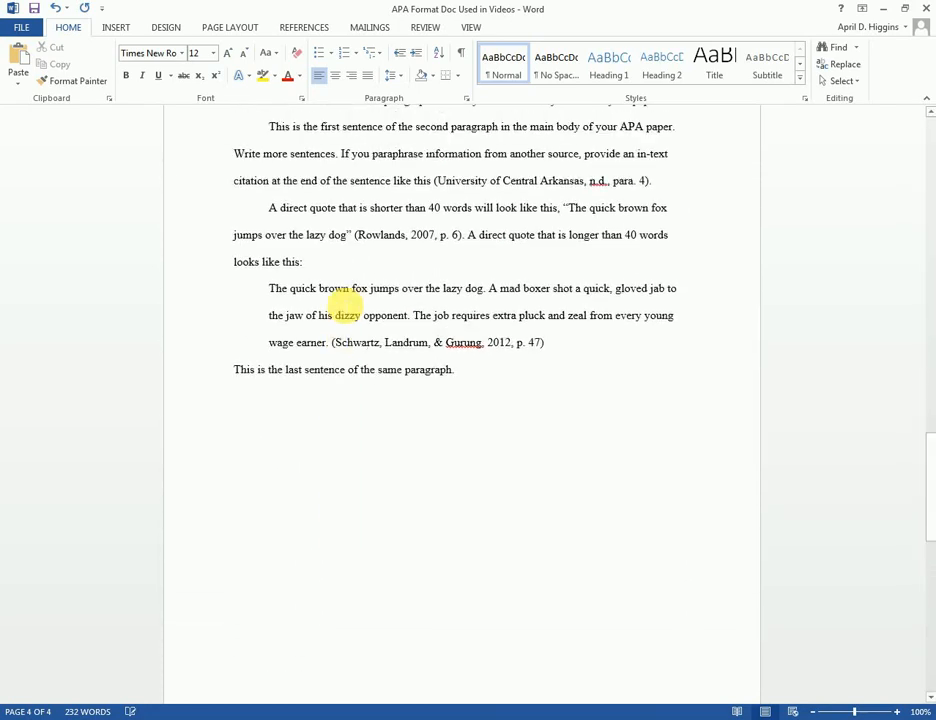
{"action": "scroll", "scroll_direction": "up", "scroll_amount": 3}
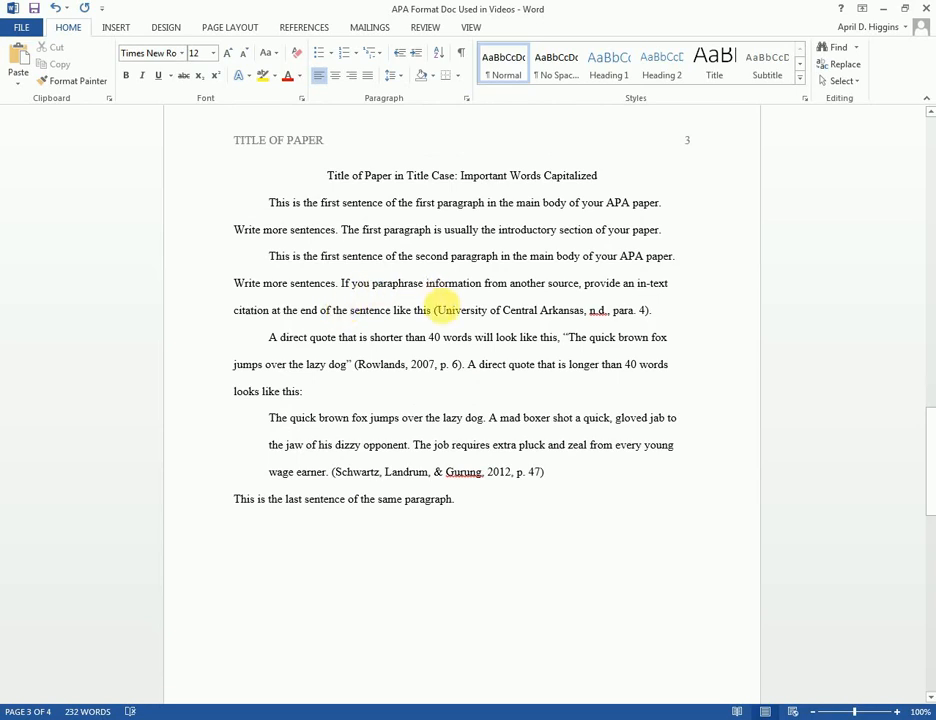
{"action": "left_click_drag", "start_coordinate": [436, 310], "coordinate": [652, 310]}
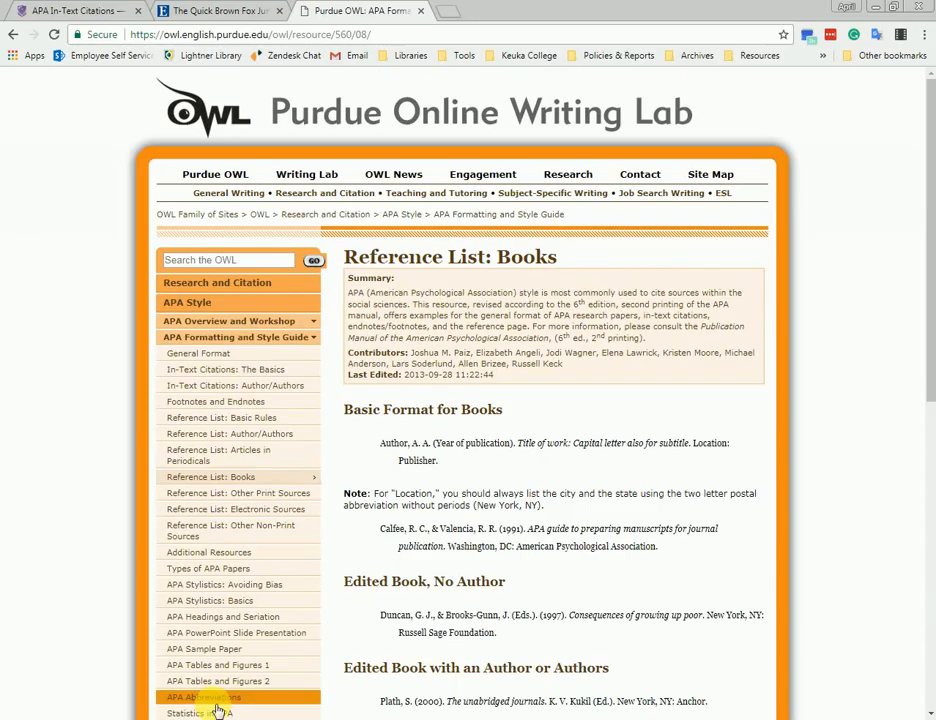
- On OWL's Electronic Sources page, select and copy the Nonperiodical Web Document example reference
{"action": "scroll", "scroll_direction": "down", "scroll_amount": 3}
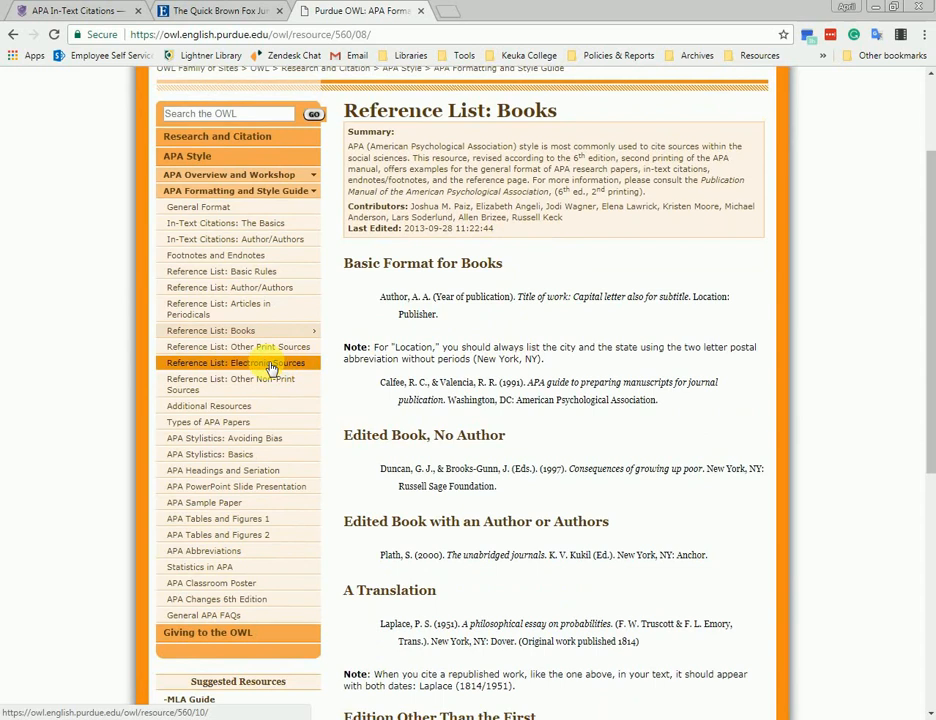
{"action": "left_click", "coordinate": [240, 364]}
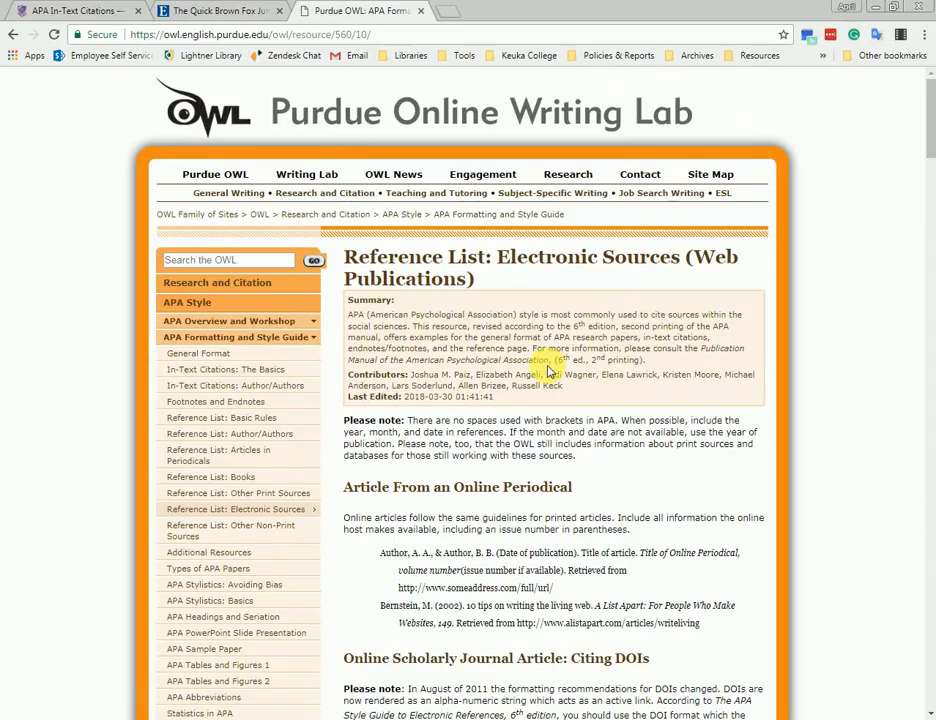
{"action": "scroll", "scroll_direction": "down", "scroll_amount": 3}
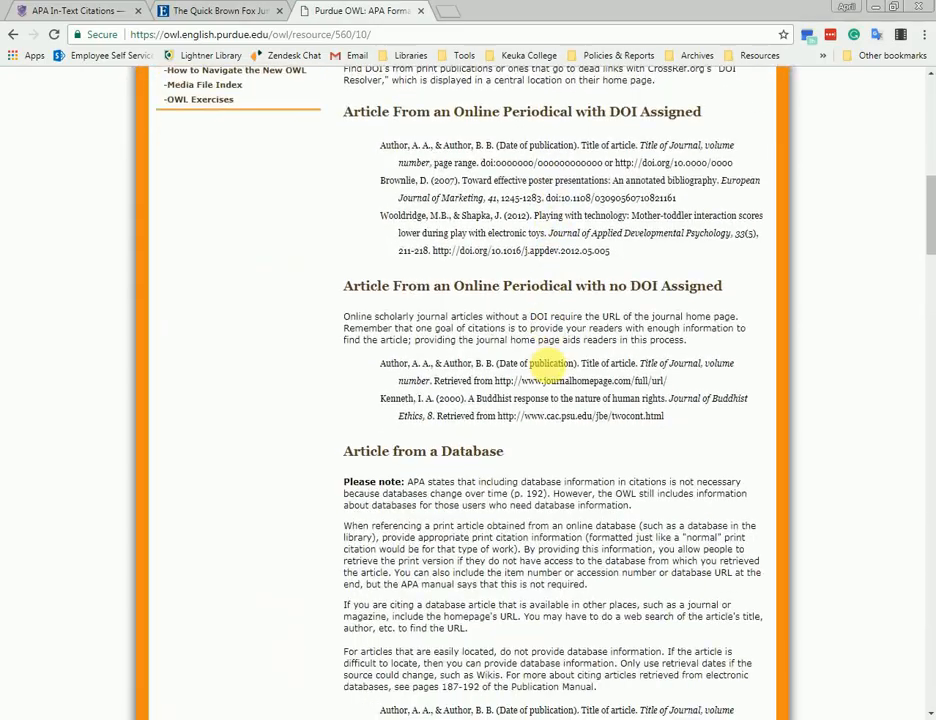
{"action": "scroll", "scroll_direction": "down", "scroll_amount": 3}
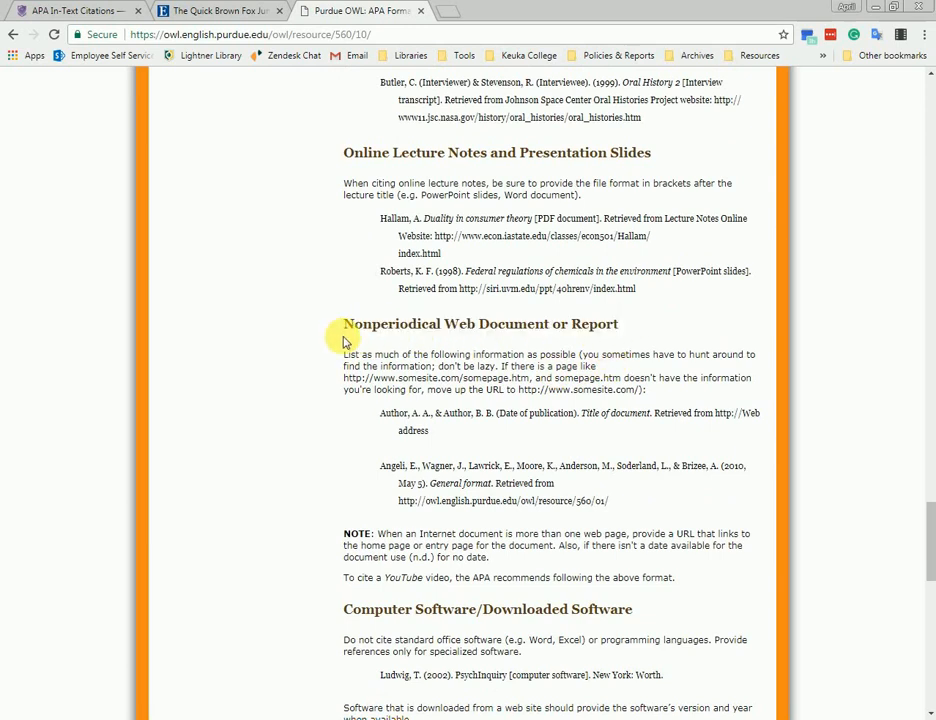
{"action": "mouse_move", "coordinate": [378, 418]}
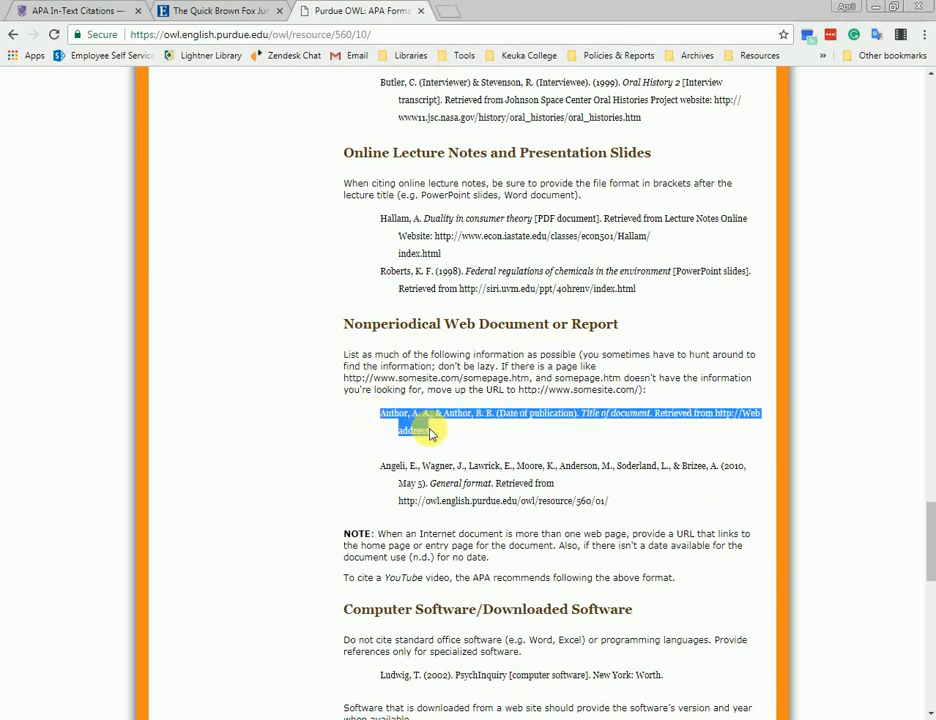
{"action": "left_click", "coordinate": [440, 430]}
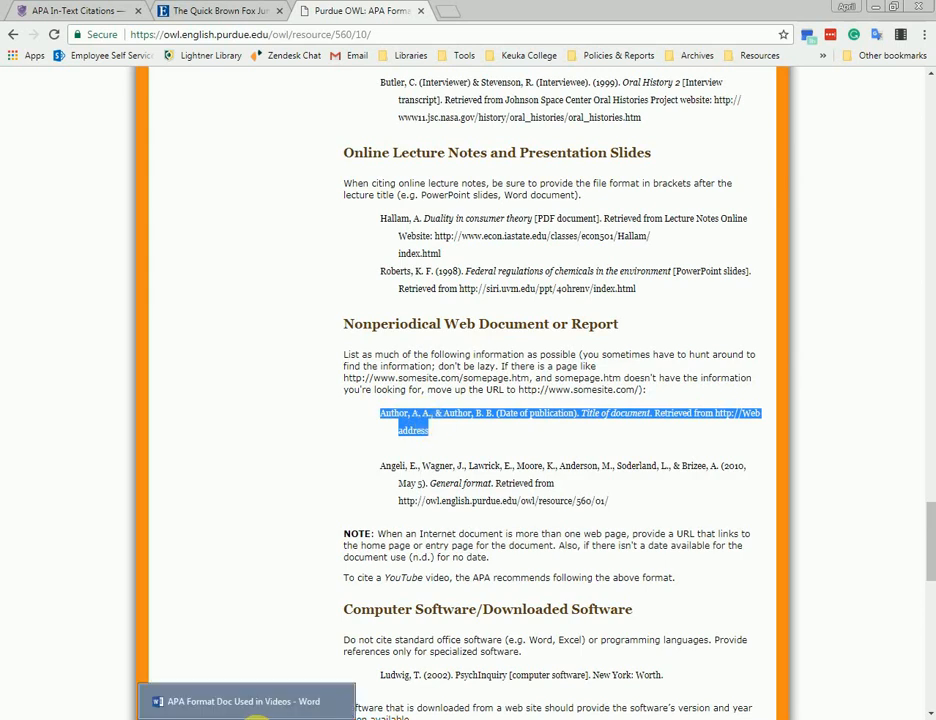
- Paste the sample web document reference under References, matching the paper's formatting
{"action": "left_click", "coordinate": [248, 700]}
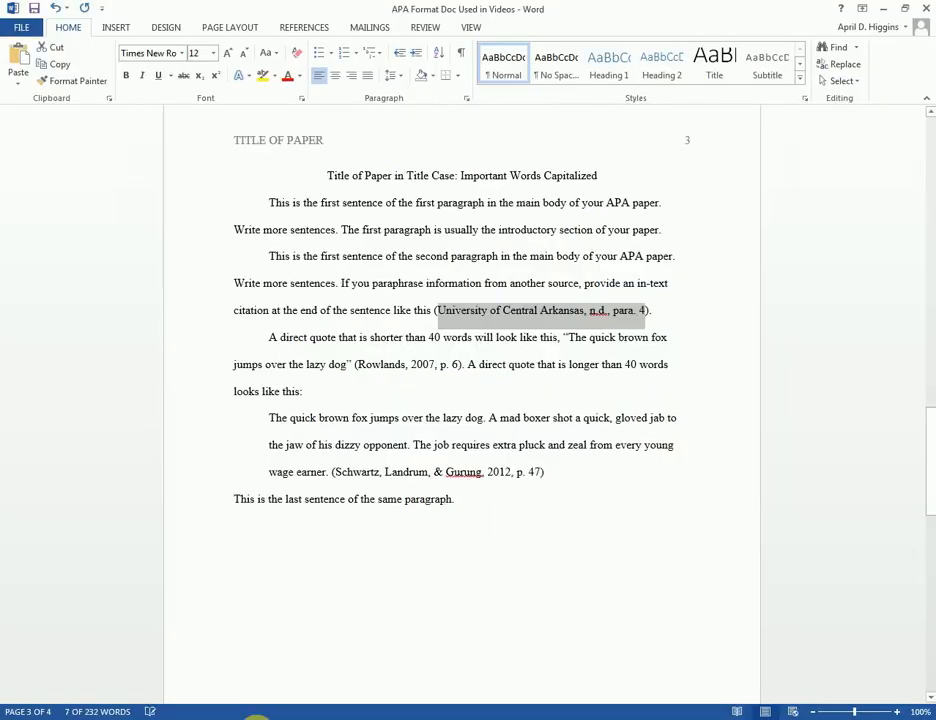
{"action": "scroll", "scroll_direction": "down", "scroll_amount": 3}
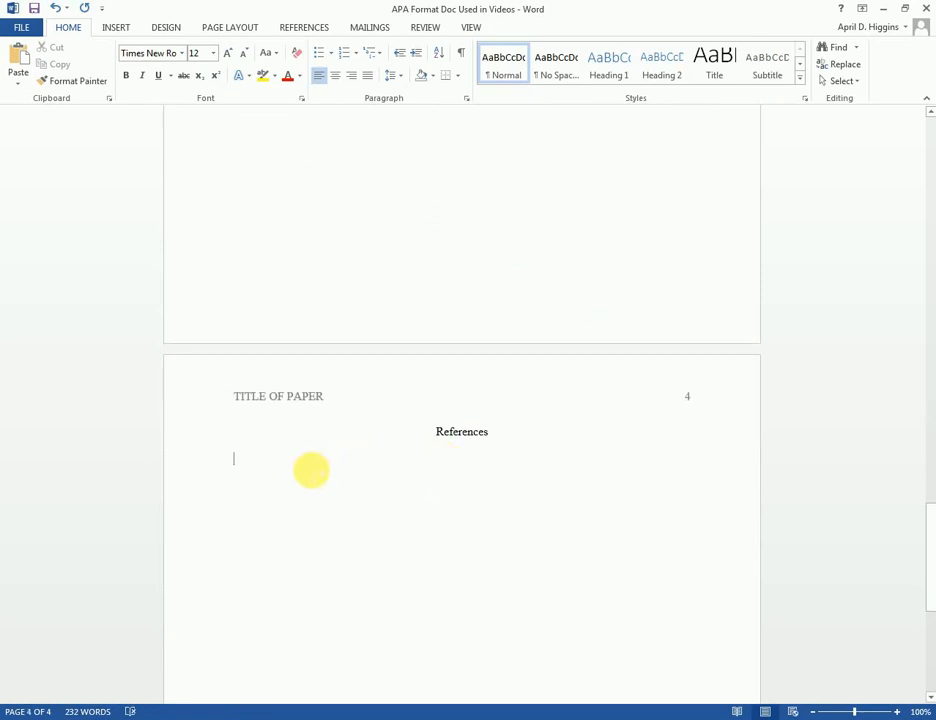
{"action": "right_click", "coordinate": [232, 458]}
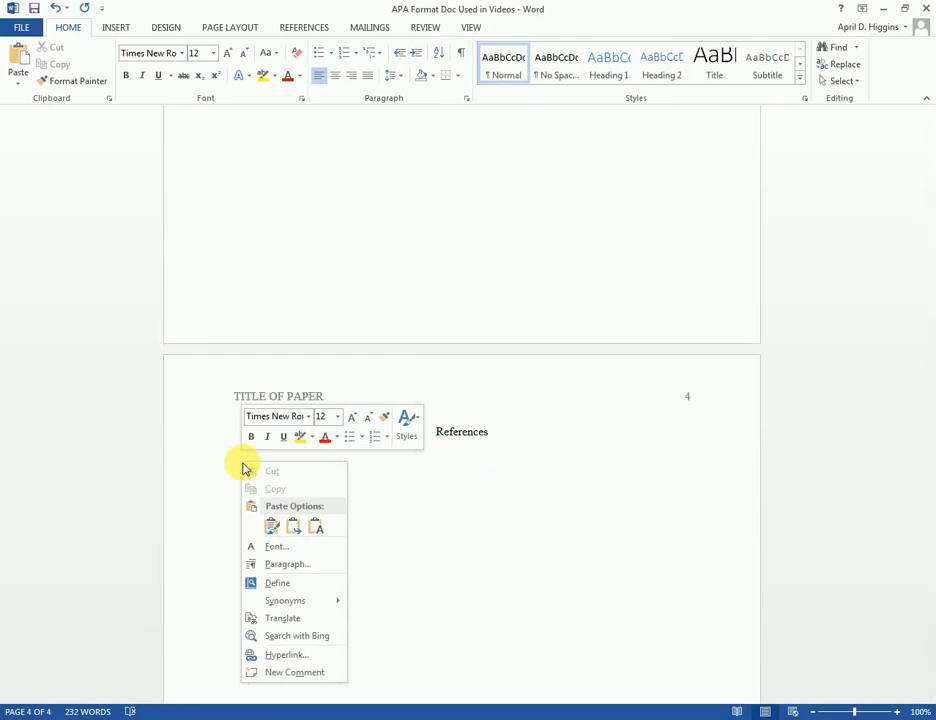
{"action": "mouse_move", "coordinate": [272, 528]}
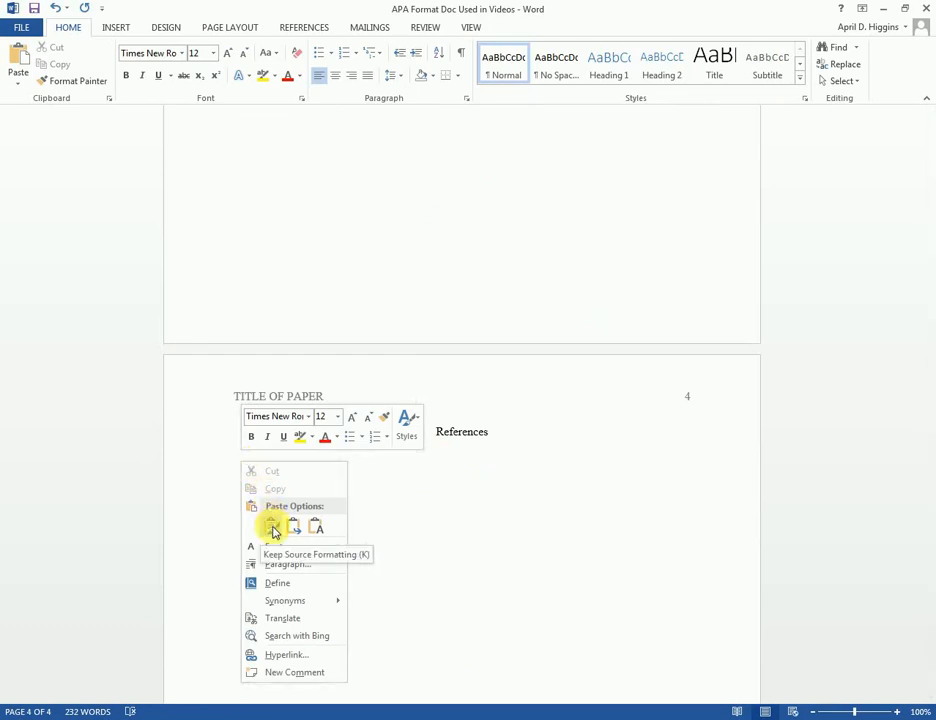
{"action": "left_click", "coordinate": [272, 528]}
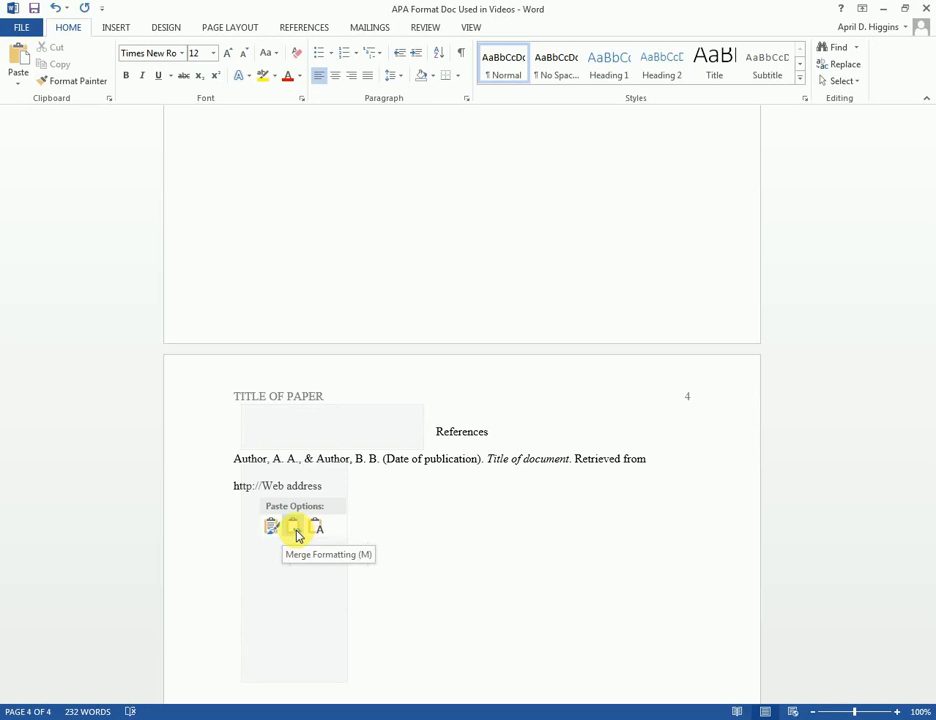
{"action": "left_click", "coordinate": [292, 528]}
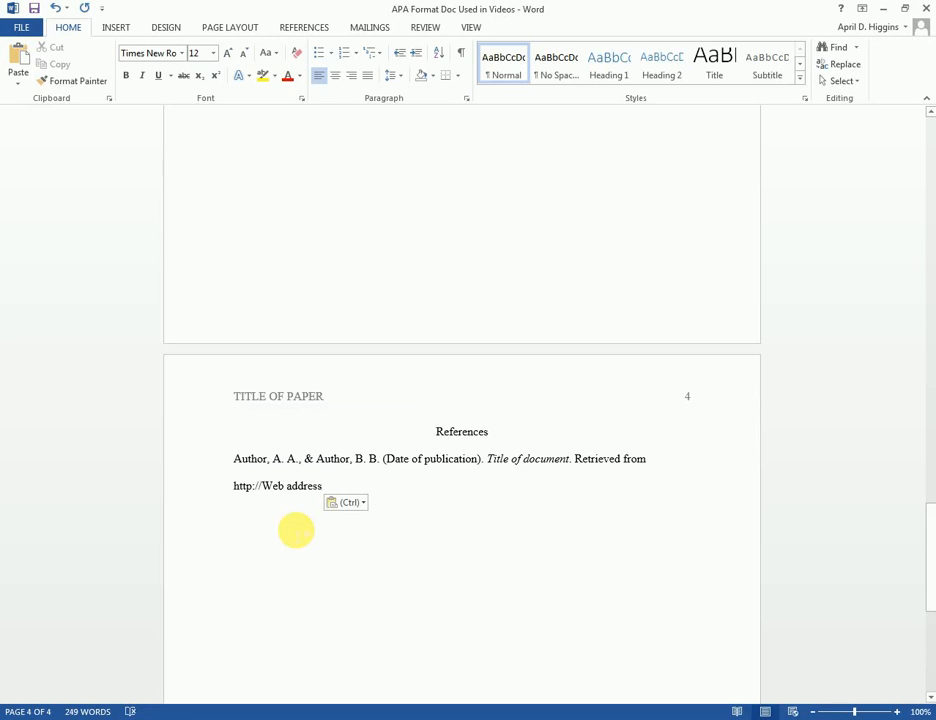
{"action": "left_click", "coordinate": [322, 486]}
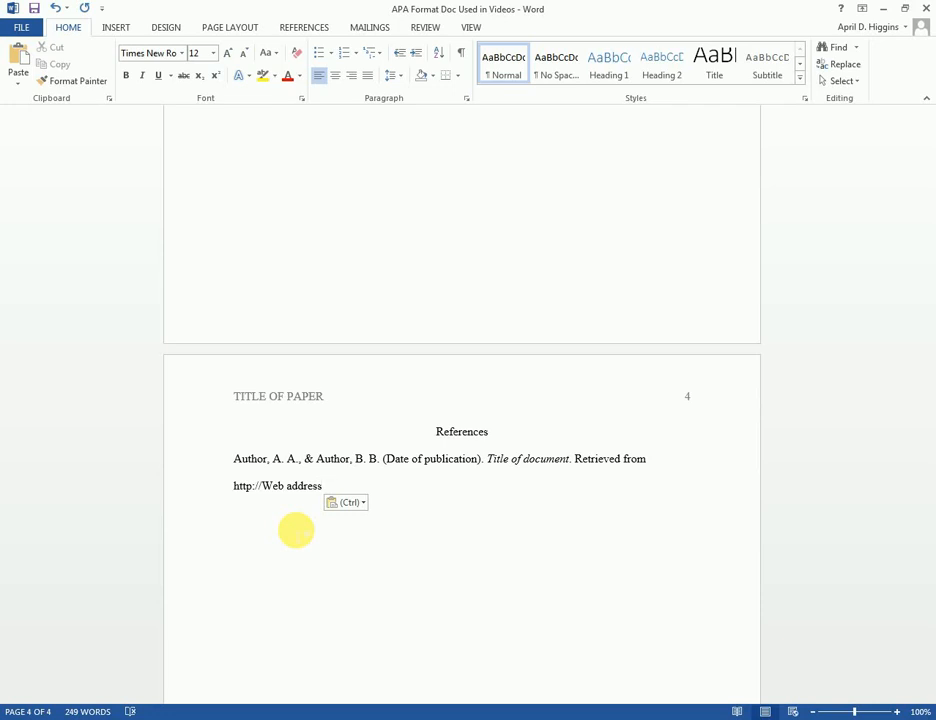
- Select the placeholder author name in the pasted reference
{"action": "double_click", "coordinate": [248, 458]}
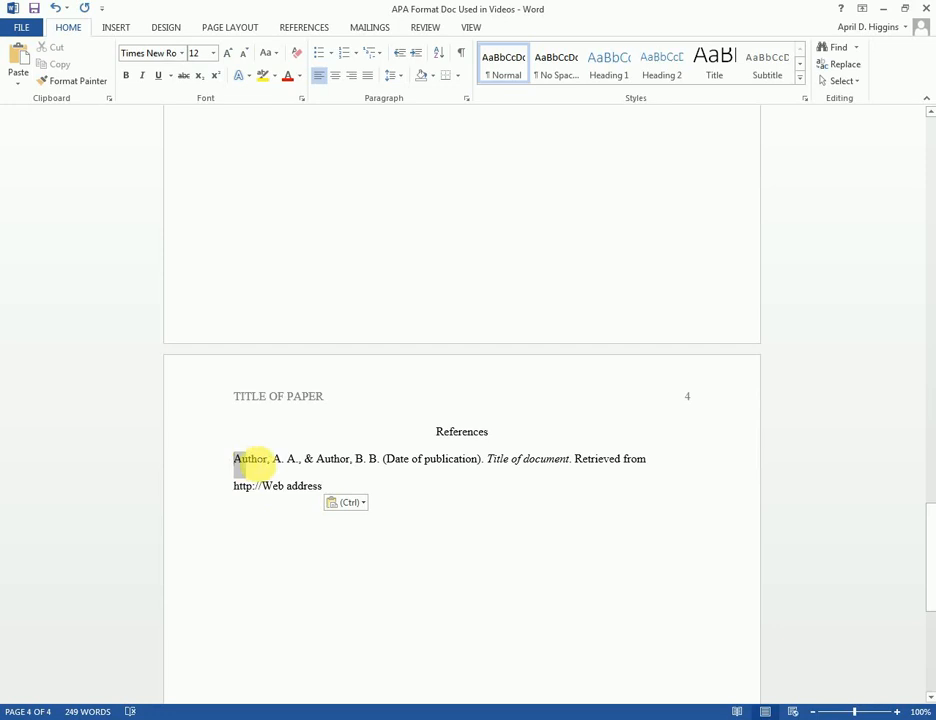
{"action": "double_click", "coordinate": [248, 458]}
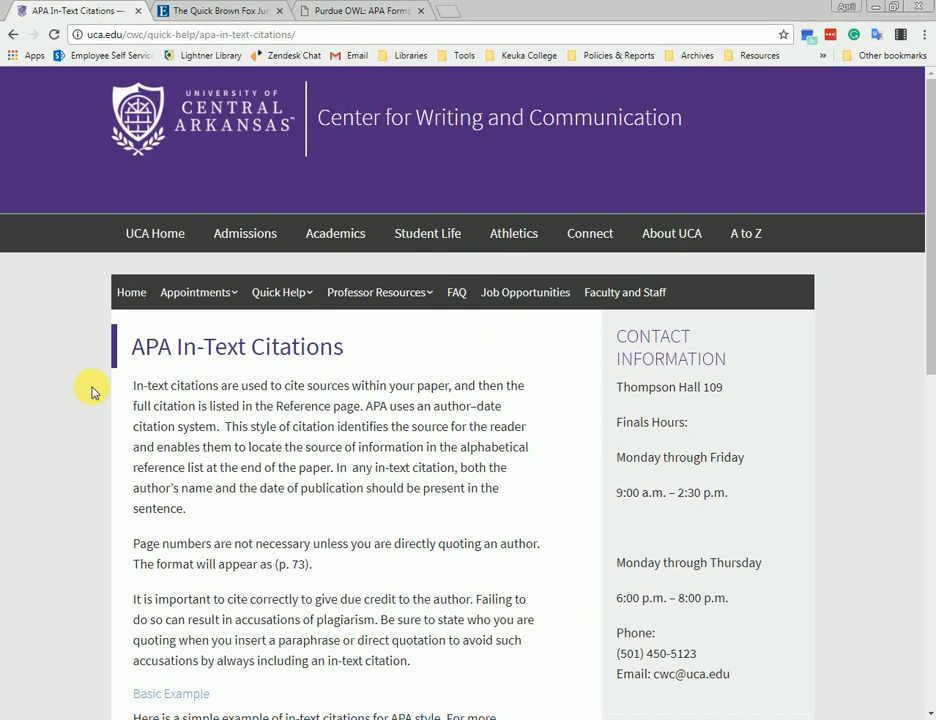
- Browse the UCA citations page and its home page for an author and publication date
{"action": "scroll", "scroll_direction": "down", "scroll_amount": 3}
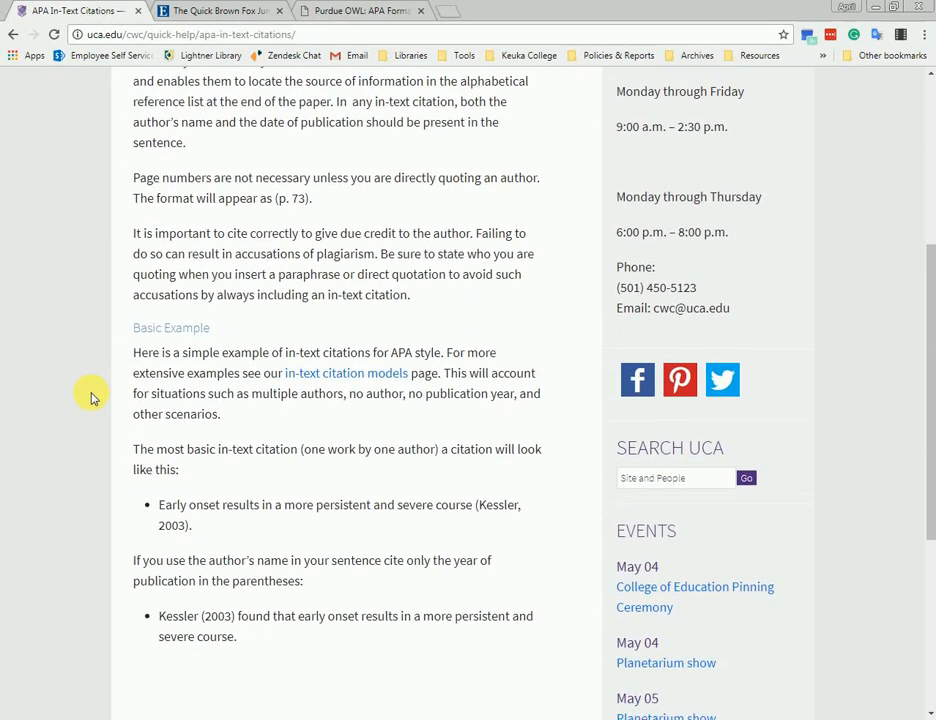
{"action": "scroll", "scroll_direction": "down", "scroll_amount": 3}
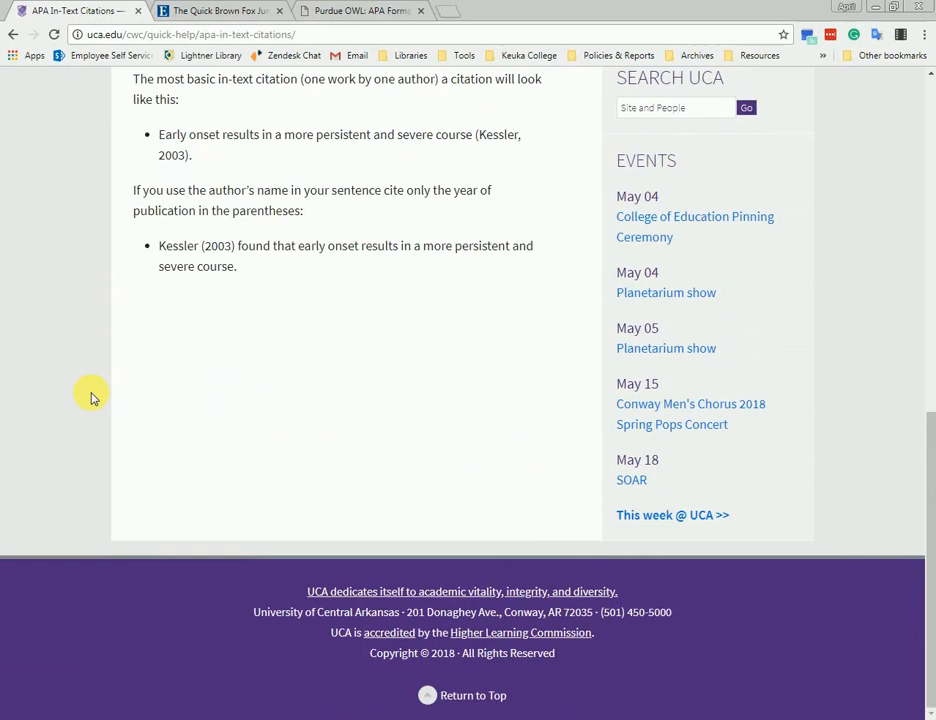
{"action": "scroll", "scroll_direction": "up", "scroll_amount": 3}
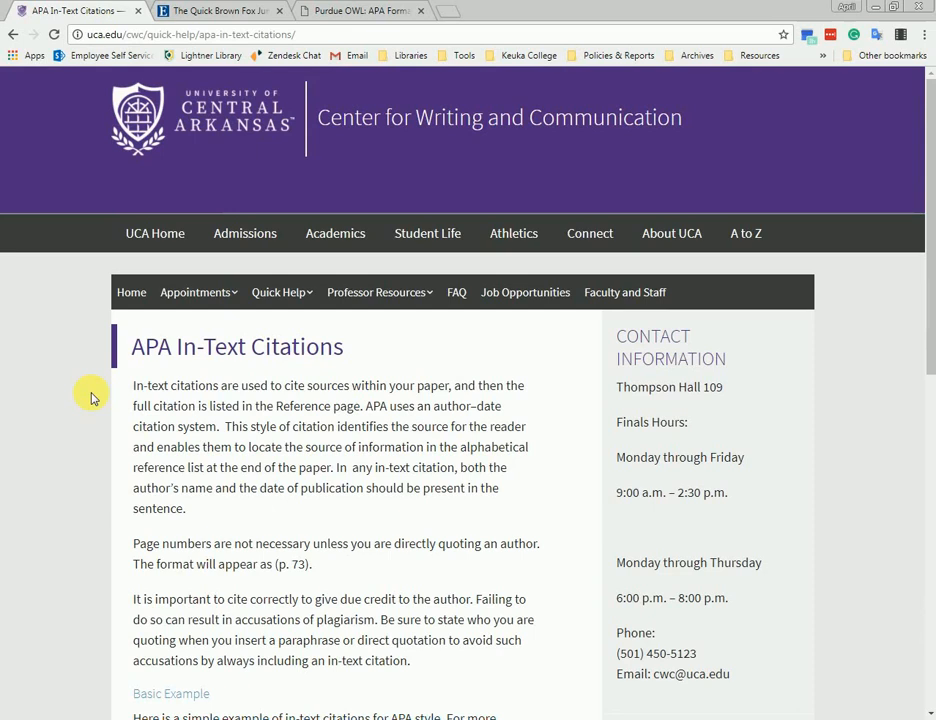
{"action": "mouse_move", "coordinate": [216, 140]}
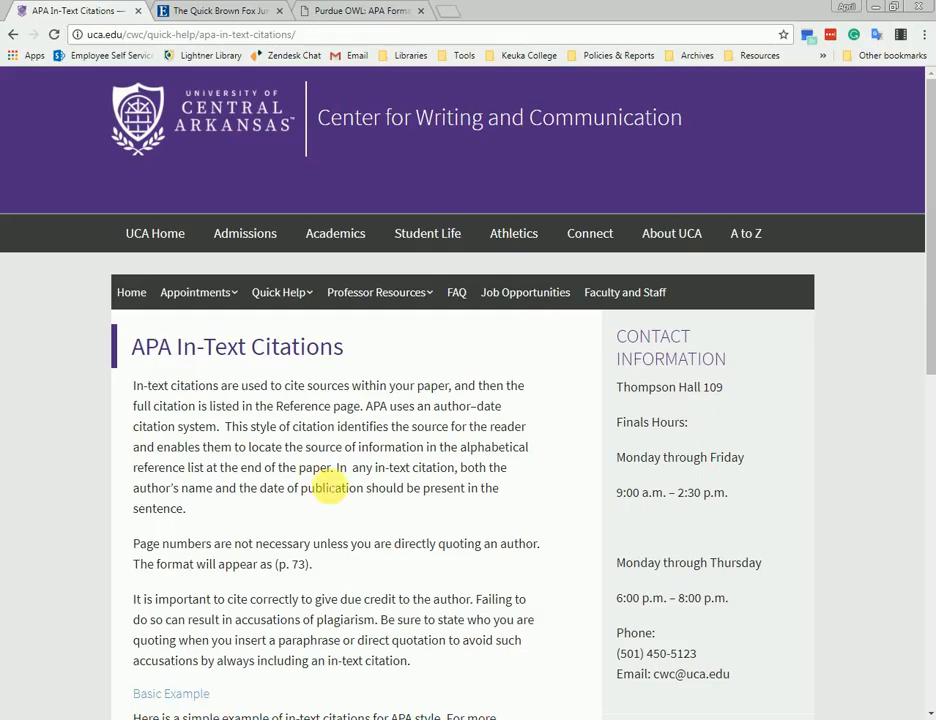
{"action": "scroll", "scroll_direction": "down", "scroll_amount": 3}
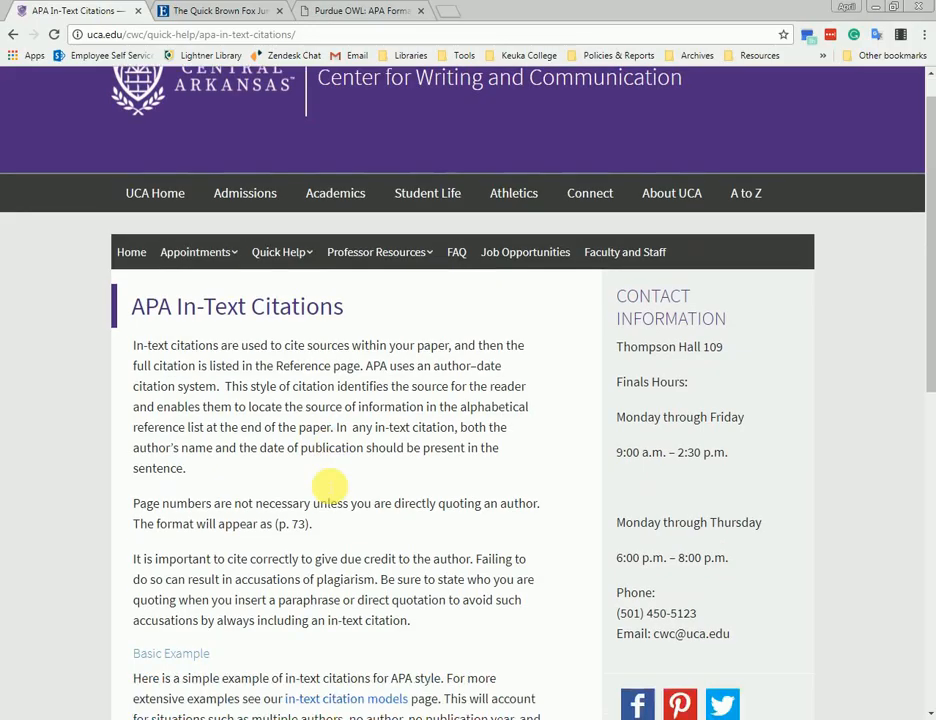
{"action": "scroll", "scroll_direction": "down", "scroll_amount": 3}
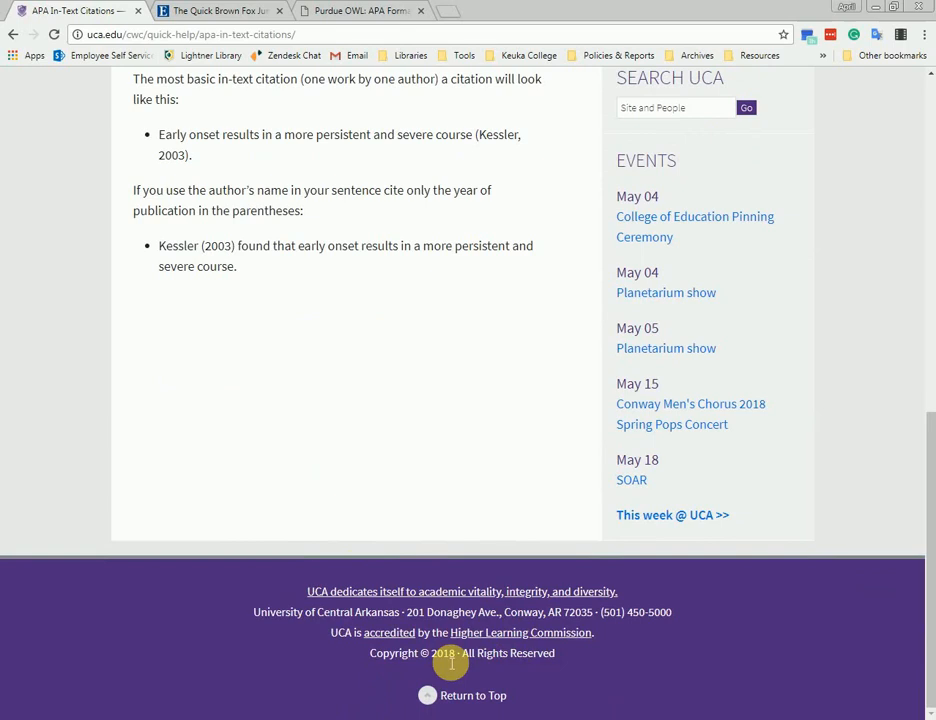
{"action": "scroll", "scroll_direction": "up", "scroll_amount": 3}
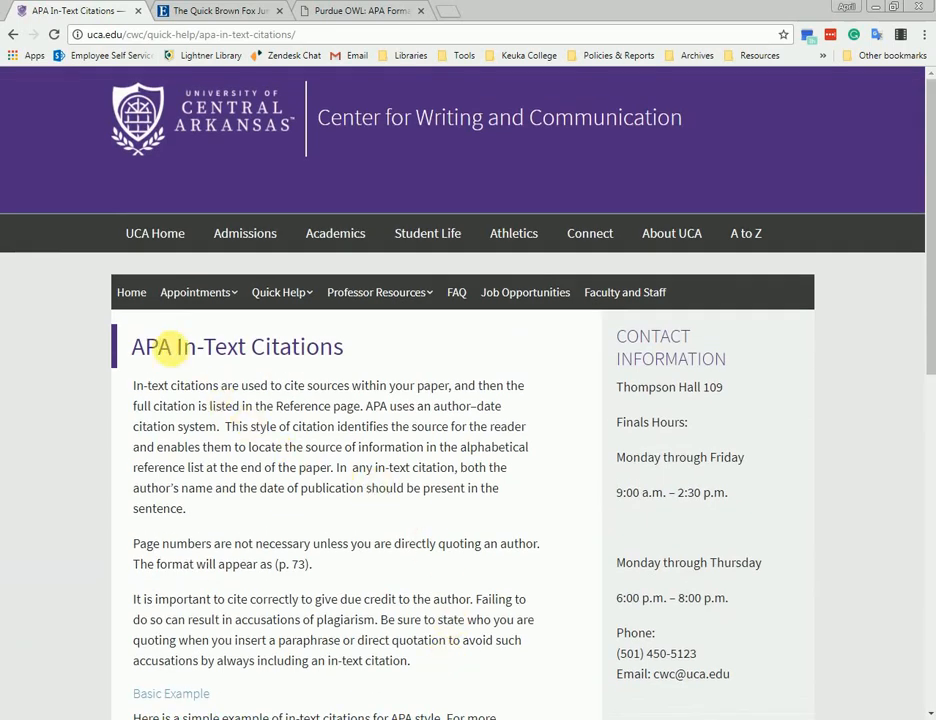
{"action": "left_click", "coordinate": [132, 292]}
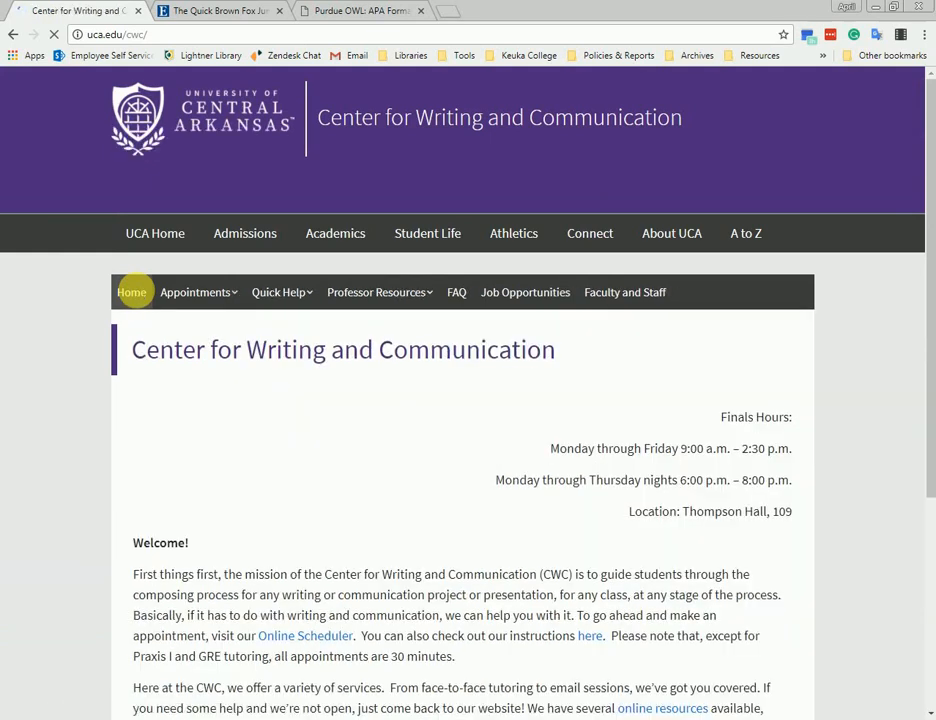
{"action": "scroll", "scroll_direction": "down", "scroll_amount": 3}
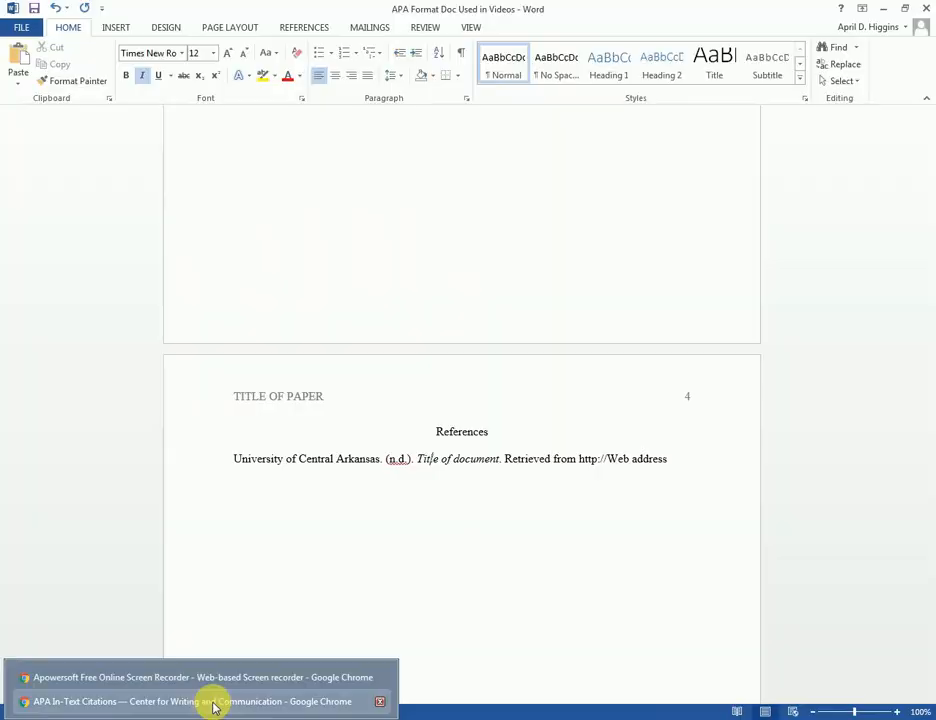
- Replace the italic title placeholder with 'APA in-text citations' and select the web address placeholder
{"action": "left_click", "coordinate": [200, 700]}
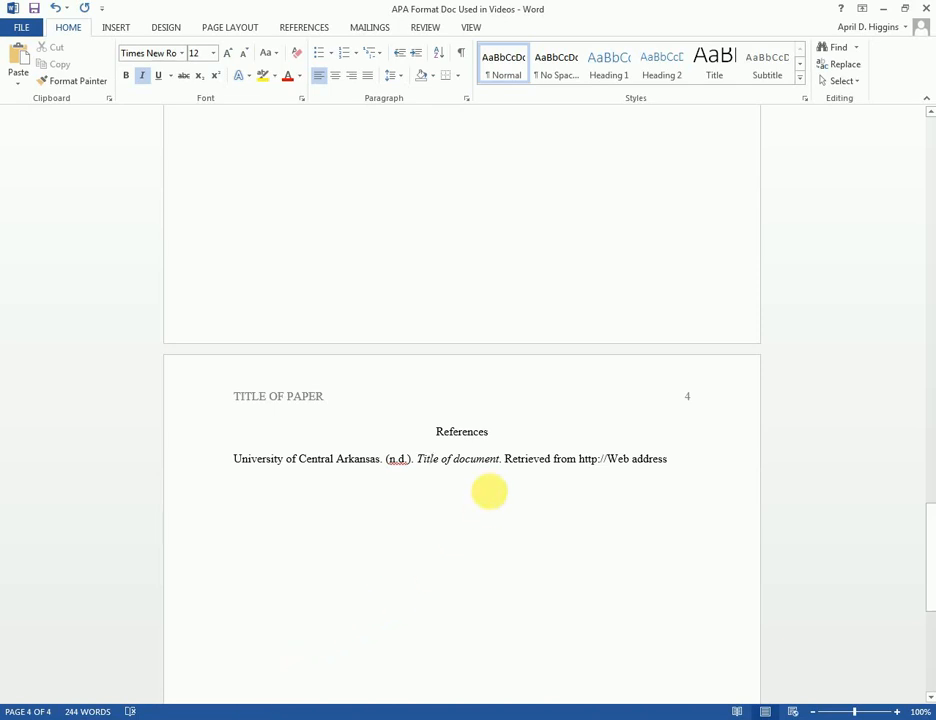
{"action": "left_click", "coordinate": [500, 458]}
{"action": "type", "text": "APA in-text citations"}
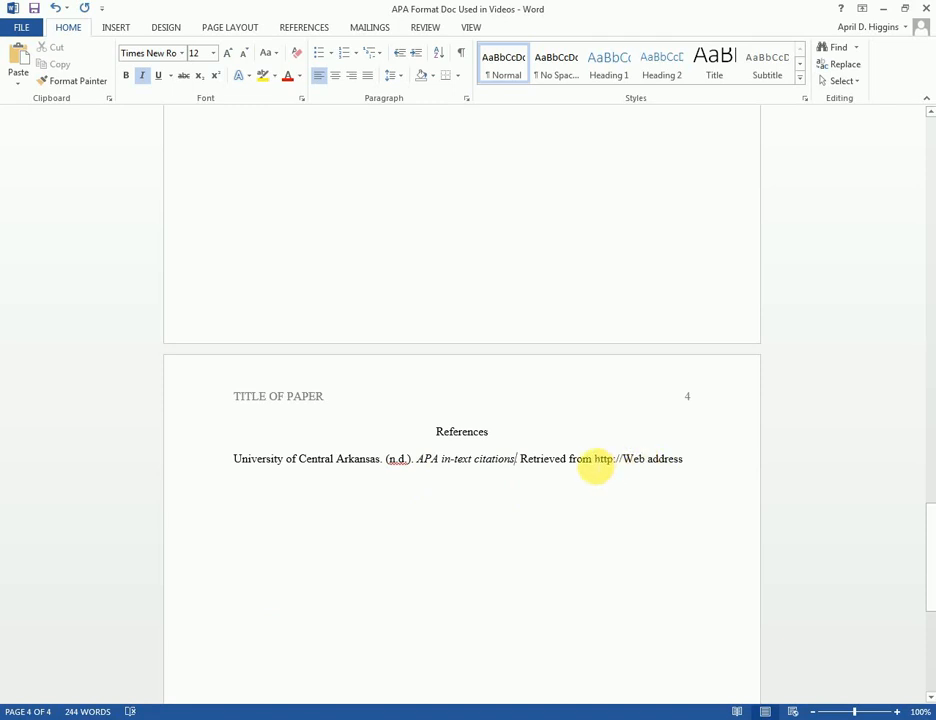
{"action": "double_click", "coordinate": [604, 458]}
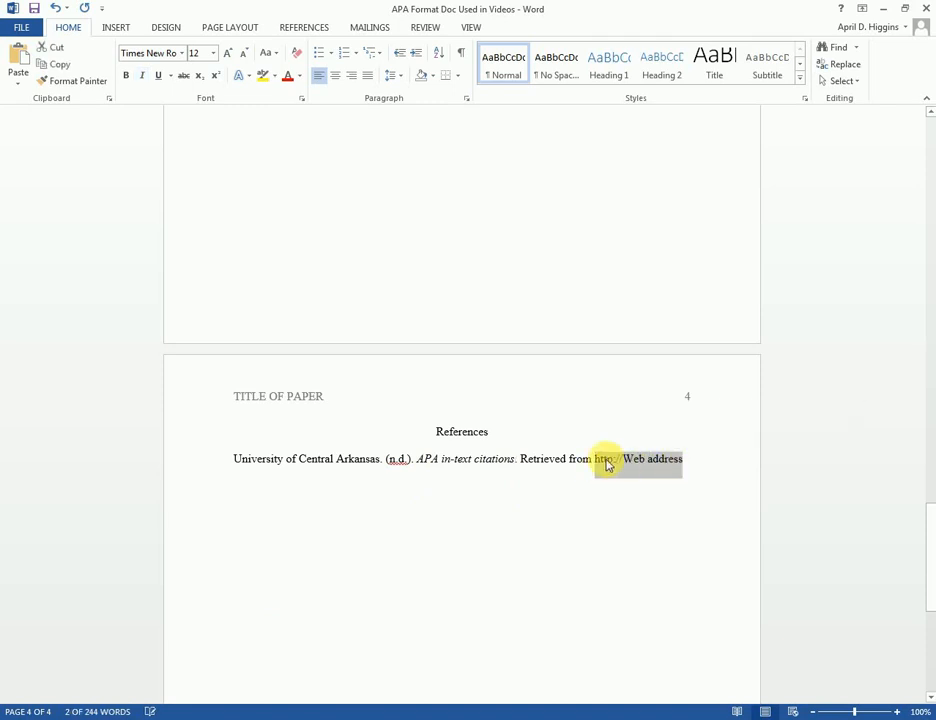
{"action": "left_click", "coordinate": [604, 458]}
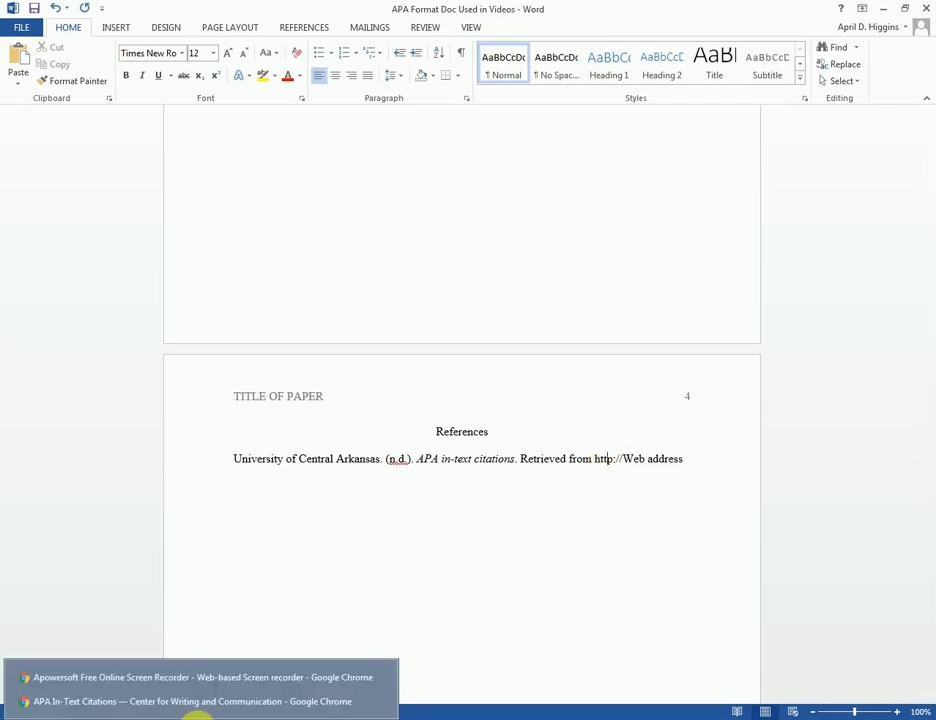
- Copy the UCA citations page URL from Chrome and paste it over the web address placeholder
{"action": "left_click", "coordinate": [190, 700]}
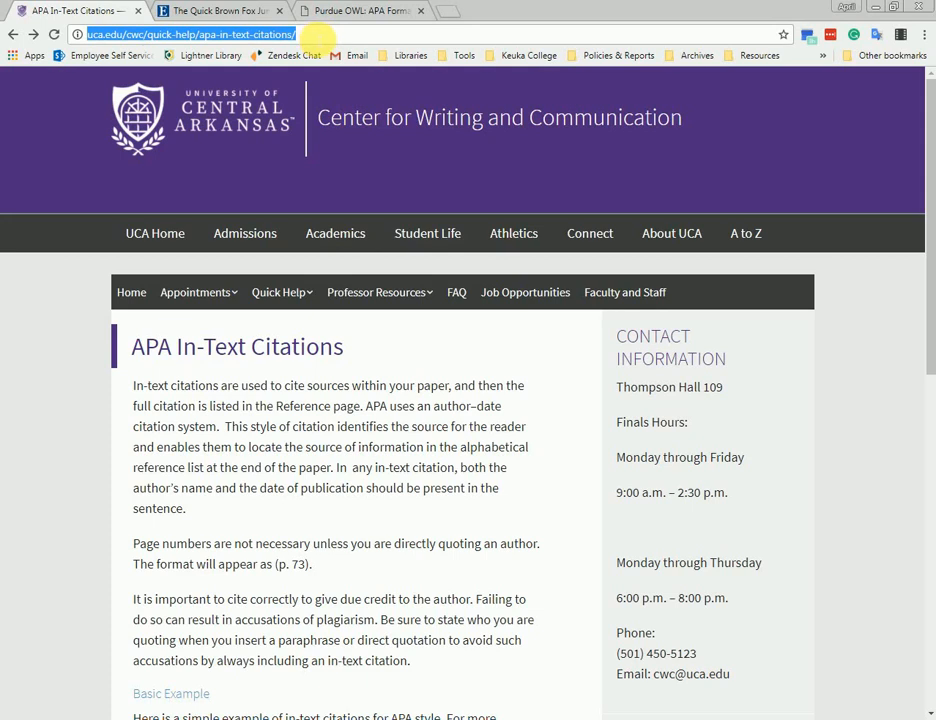
{"action": "right_click", "coordinate": [190, 34]}
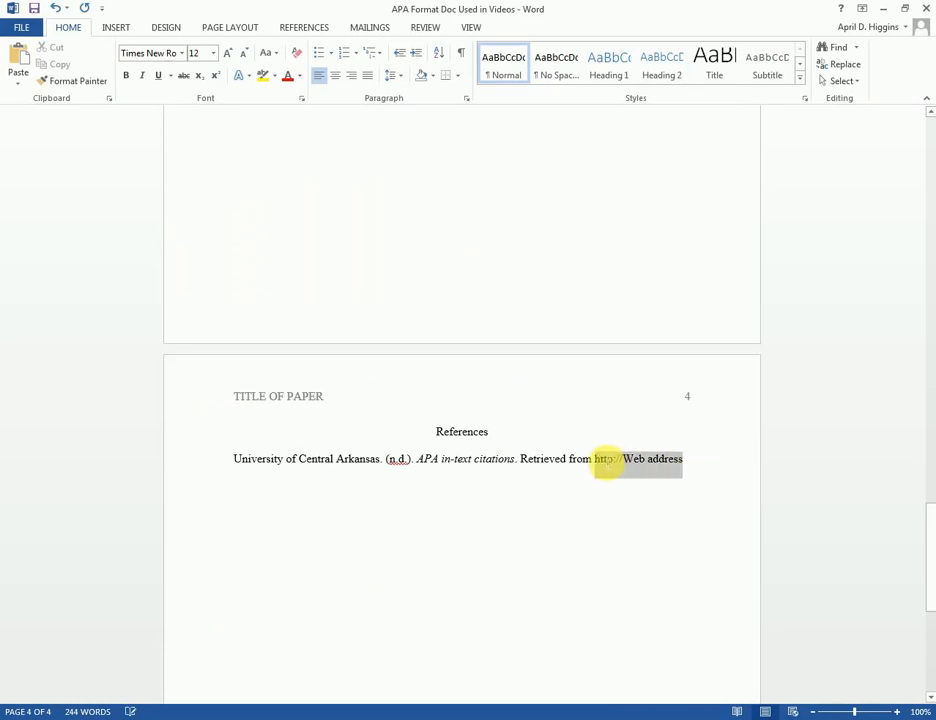
{"action": "right_click", "coordinate": [638, 458]}
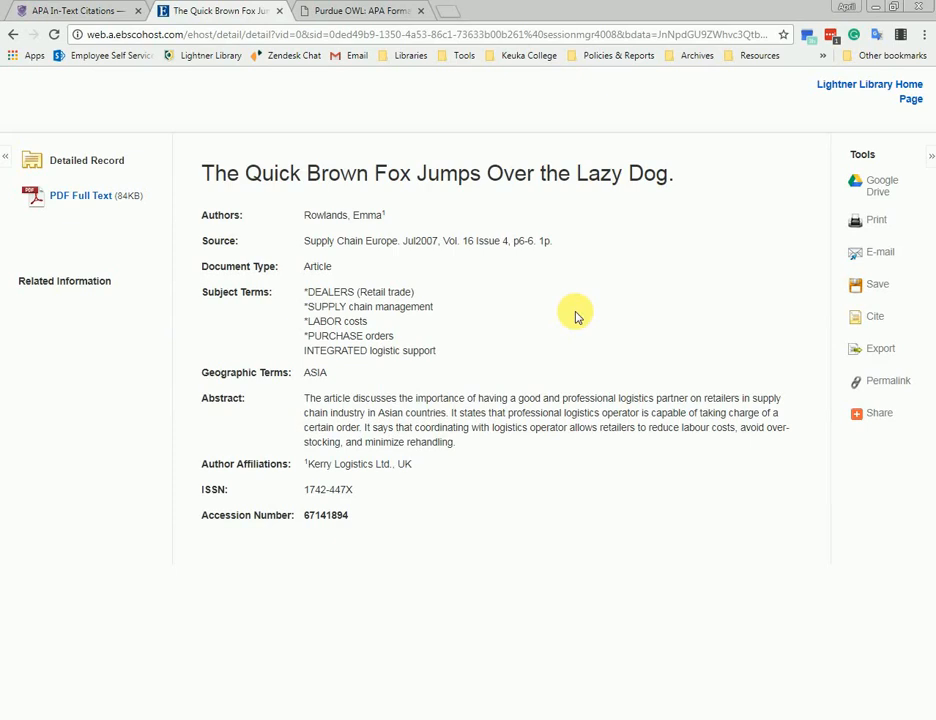
- Locate OWL's 'Article From an Online Periodical with no DOI Assigned' format, comparing it with the EBSCOhost record
{"action": "left_click", "coordinate": [360, 12]}
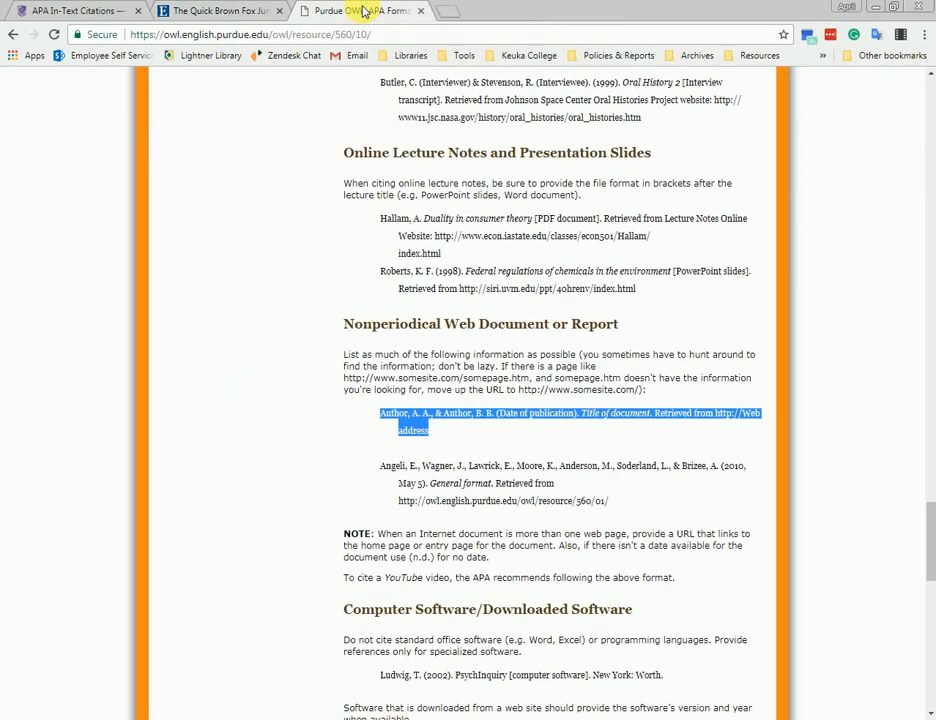
{"action": "scroll", "scroll_direction": "up", "scroll_amount": 3}
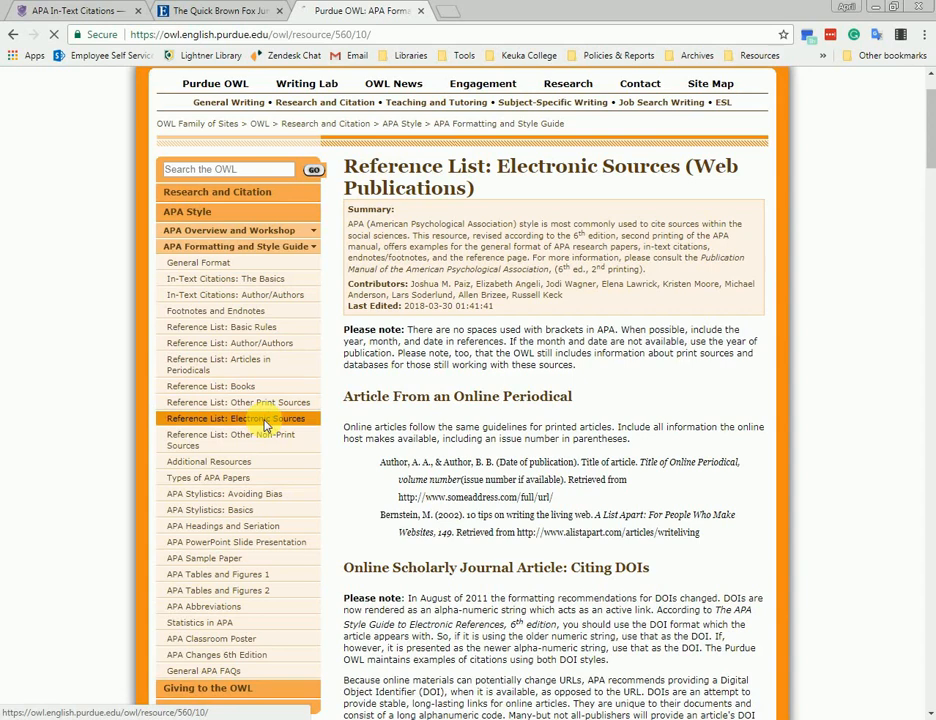
{"action": "scroll", "scroll_direction": "up", "scroll_amount": 3}
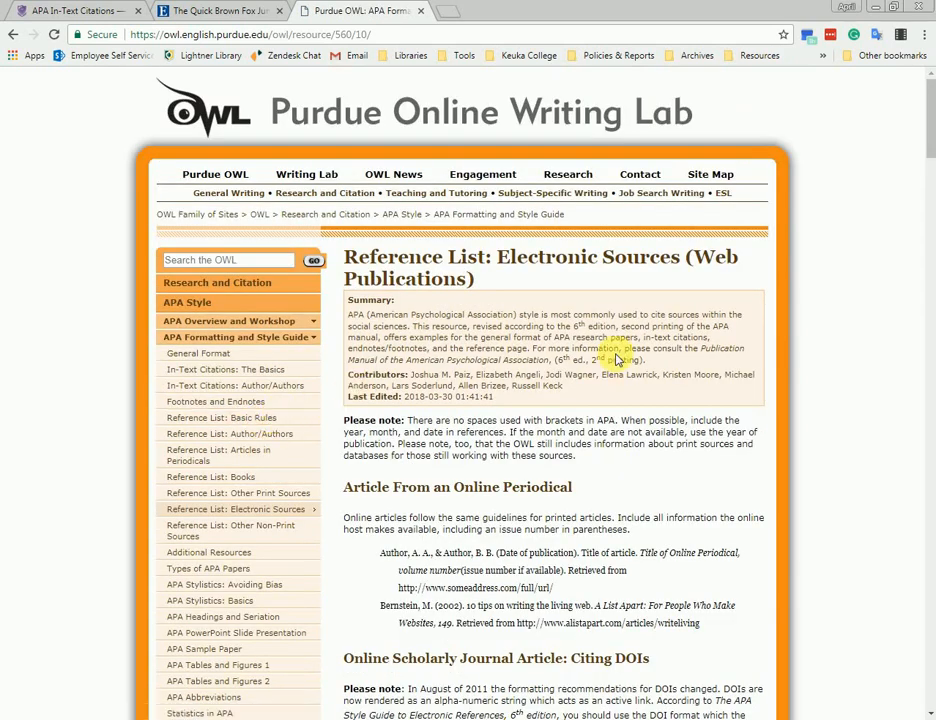
{"action": "scroll", "scroll_direction": "down", "scroll_amount": 3}
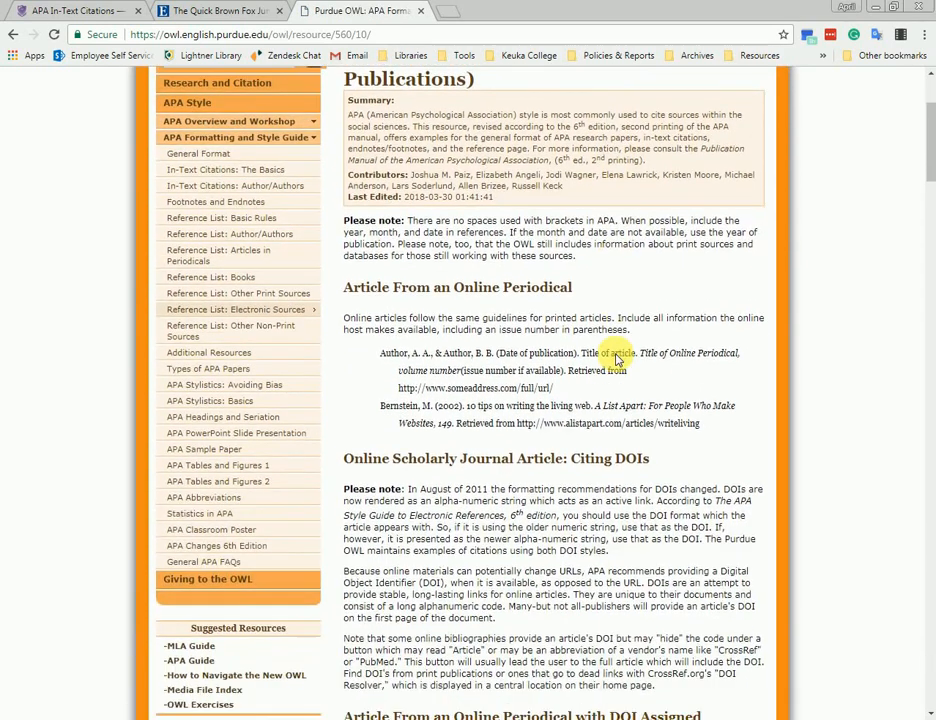
{"action": "scroll", "scroll_direction": "down", "scroll_amount": 3}
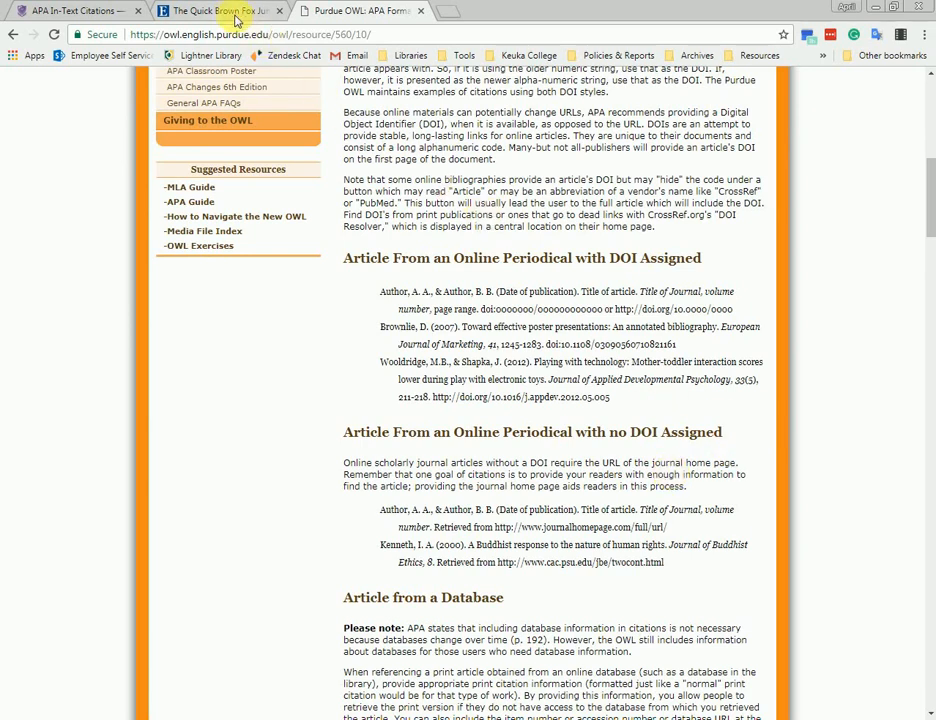
{"action": "left_click", "coordinate": [216, 12]}
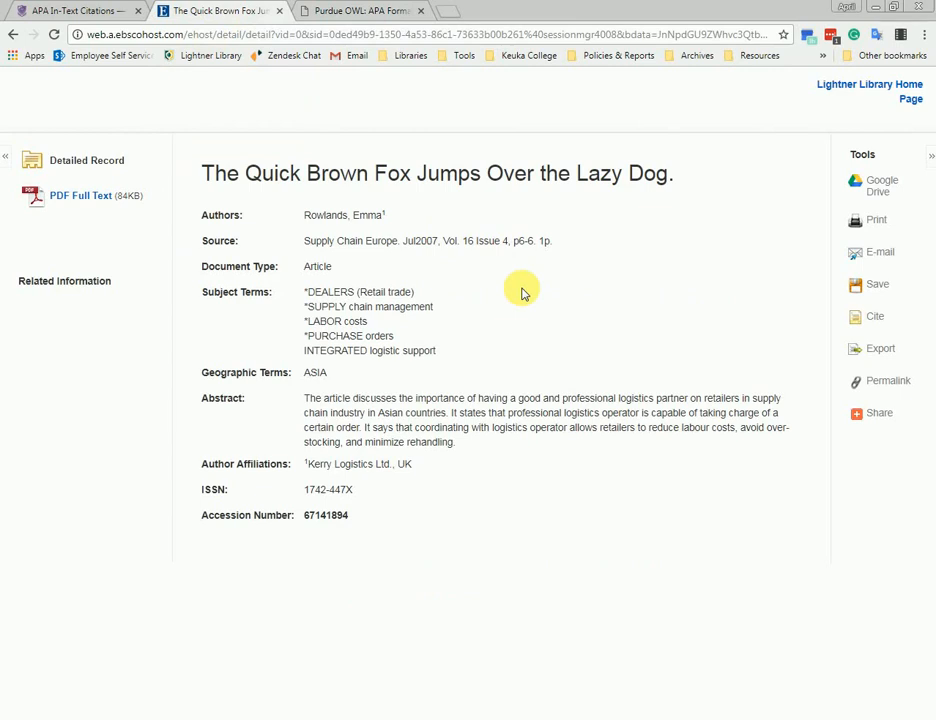
{"action": "mouse_move", "coordinate": [364, 560]}
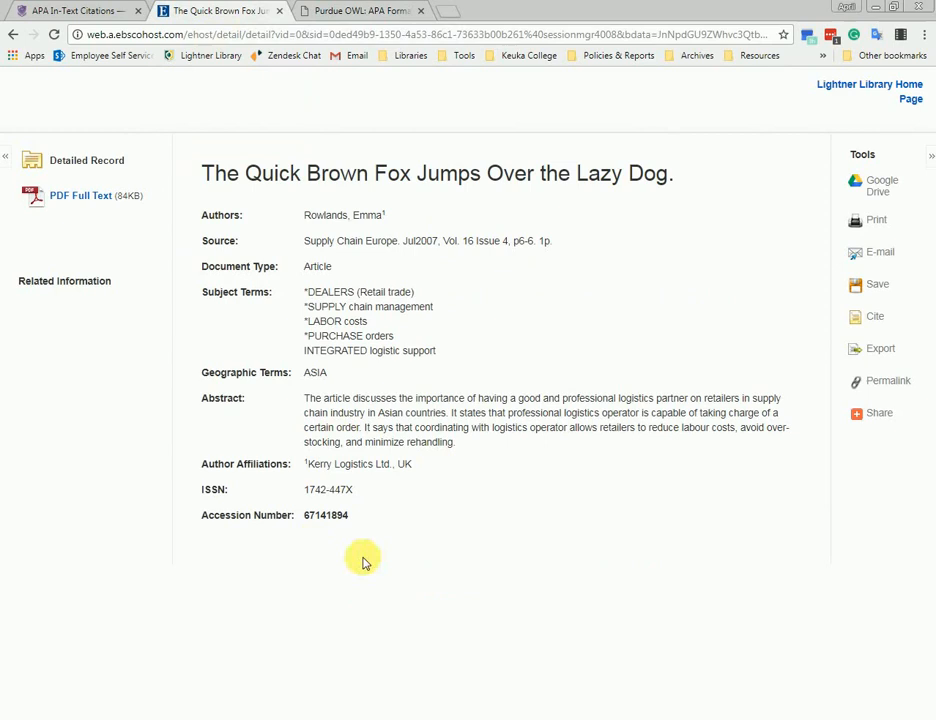
{"action": "mouse_move", "coordinate": [284, 478]}
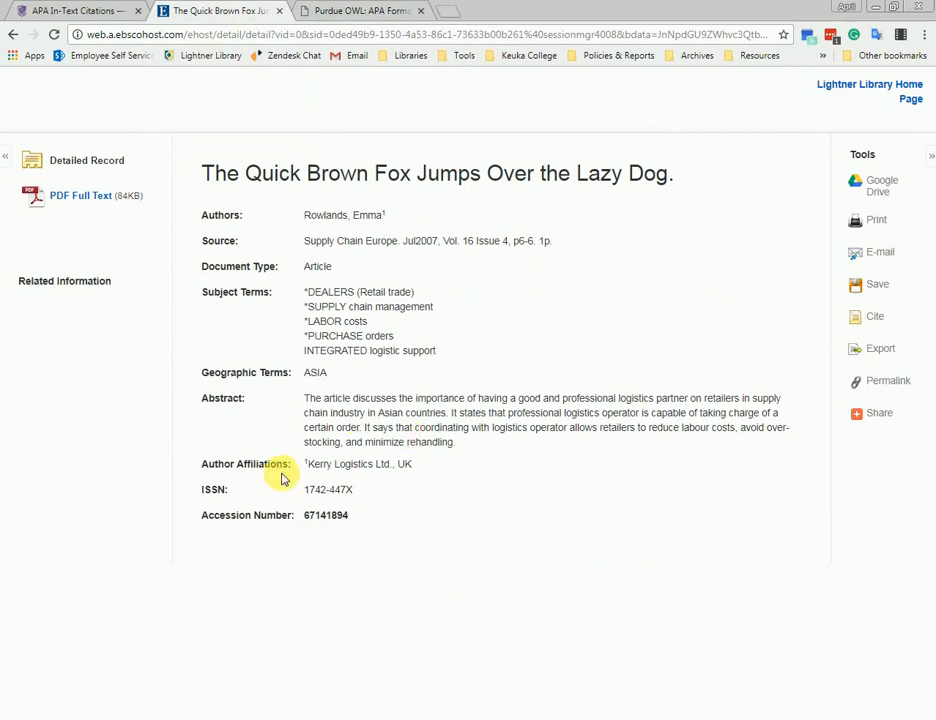
{"action": "mouse_move", "coordinate": [344, 130]}
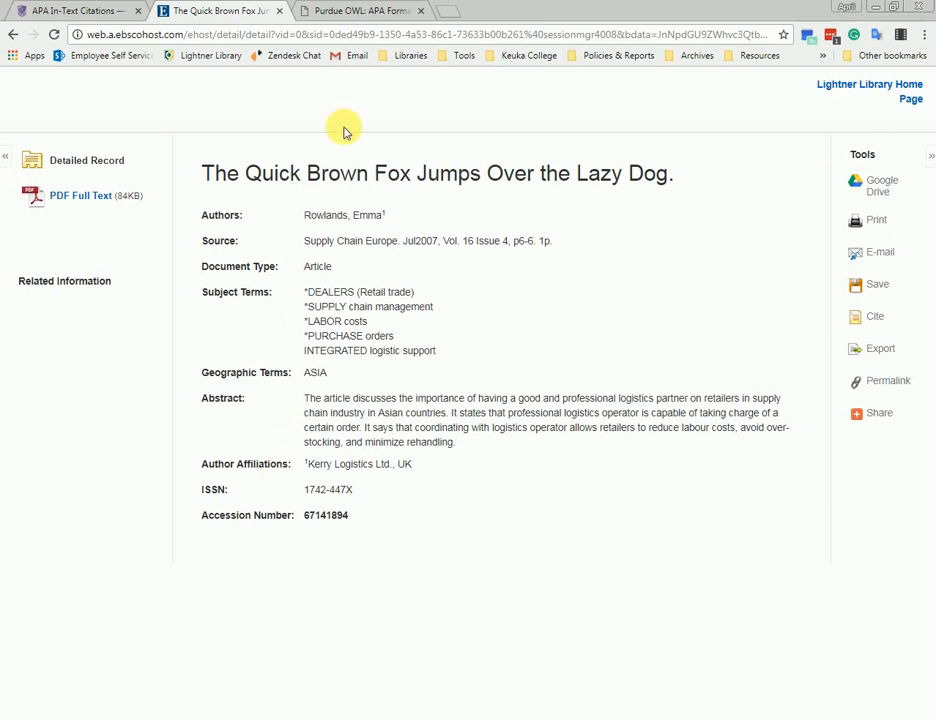
{"action": "left_click", "coordinate": [360, 12]}
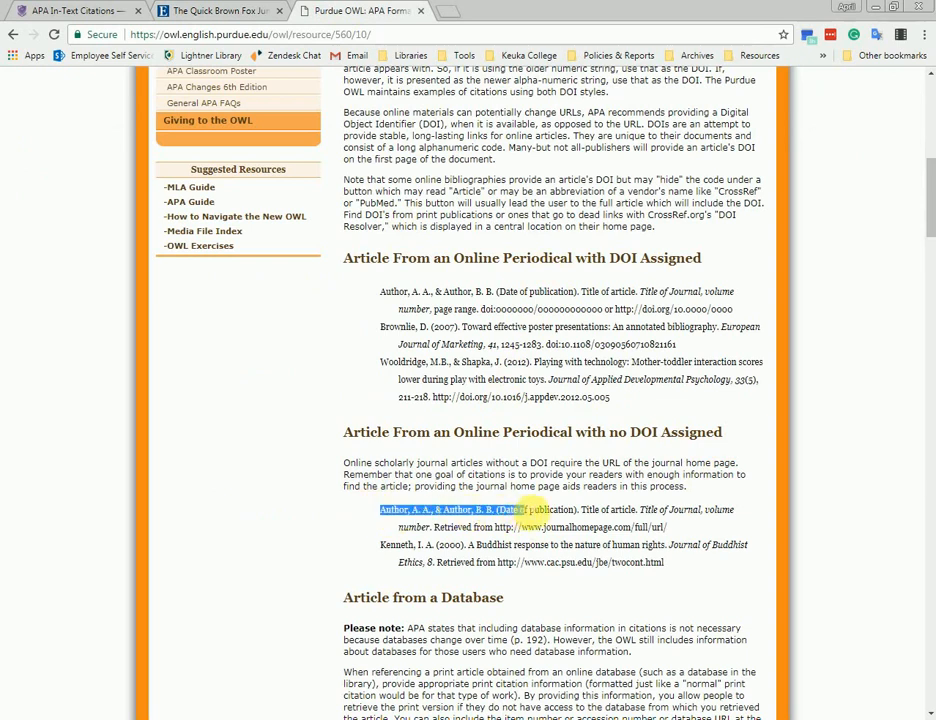
- Copy OWL's no-DOI article example into Word and start it Rowlands, E. (2007) with the article title
{"action": "left_click_drag", "start_coordinate": [524, 510], "coordinate": [668, 528]}
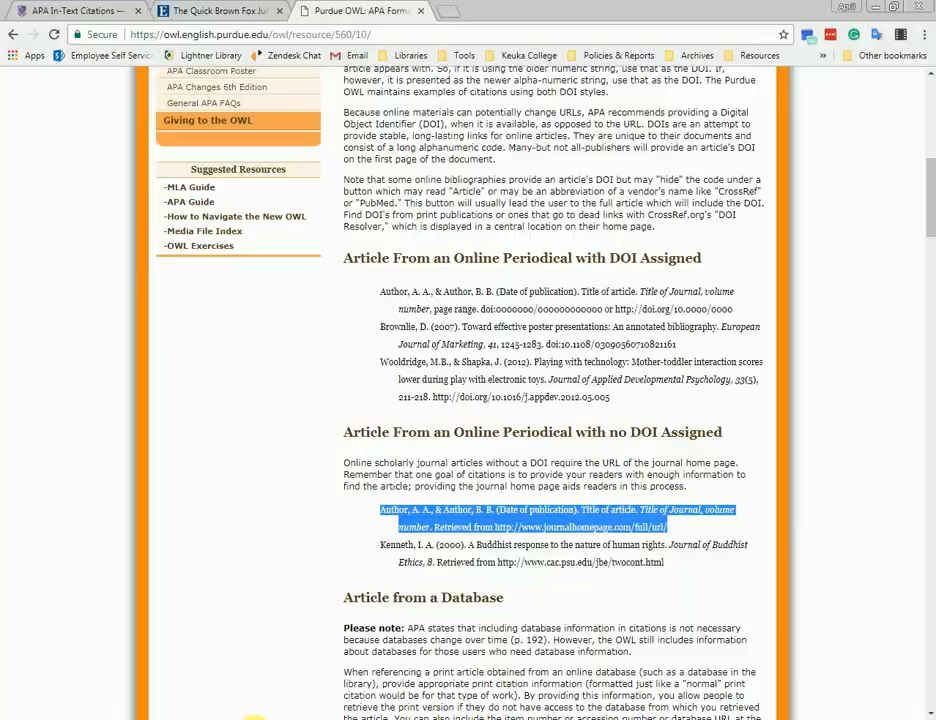
{"action": "right_click", "coordinate": [236, 516]}
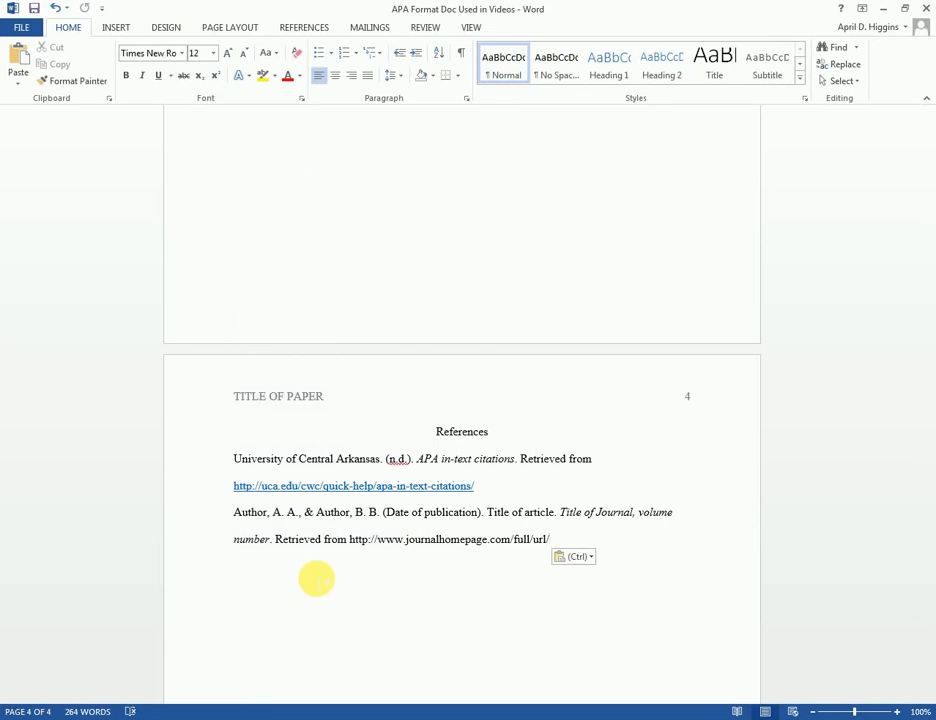
{"action": "left_click", "coordinate": [220, 10]}
{"action": "type", "text": "Rowlands, E. (2007). The quick brown fox jumps over the lazy dog"}
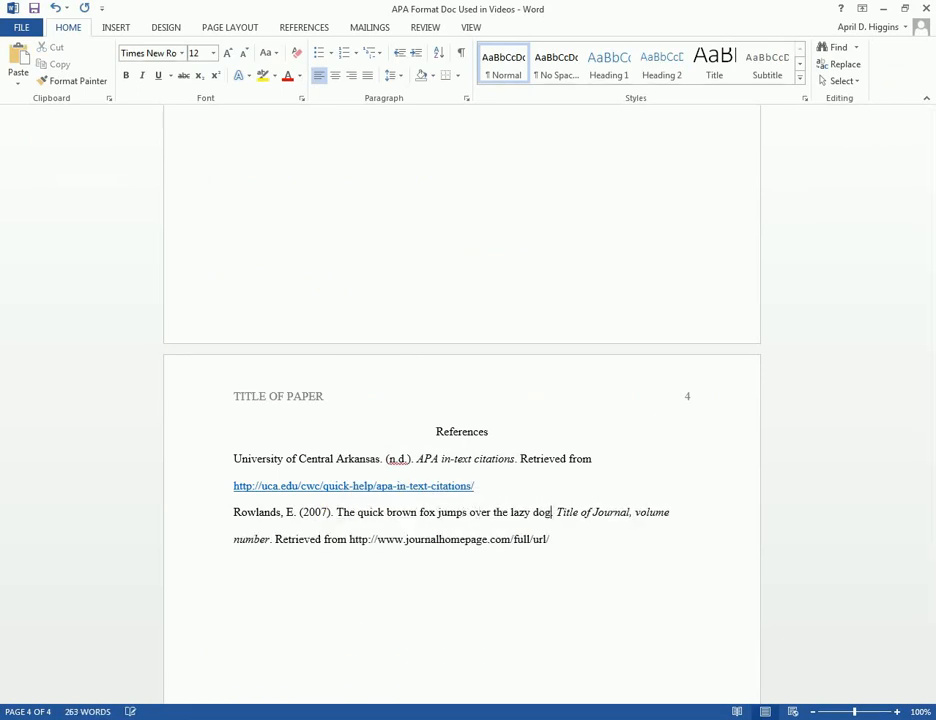
- Replace the journal placeholder with Supply Chain Europe and the volume with 16(4)
{"action": "double_click", "coordinate": [400, 512]}
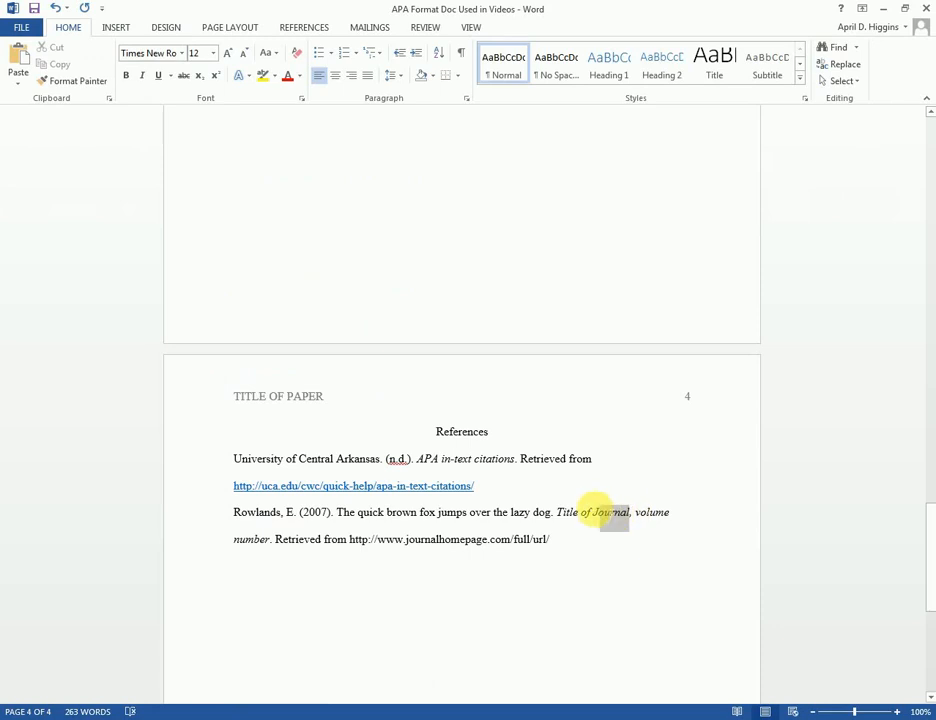
{"action": "type", "text": "Supply Chain Europe"}
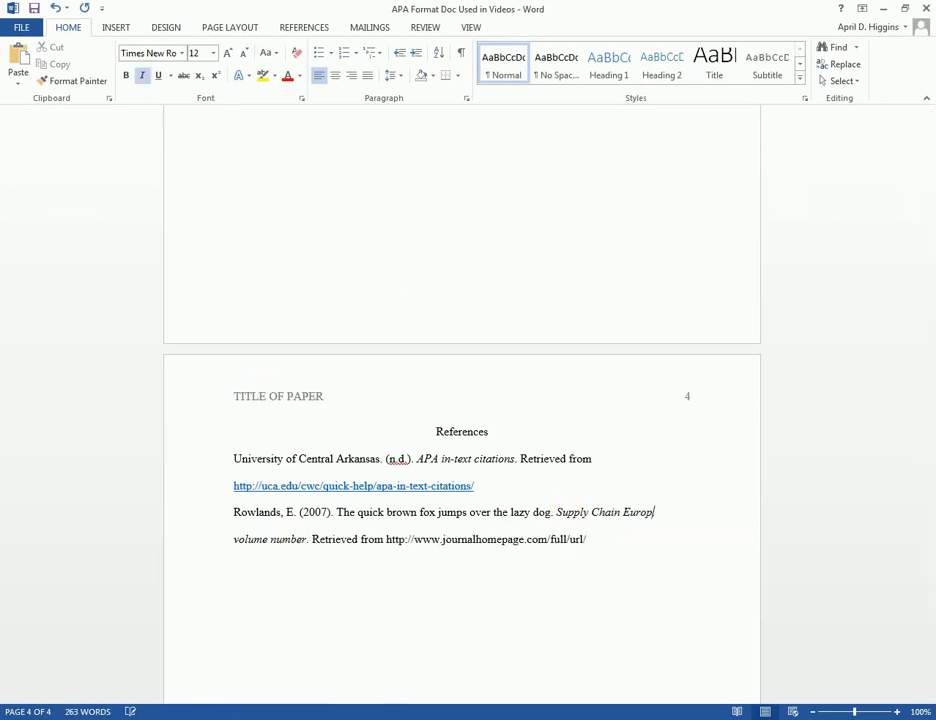
{"action": "double_click", "coordinate": [570, 512]}
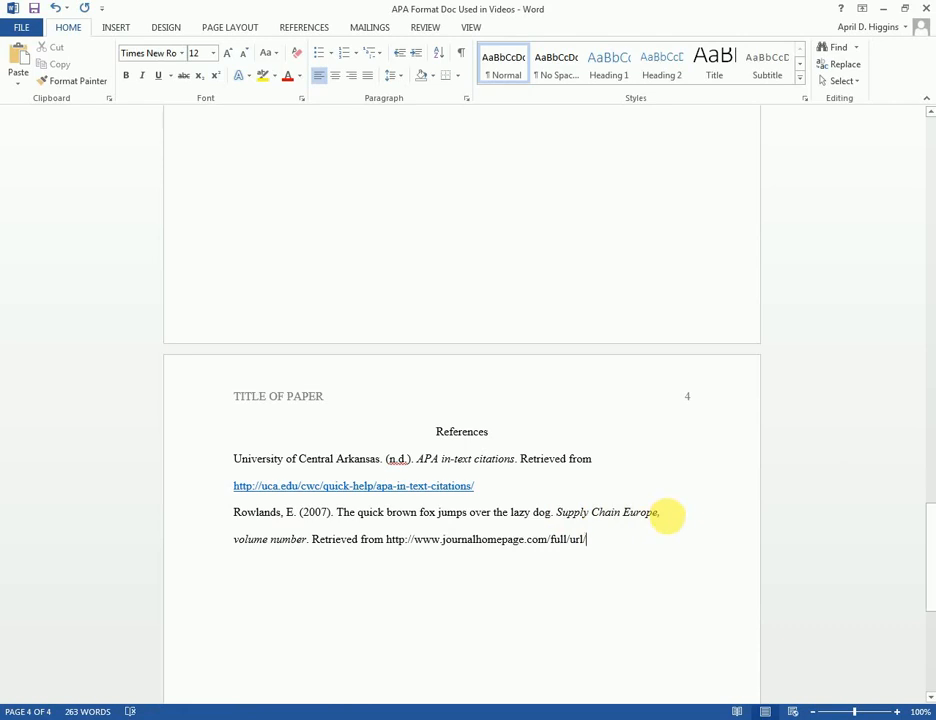
{"action": "mouse_move", "coordinate": [270, 698]}
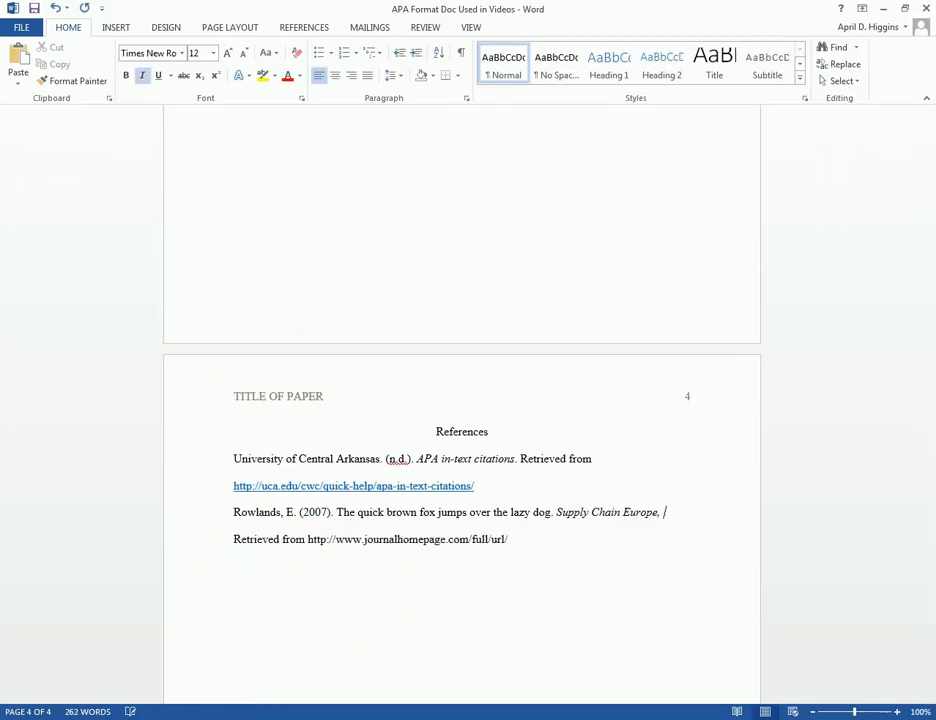
{"action": "type", "text": "16"}
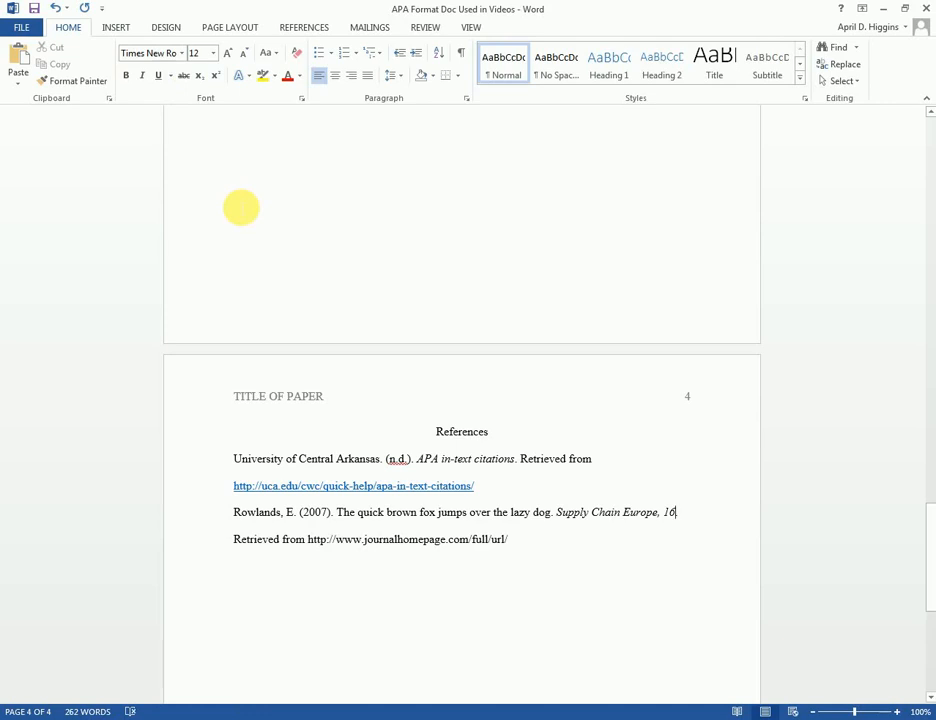
{"action": "type", "text": "(4."}
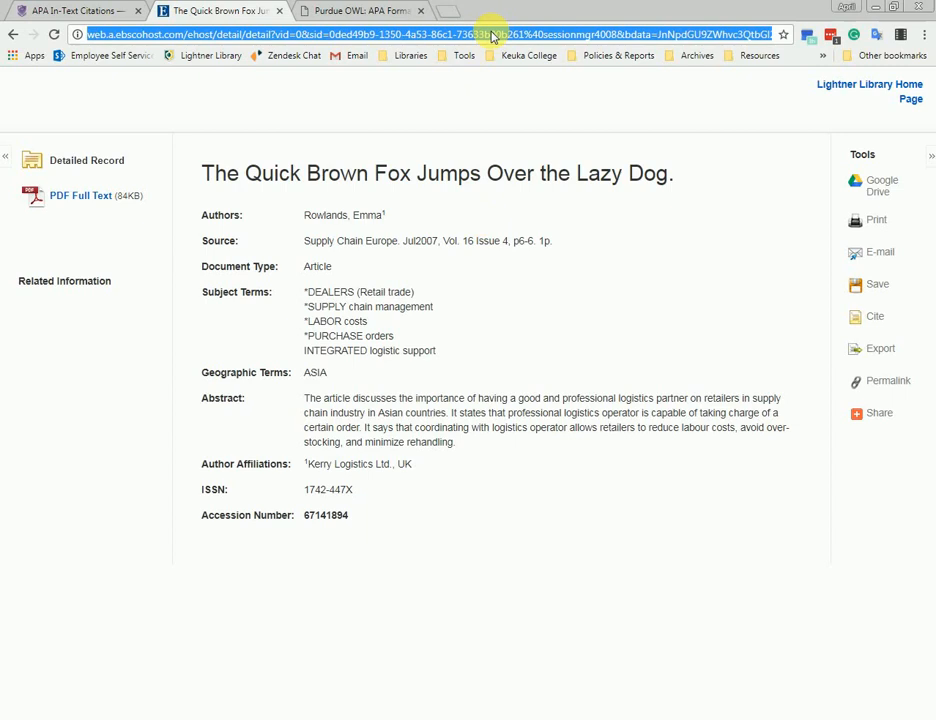
{"action": "mouse_move", "coordinate": [476, 132]}
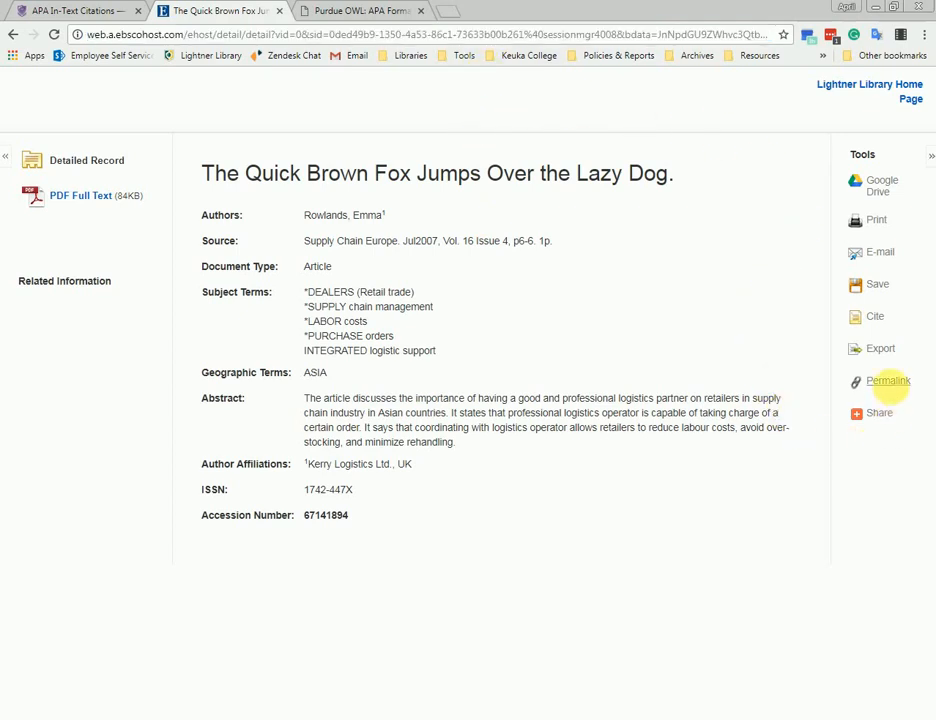
{"action": "mouse_move", "coordinate": [888, 380]}
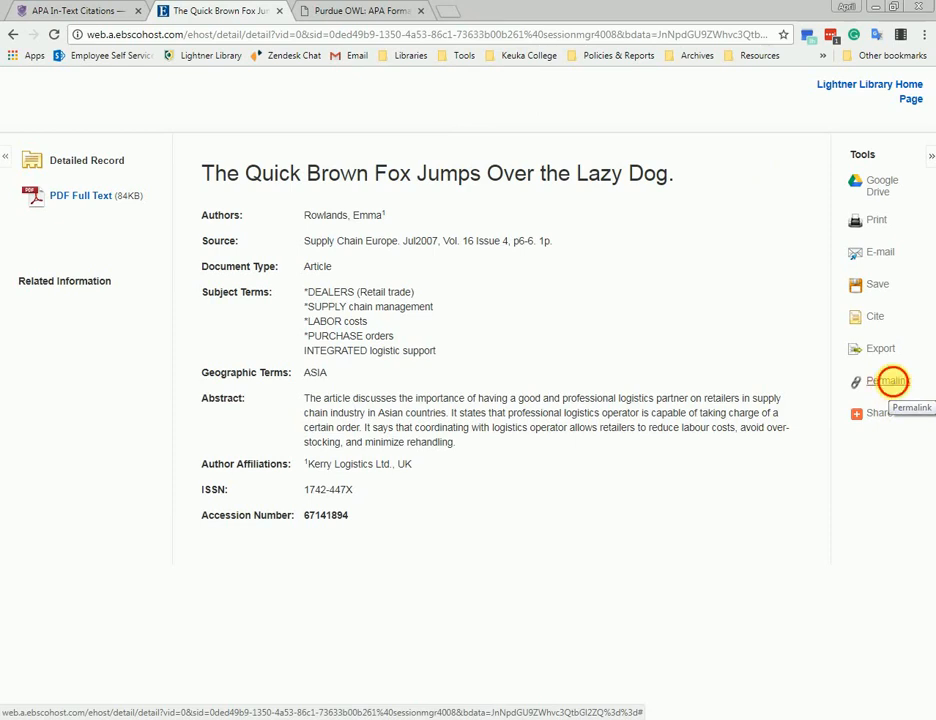
- Copy the EBSCOhost permalink over the Rowlands citation's placeholder journal homepage URL
{"action": "left_click", "coordinate": [888, 380]}
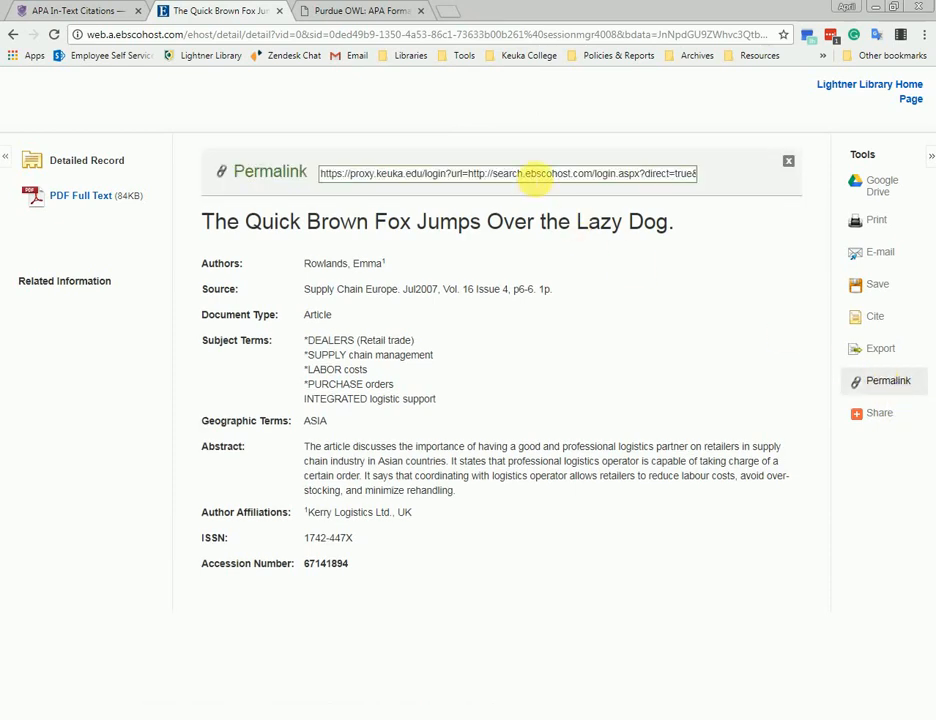
{"action": "triple_click", "coordinate": [504, 172]}
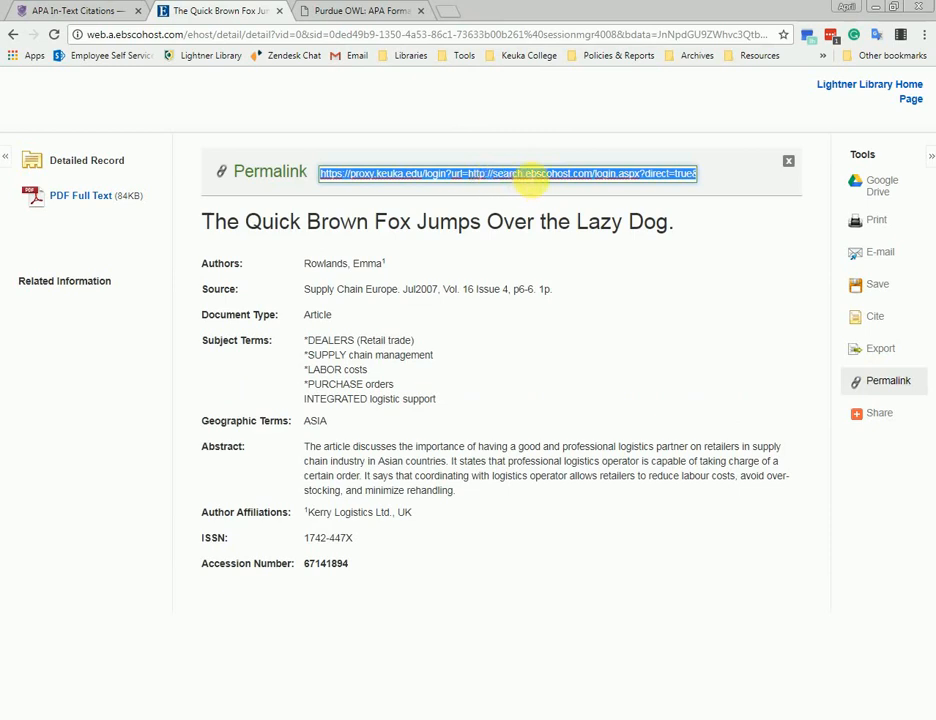
{"action": "mouse_move", "coordinate": [560, 204]}
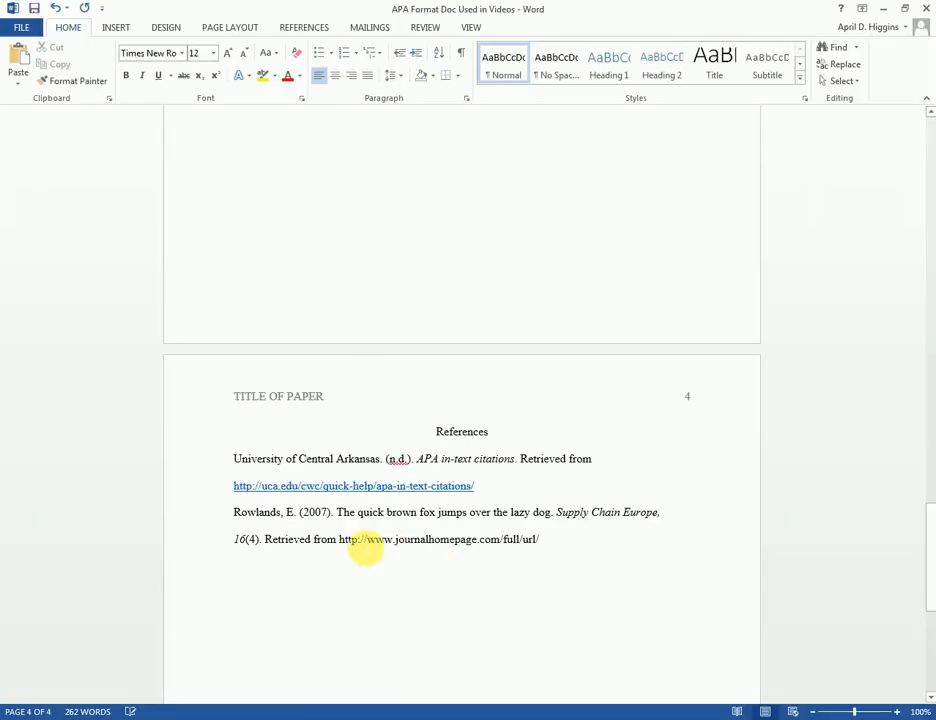
{"action": "double_click", "coordinate": [360, 540]}
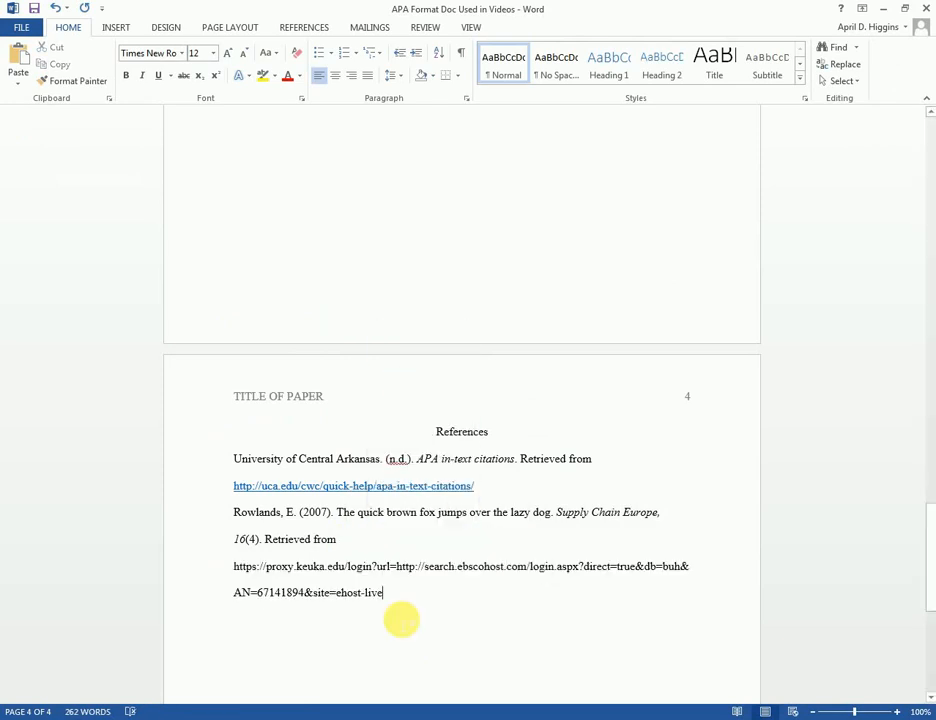
{"action": "mouse_move", "coordinate": [356, 550]}
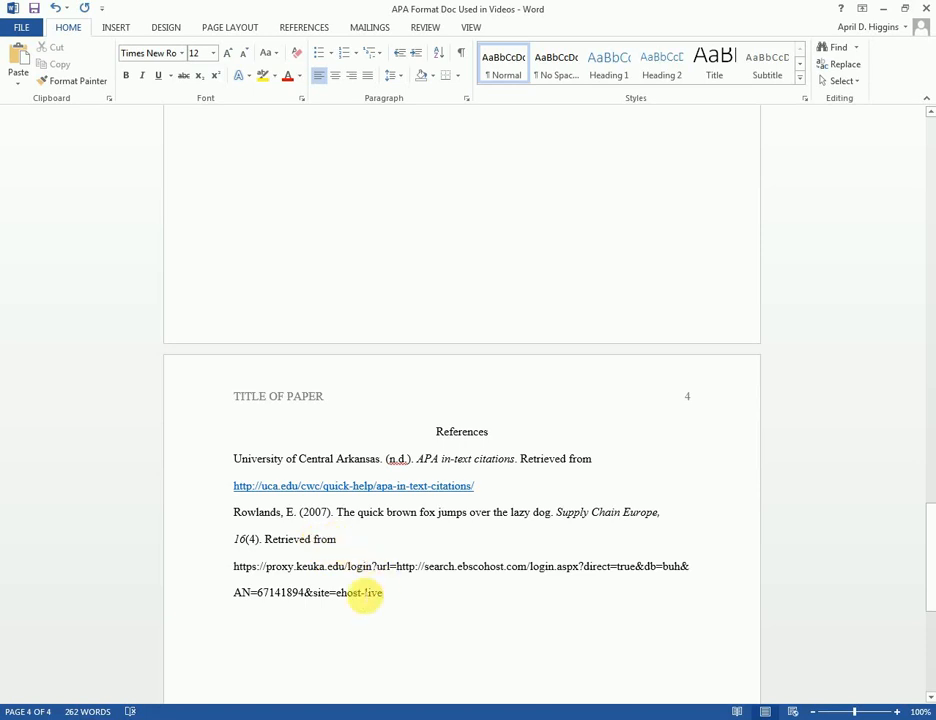
{"action": "mouse_move", "coordinate": [360, 600]}
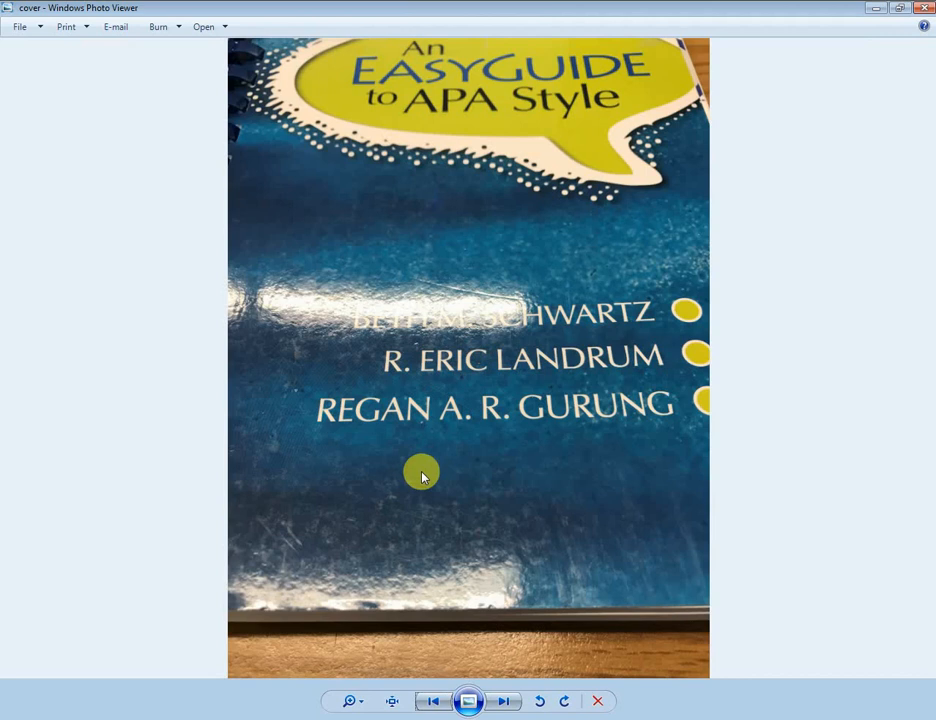
{"action": "mouse_move", "coordinate": [588, 528]}
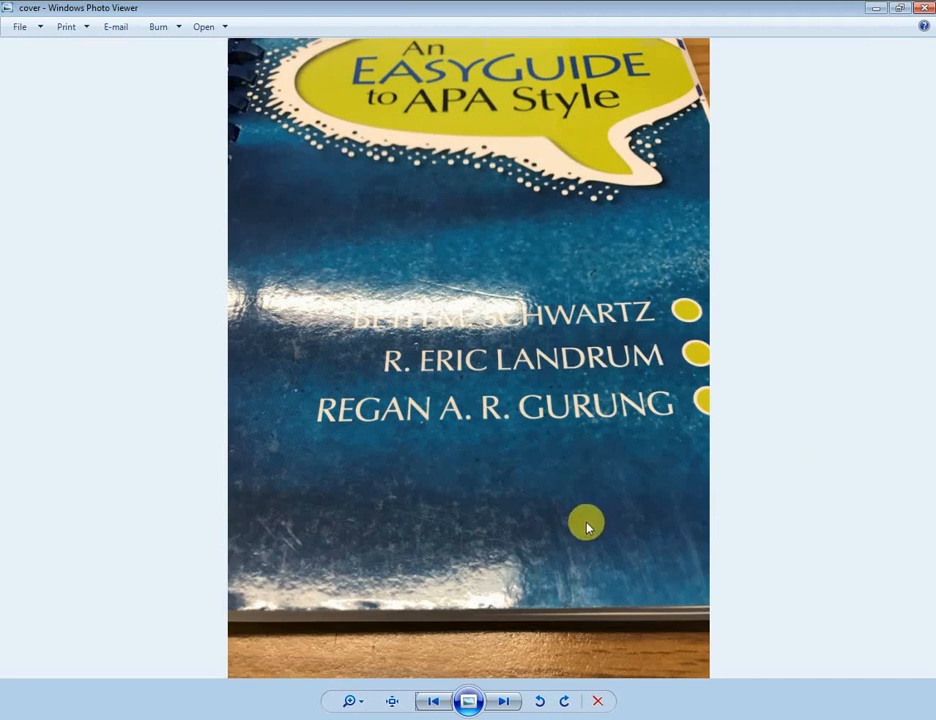
{"action": "mouse_move", "coordinate": [500, 472]}
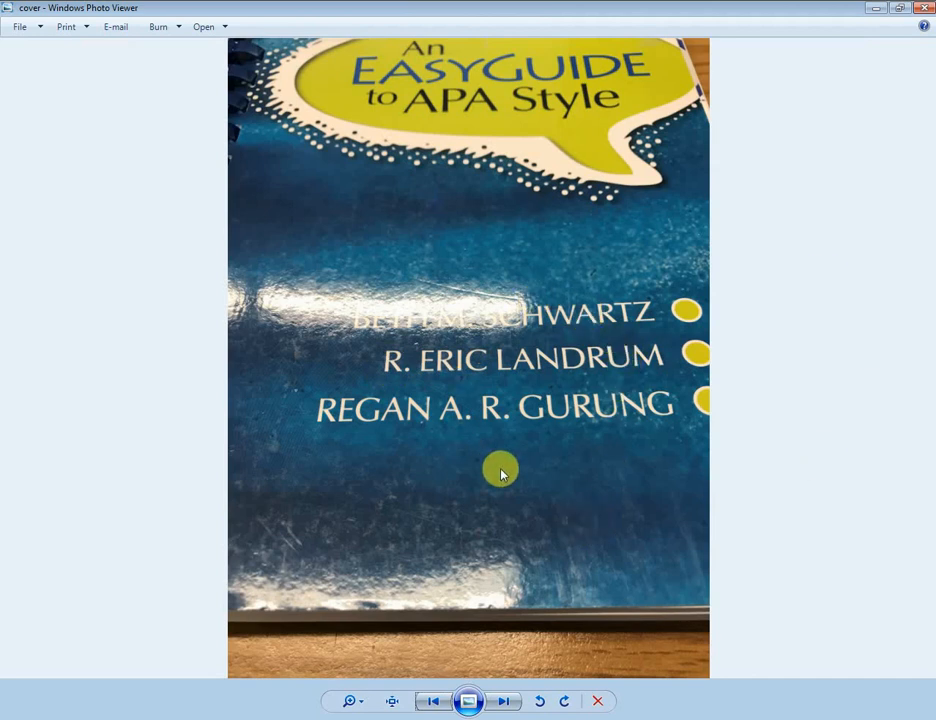
{"action": "mouse_move", "coordinate": [540, 464]}
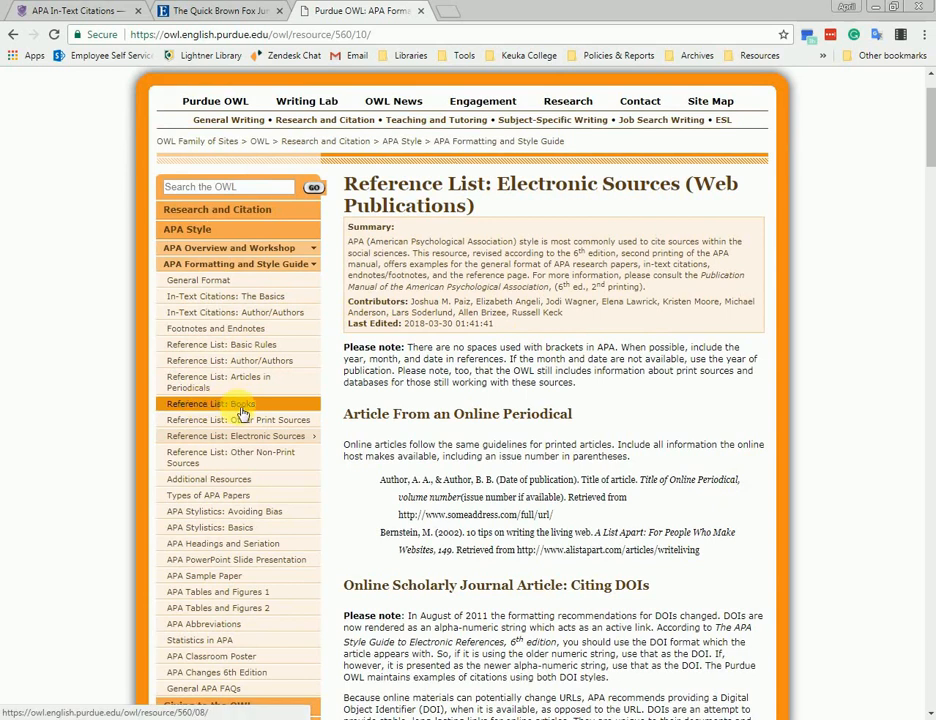
- Browse OWL's Reference List: Books page for the basic book format examples
{"action": "left_click", "coordinate": [210, 404]}
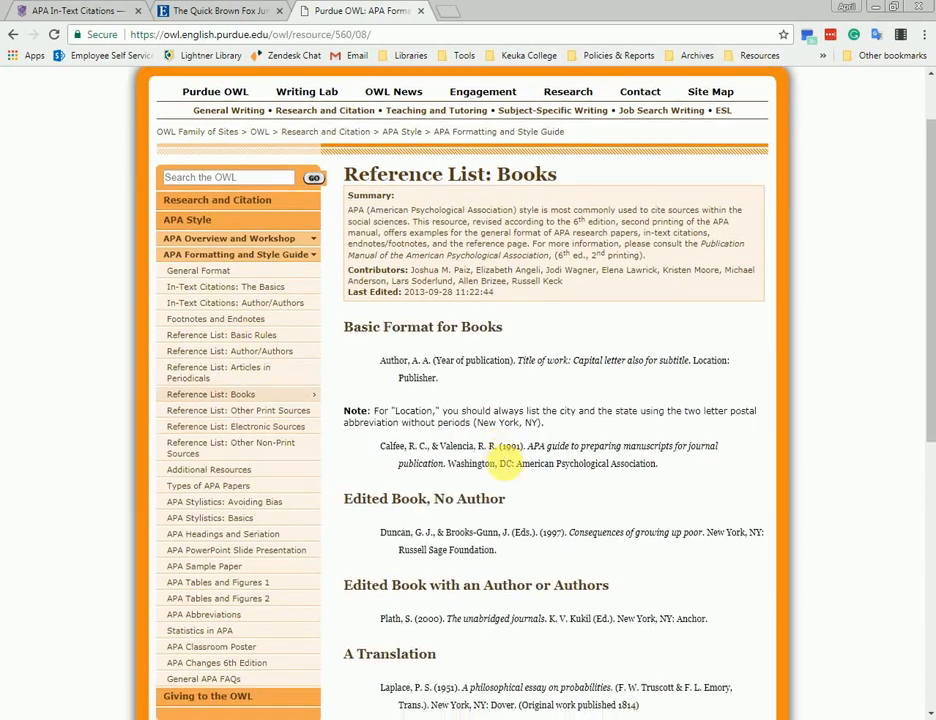
{"action": "scroll", "scroll_direction": "down", "scroll_amount": 3}
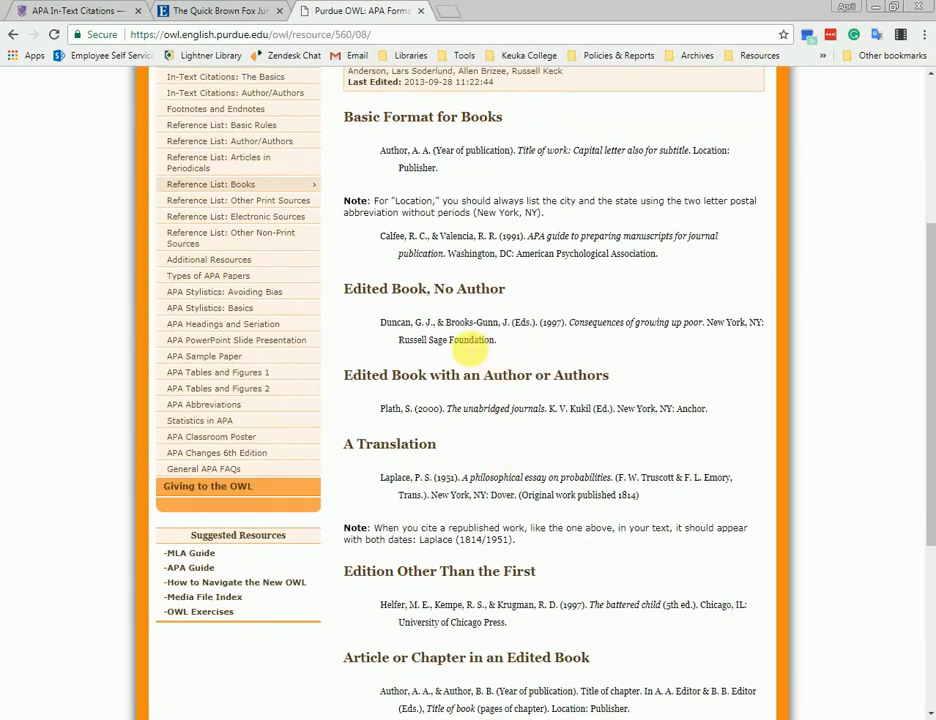
{"action": "scroll", "scroll_direction": "up", "scroll_amount": 3}
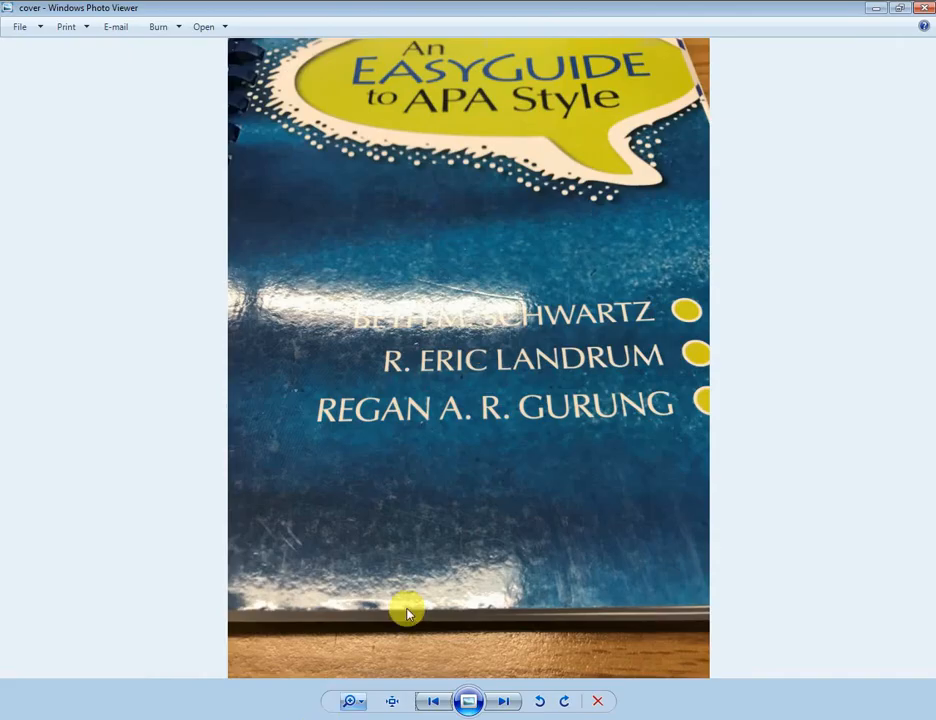
{"action": "mouse_move", "coordinate": [496, 468]}
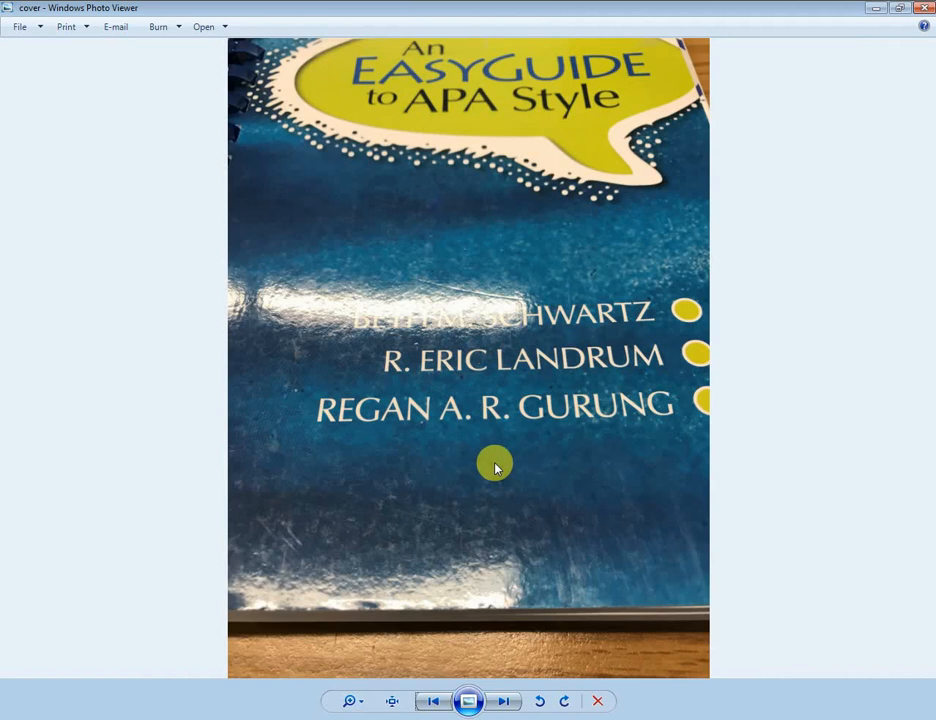
{"action": "mouse_move", "coordinate": [504, 700]}
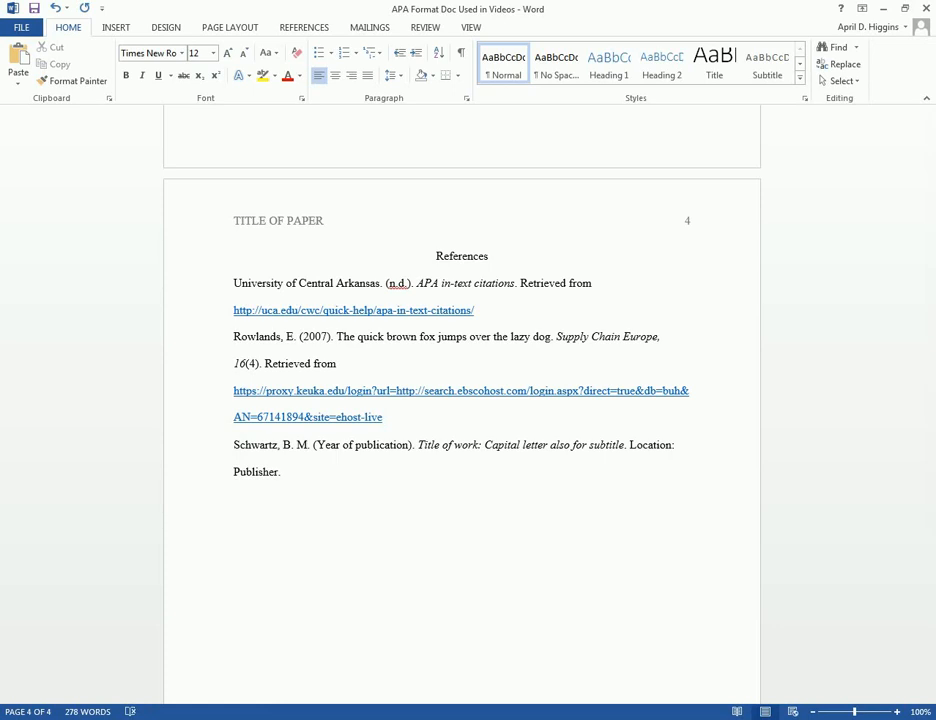
- Add co-authors Landrum and Gurung, R. A. and the year 2012 to the Schwartz entry
{"action": "double_click", "coordinate": [252, 444]}
{"action": "type", "text": ", Landrum, R. E., &"}
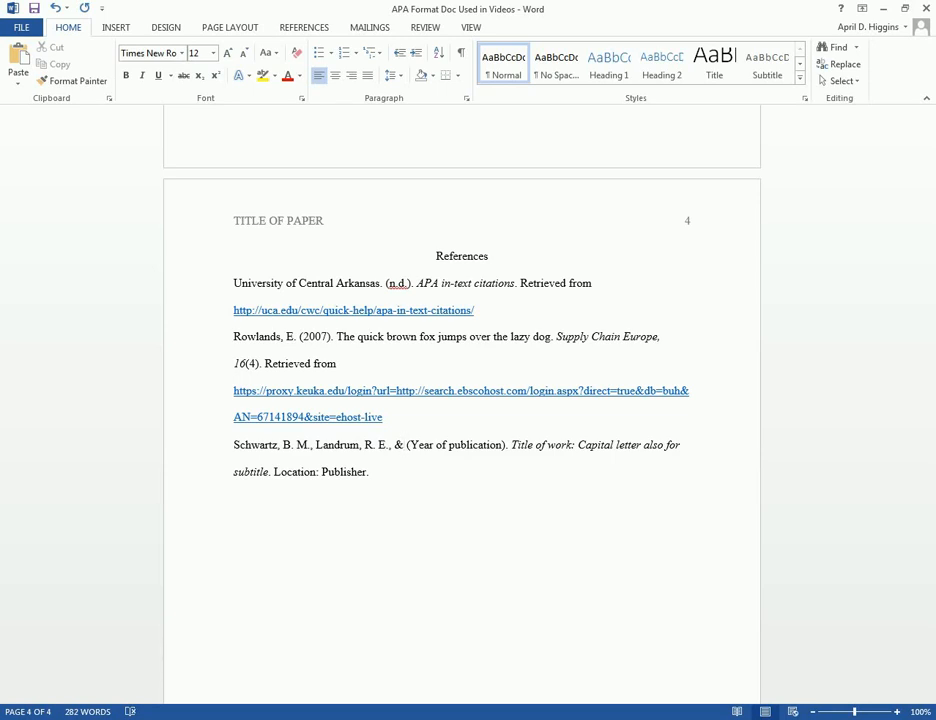
{"action": "type", "text": "Gurung, R. A."}
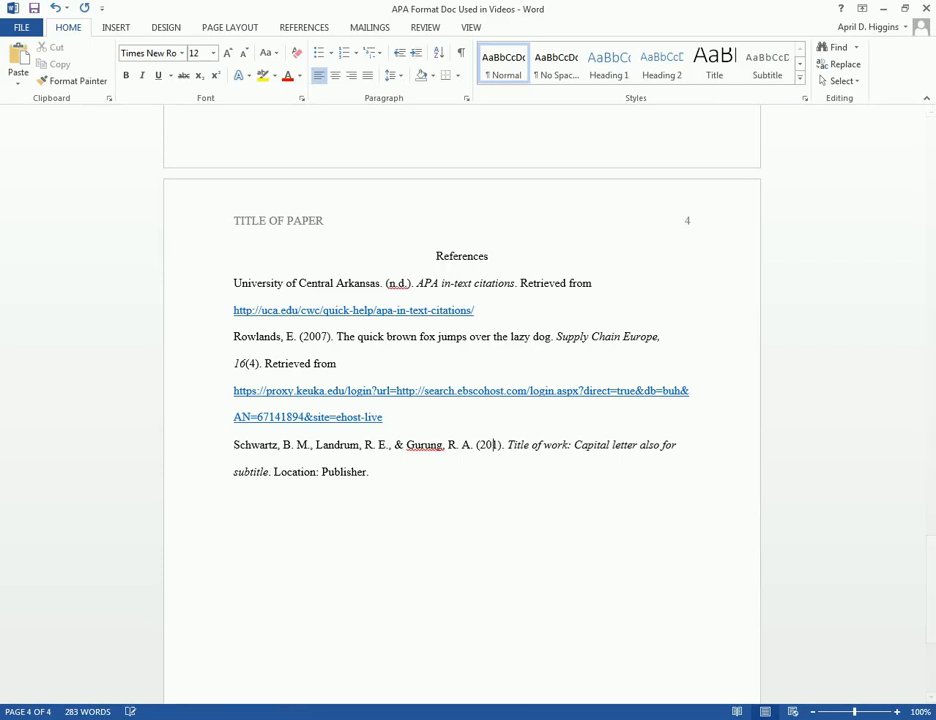
{"action": "double_click", "coordinate": [520, 444]}
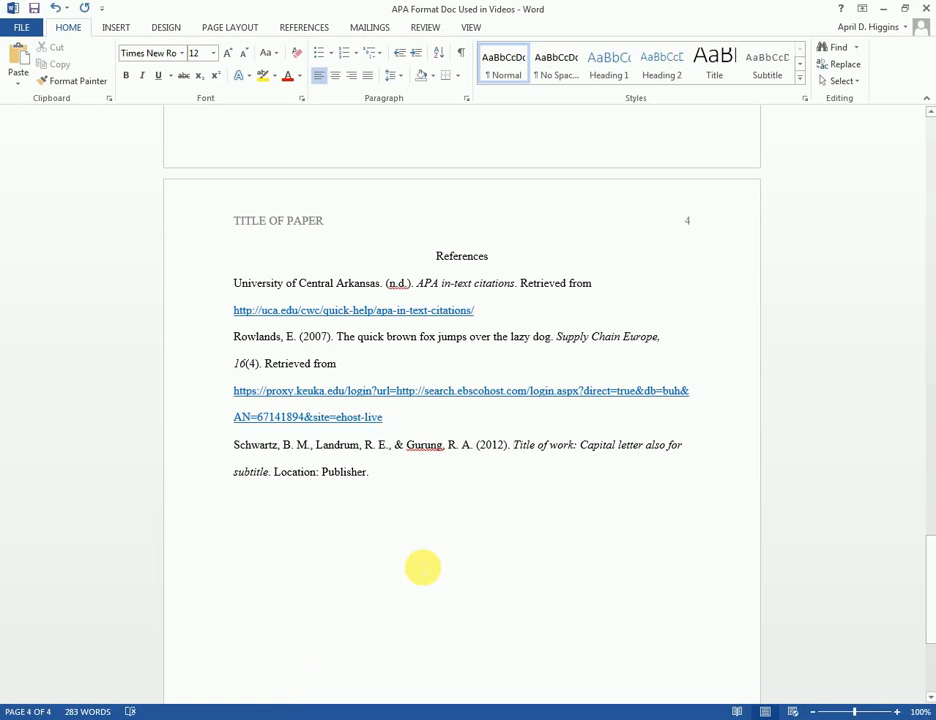
- Fill in the title An easyguide to APA style and Los Angeles, CA: Sage
{"action": "type", "text": "An easyguide to APA style."}
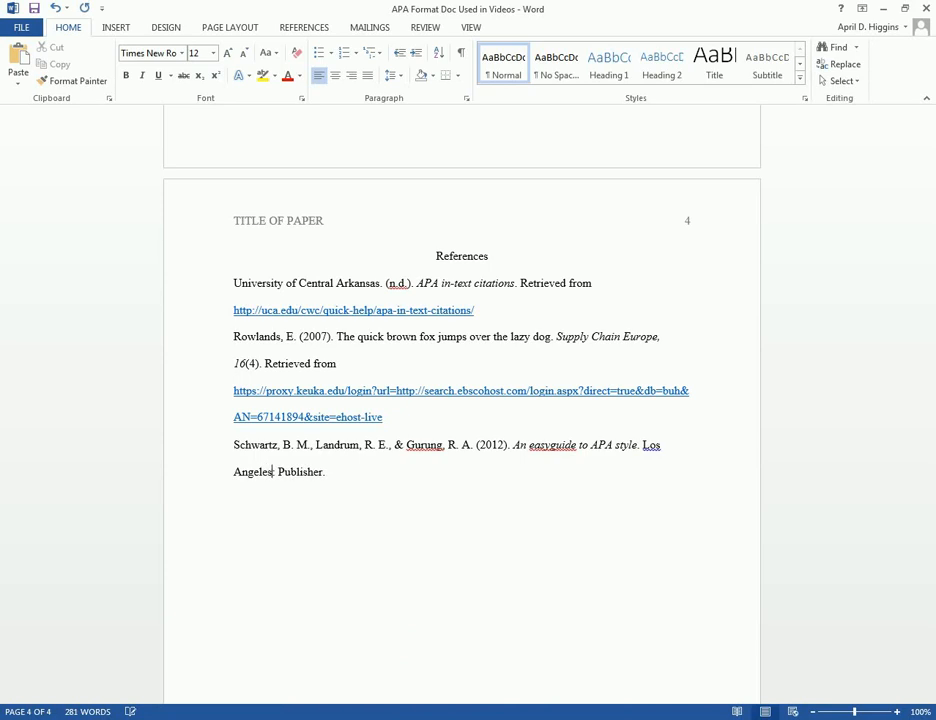
{"action": "type", "text": ", CA:"}
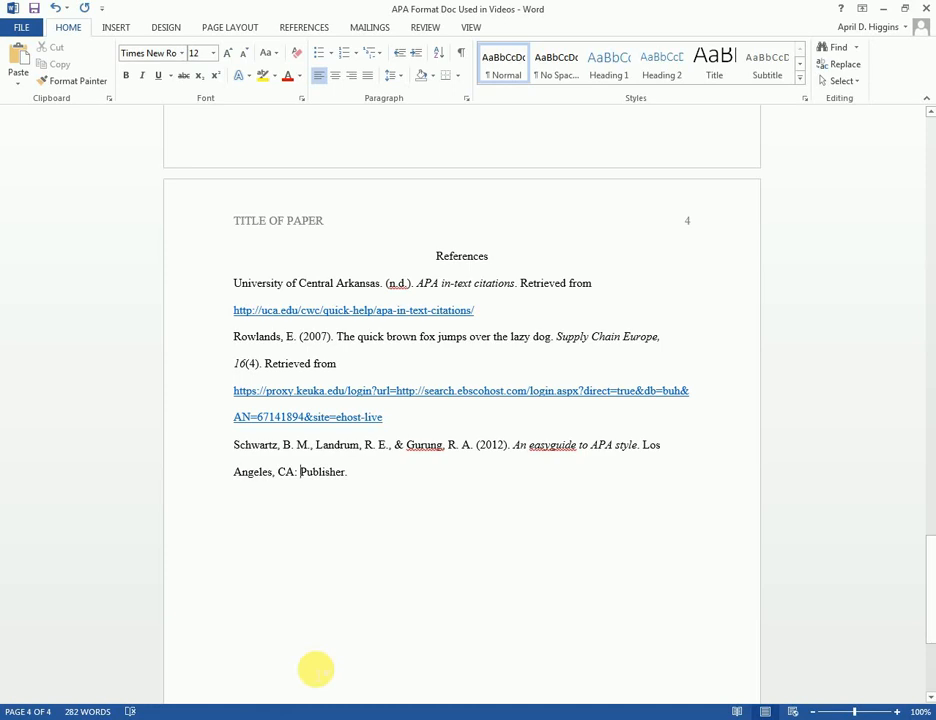
{"action": "type", "text": "Sage"}
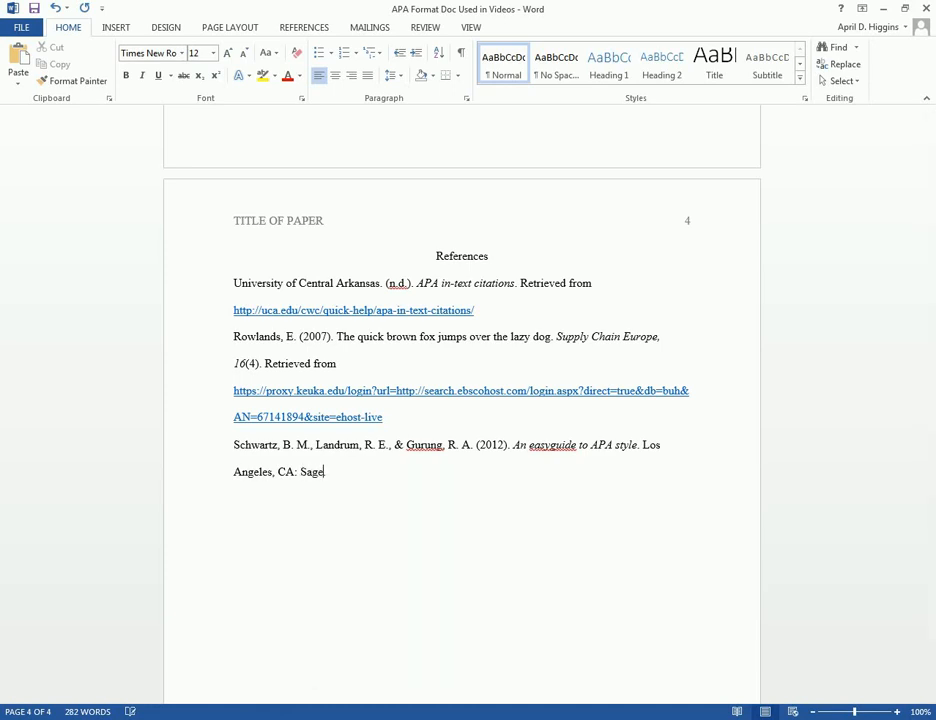
{"action": "type", "text": "."}
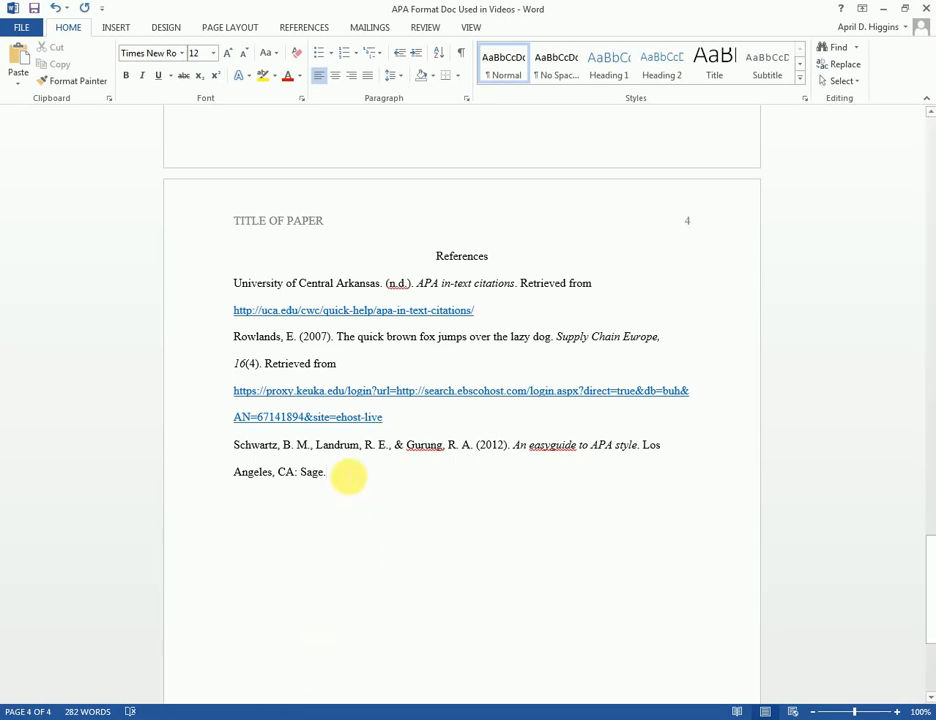
{"action": "mouse_move", "coordinate": [460, 336]}
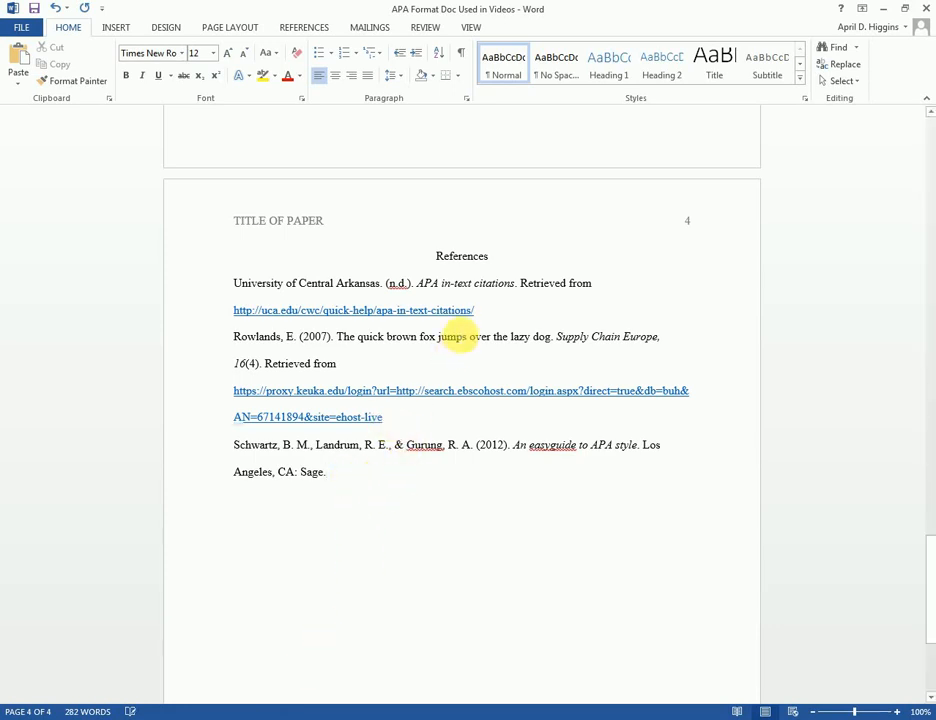
{"action": "mouse_move", "coordinate": [412, 414]}
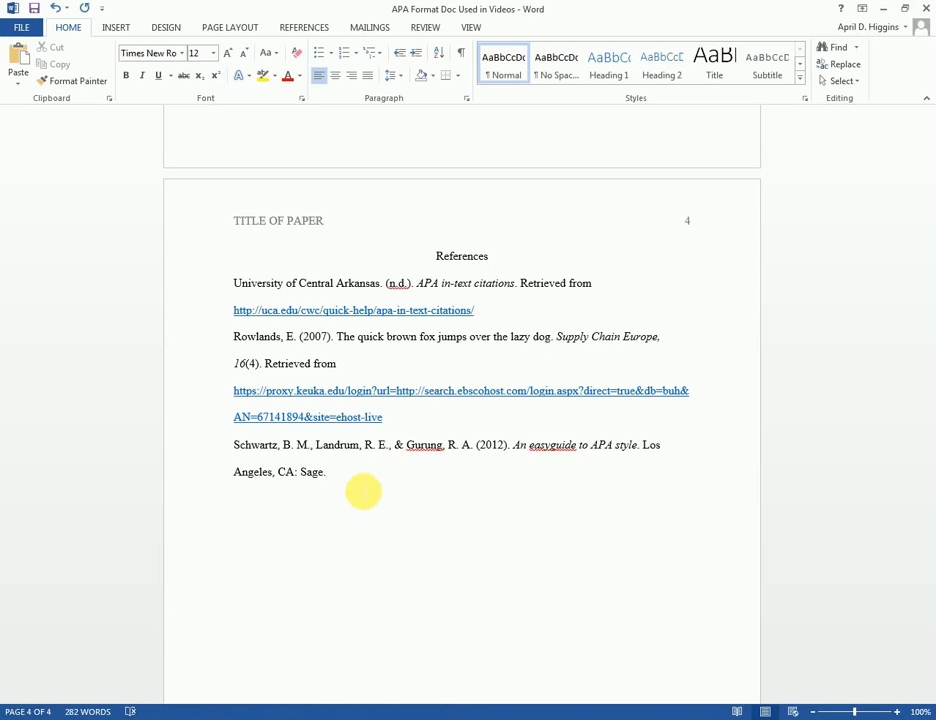
- Apply a Hanging special indent to all three references via the Paragraph dialog
{"action": "left_click", "coordinate": [324, 472]}
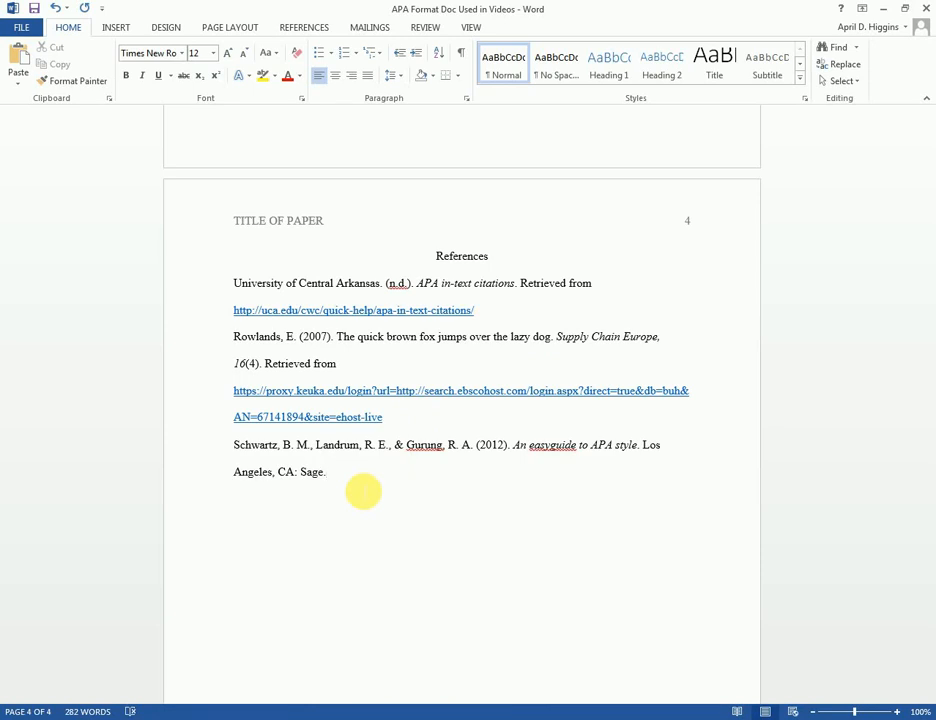
{"action": "left_click_drag", "start_coordinate": [232, 390], "coordinate": [324, 472]}
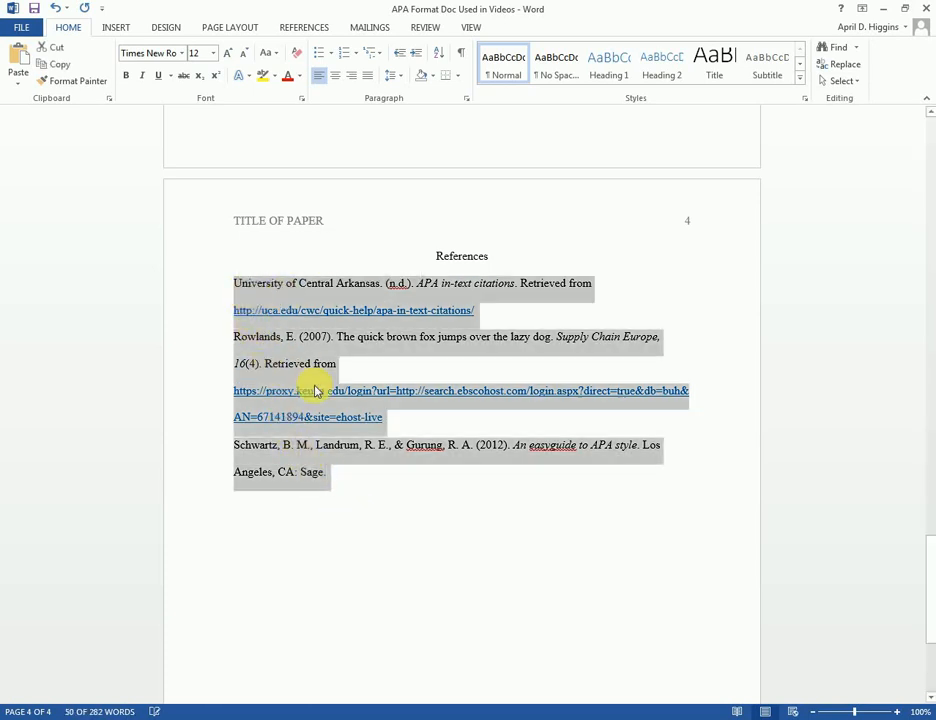
{"action": "right_click", "coordinate": [308, 372]}
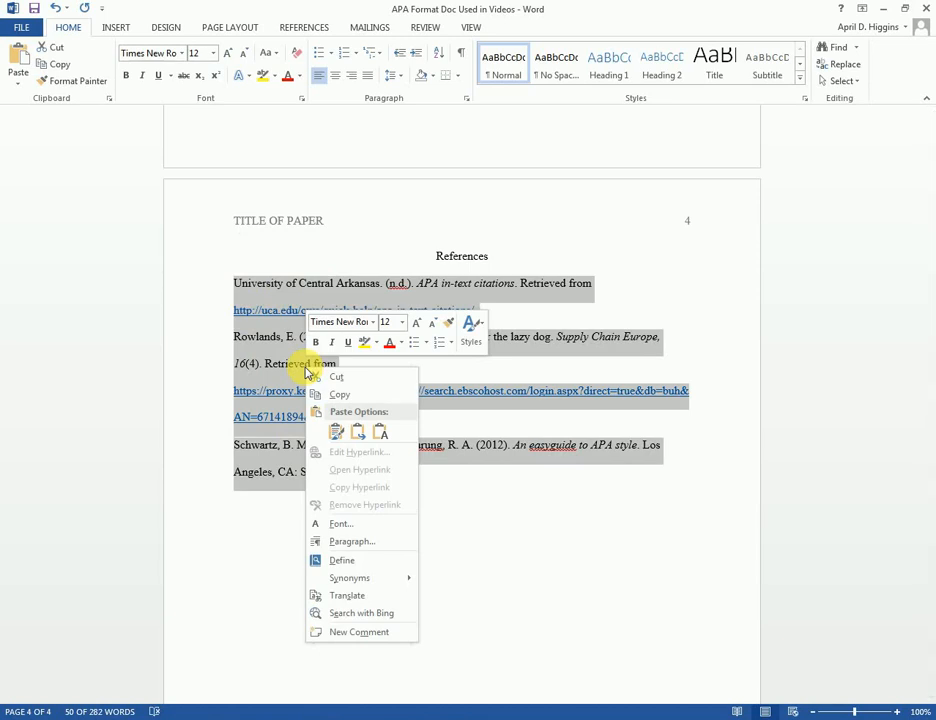
{"action": "mouse_move", "coordinate": [352, 540]}
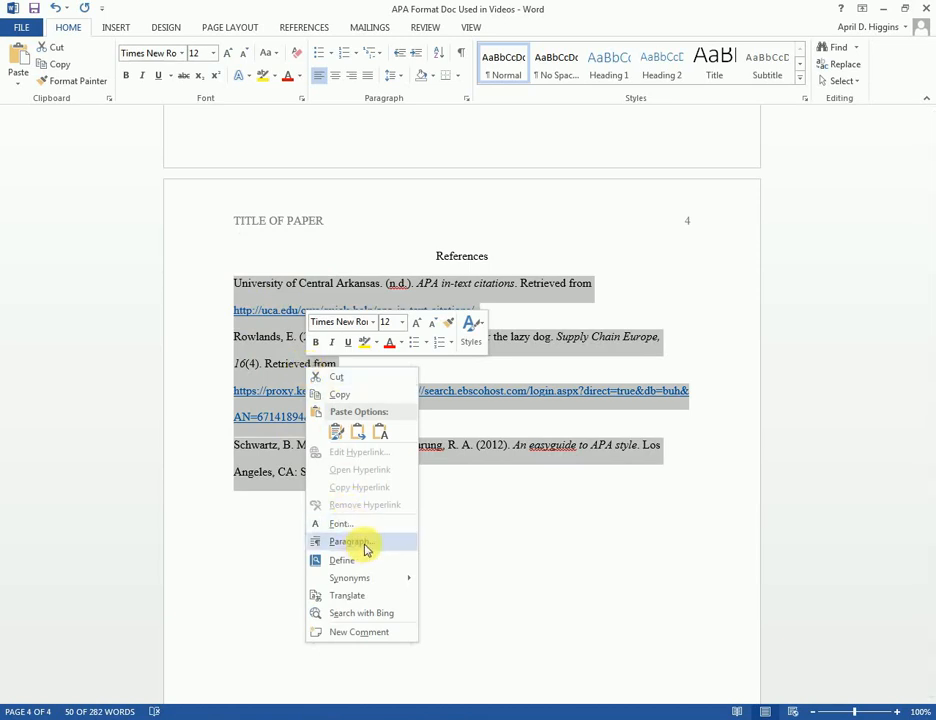
{"action": "left_click", "coordinate": [348, 540]}
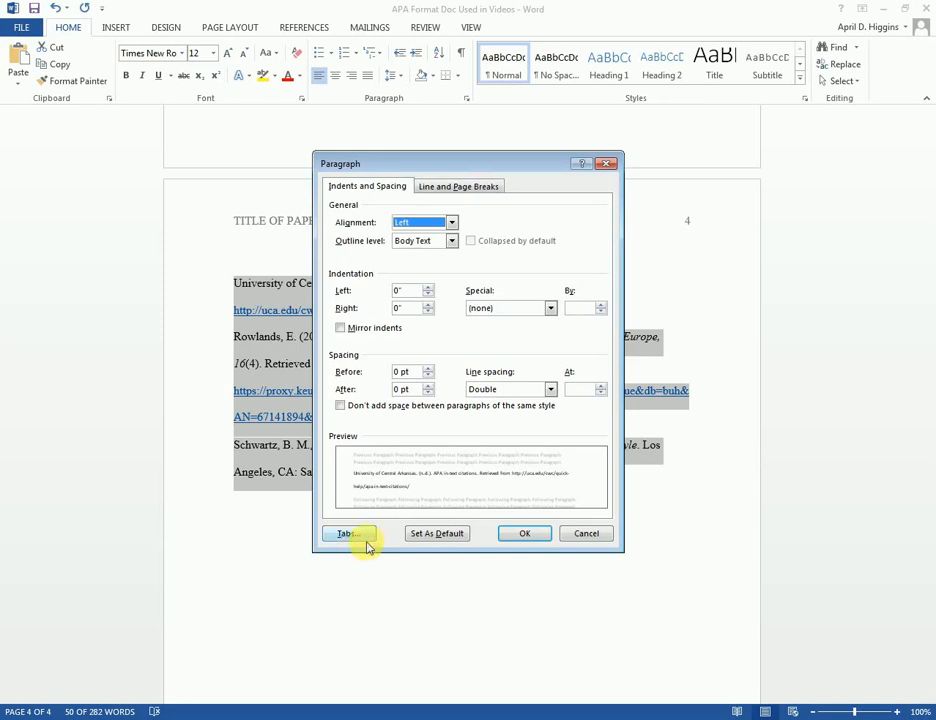
{"action": "left_click", "coordinate": [550, 308]}
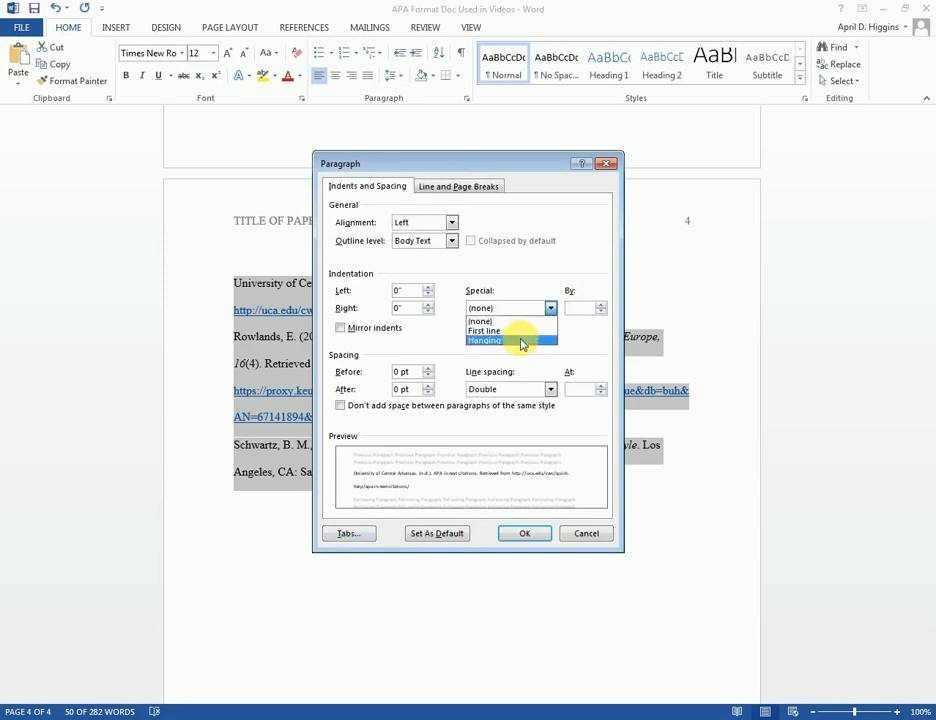
{"action": "left_click", "coordinate": [486, 340]}
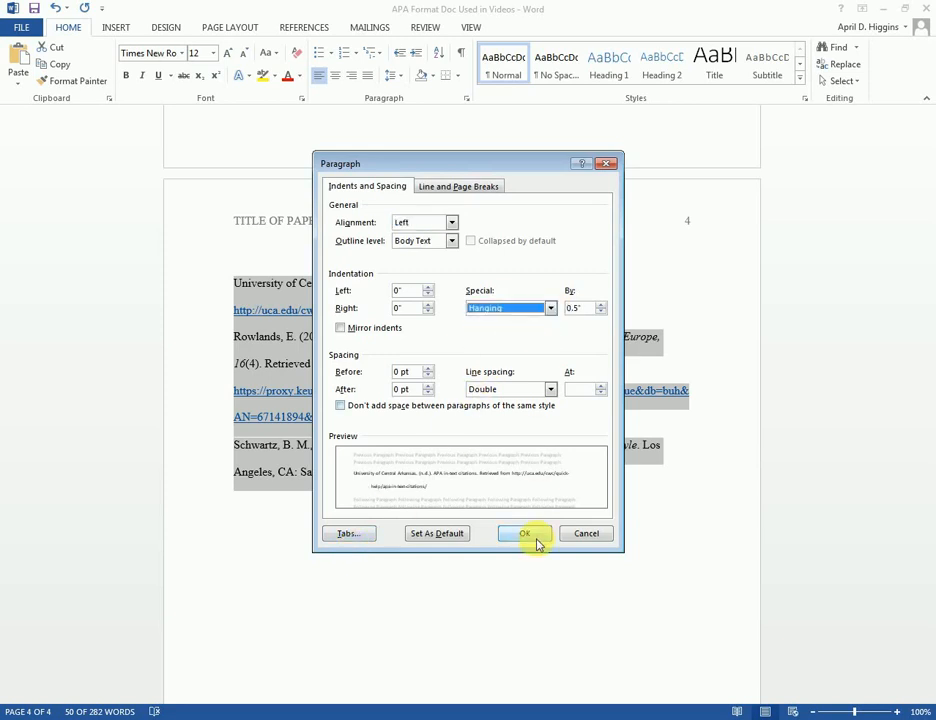
{"action": "left_click", "coordinate": [524, 532]}
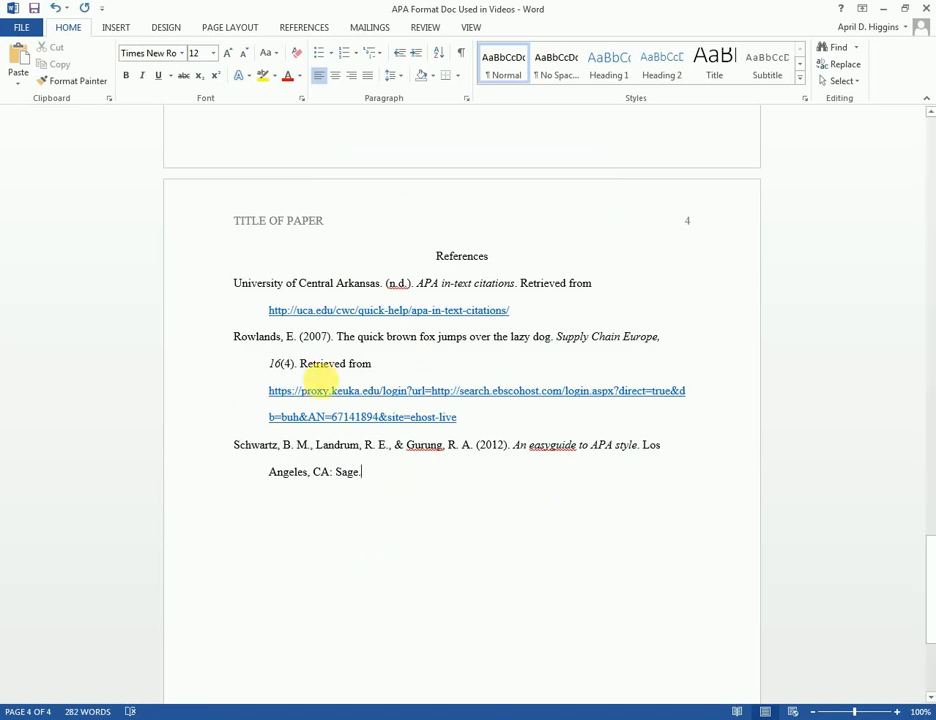
{"action": "mouse_move", "coordinate": [254, 464]}
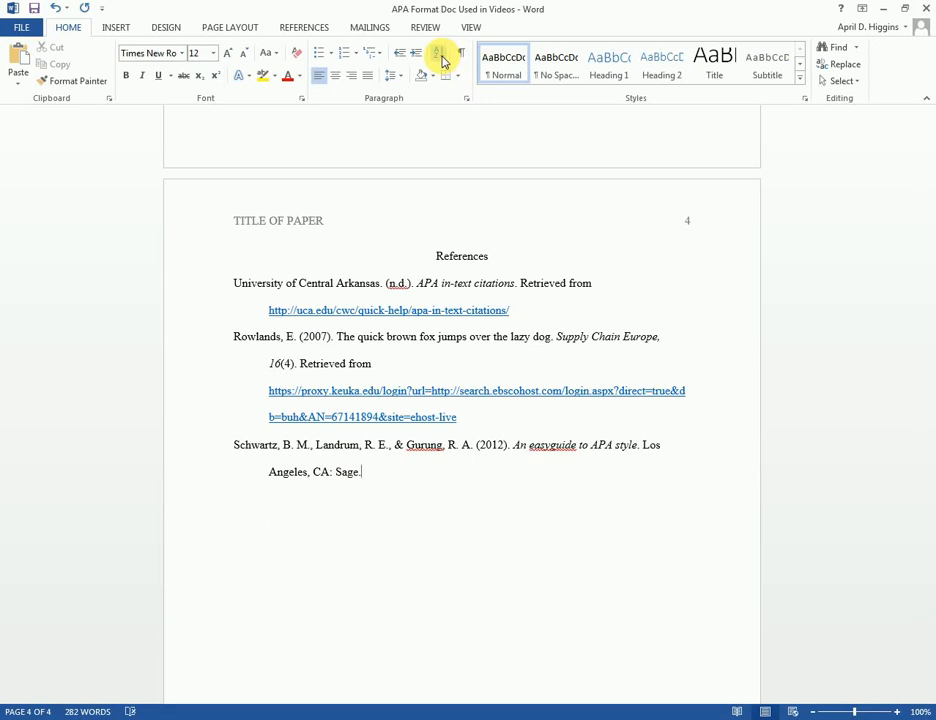
{"action": "mouse_move", "coordinate": [442, 52]}
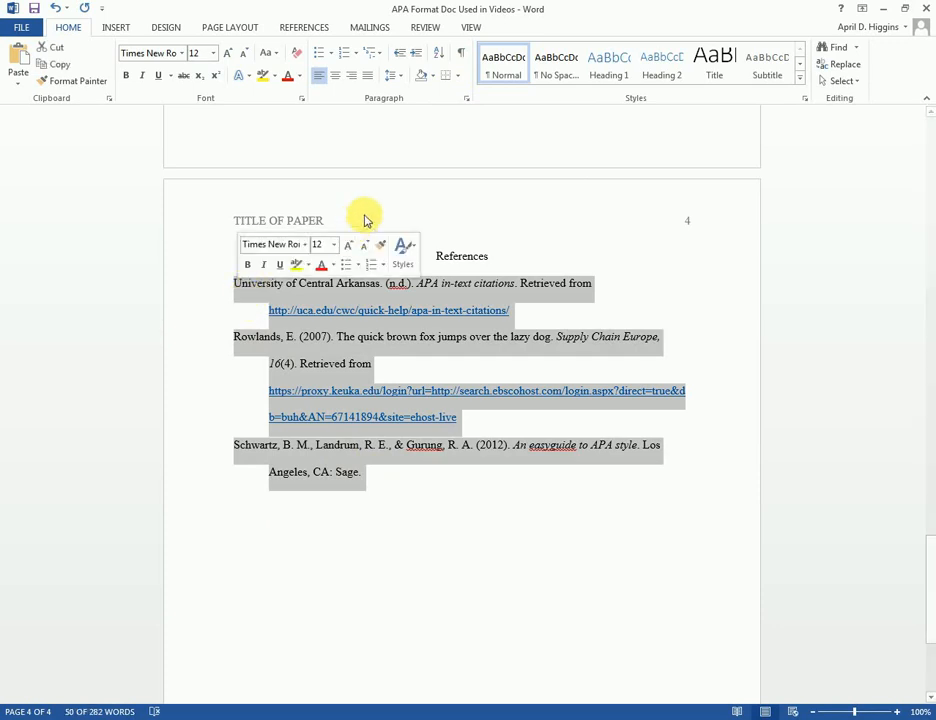
{"action": "mouse_move", "coordinate": [436, 56]}
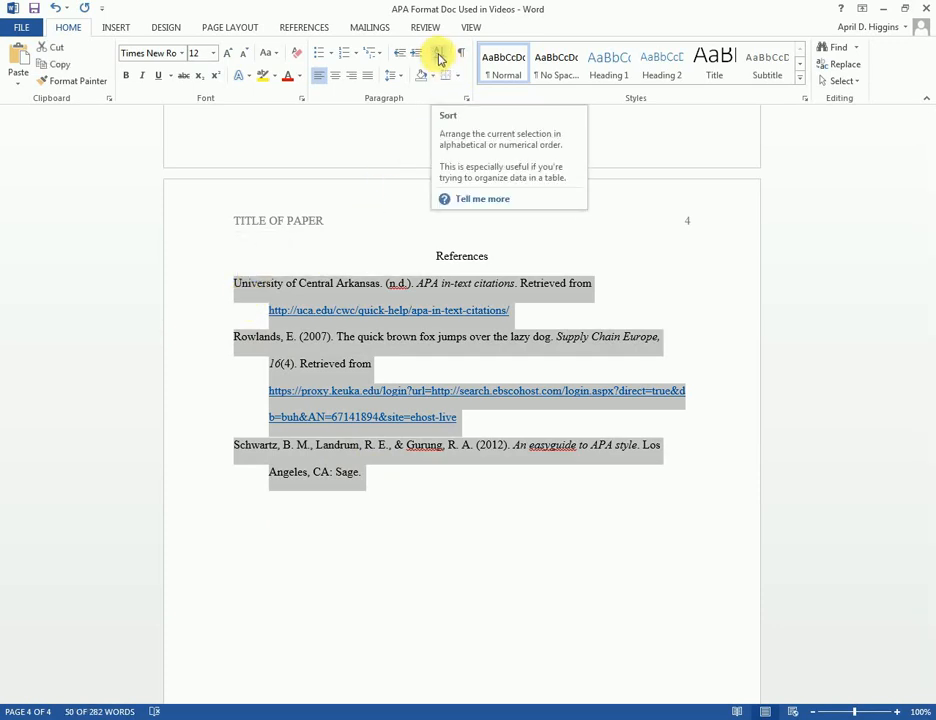
- Sort the three references ascending: Rowlands, Schwartz, University of Central Arkansas
{"action": "left_click", "coordinate": [438, 52]}
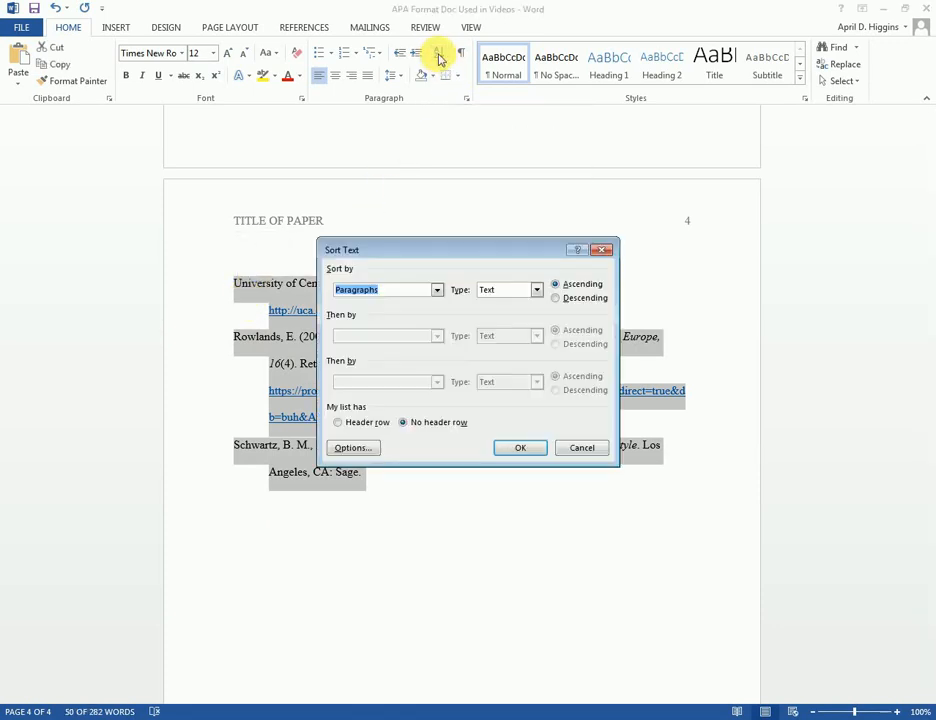
{"action": "left_click", "coordinate": [520, 448]}
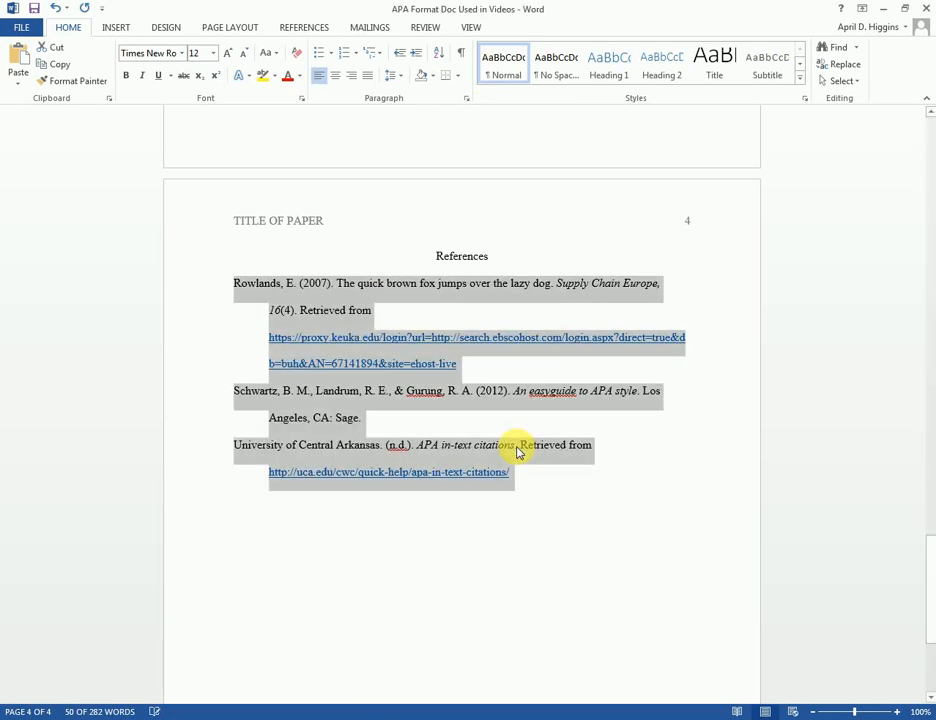
{"action": "left_click", "coordinate": [540, 480]}
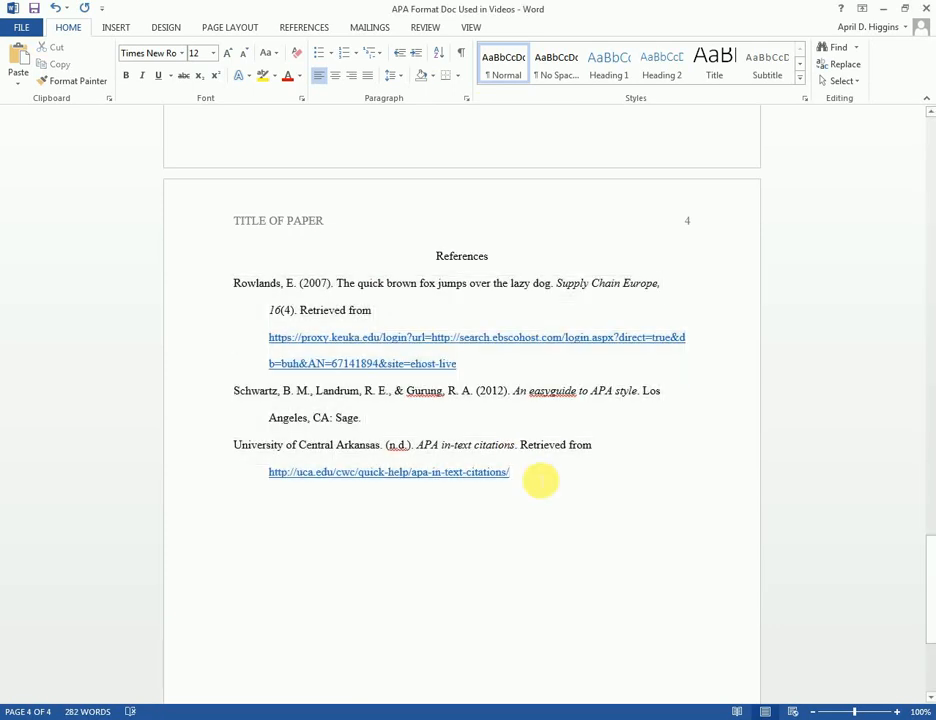